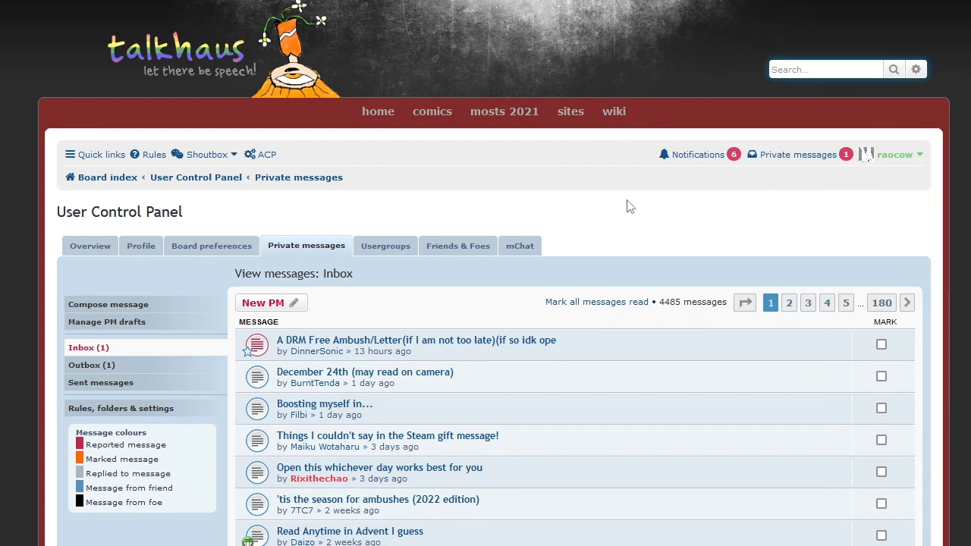
pyautogui.moveTo(464, 372)
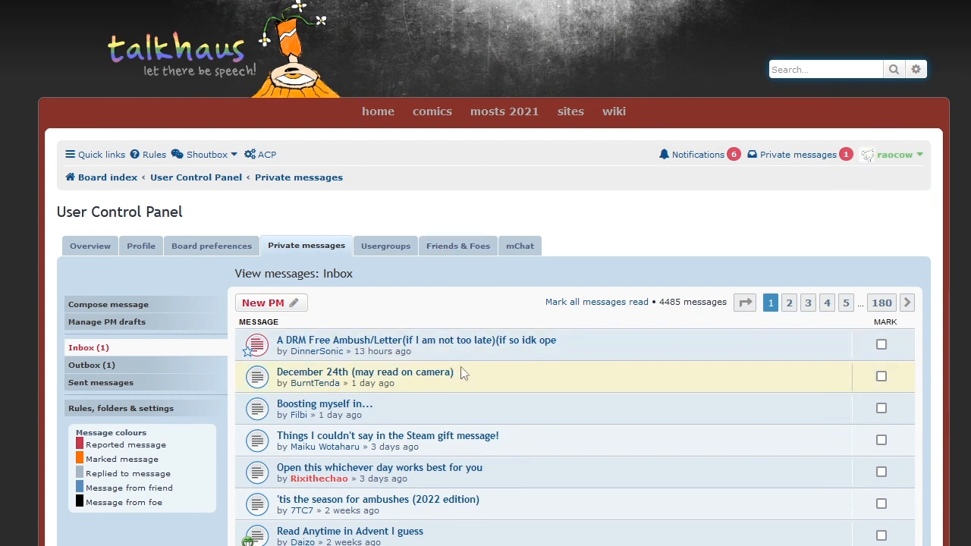
pyautogui.moveTo(478, 358)
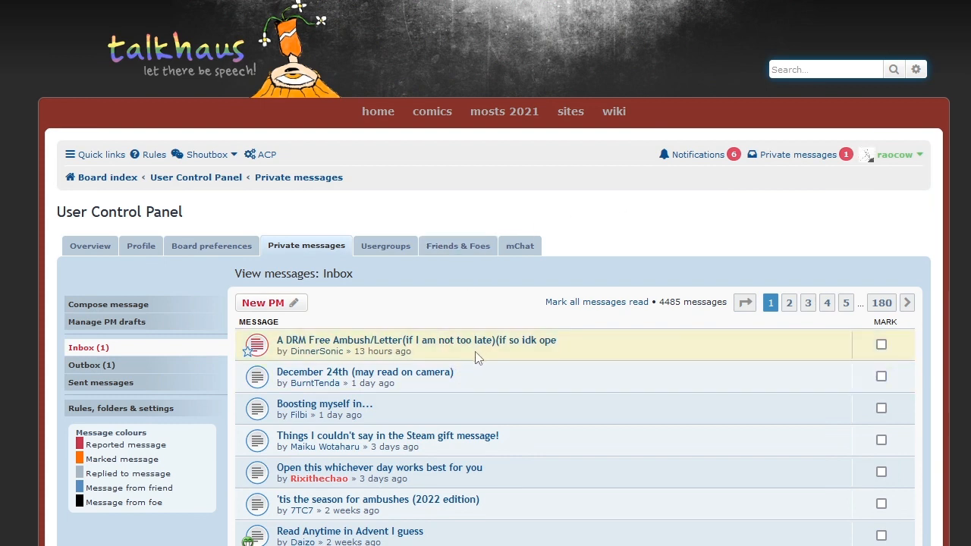
pyautogui.moveTo(449, 348)
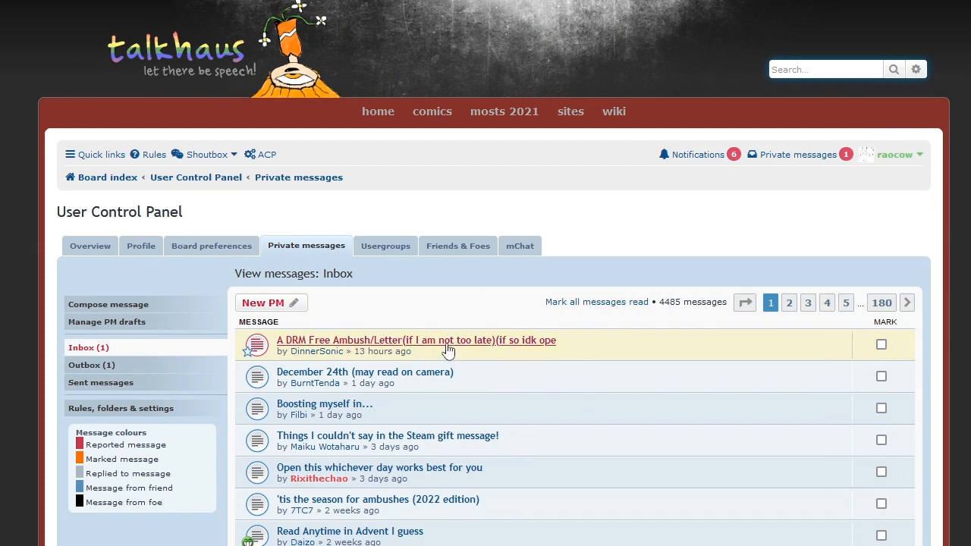
# Open the 'A DRM Free Ambush/Letter' message from the Talkhaus inbox
pyautogui.click(413, 340)
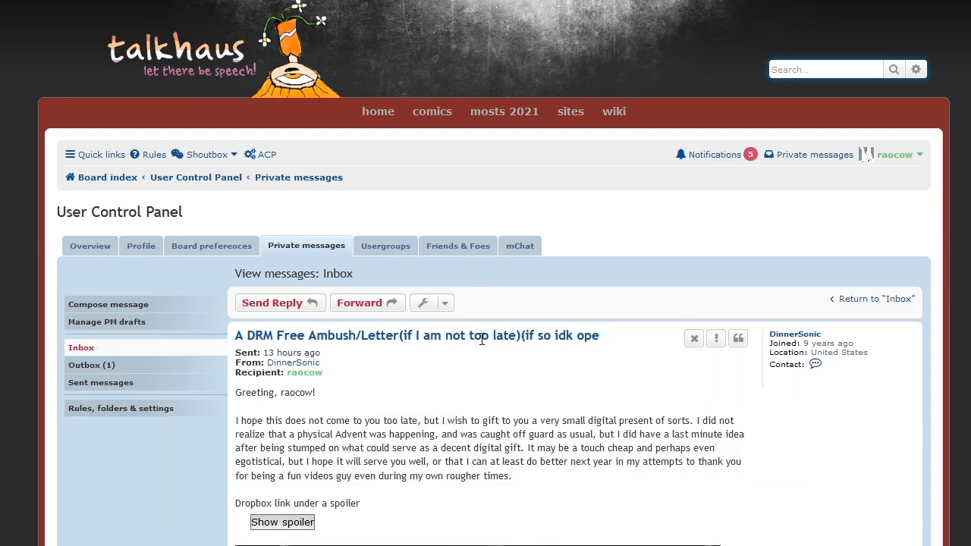
pyautogui.moveTo(307, 352)
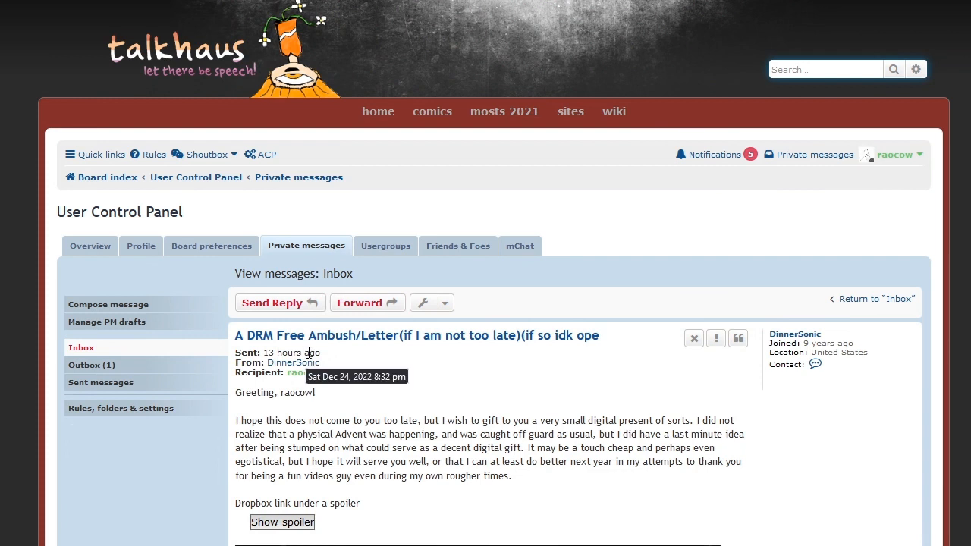
pyautogui.moveTo(188, 497)
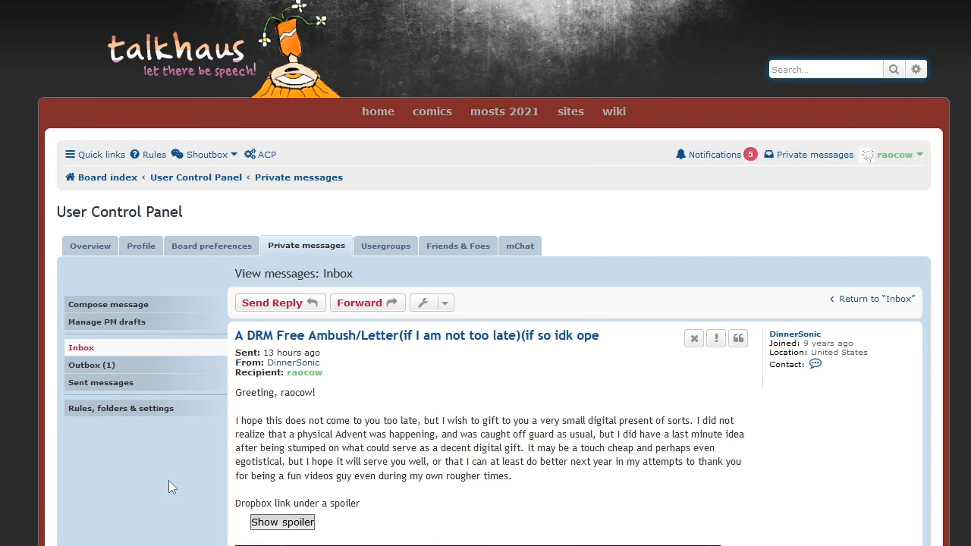
pyautogui.moveTo(868, 155)
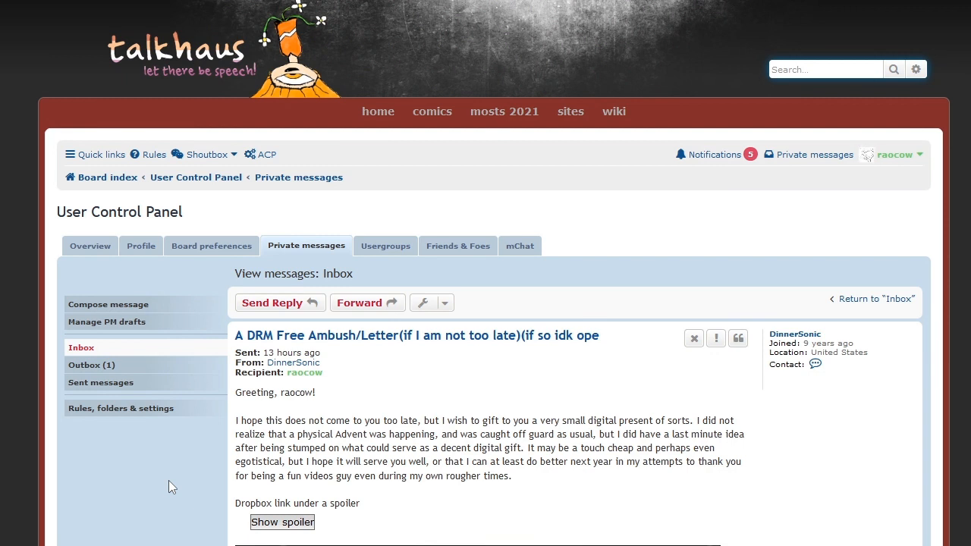
pyautogui.moveTo(273, 447)
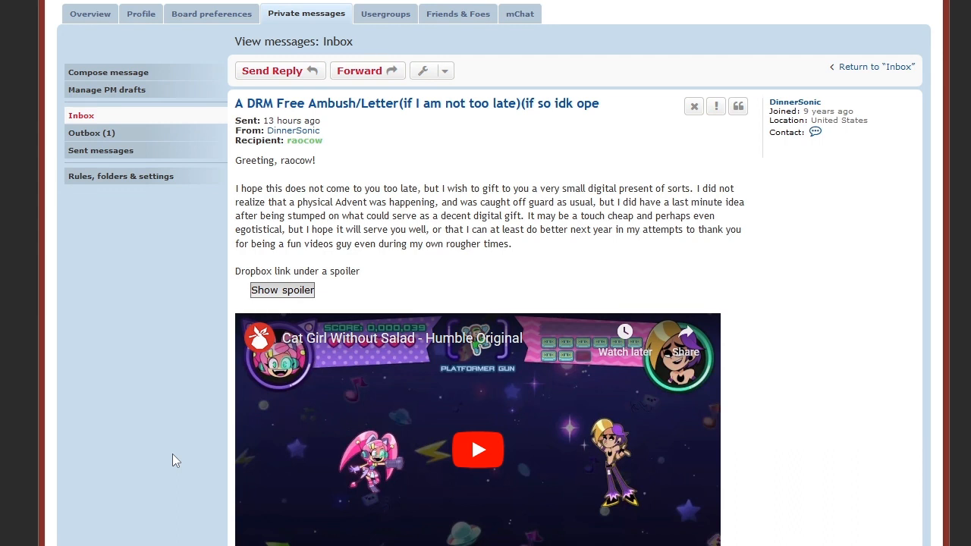
pyautogui.moveTo(159, 418)
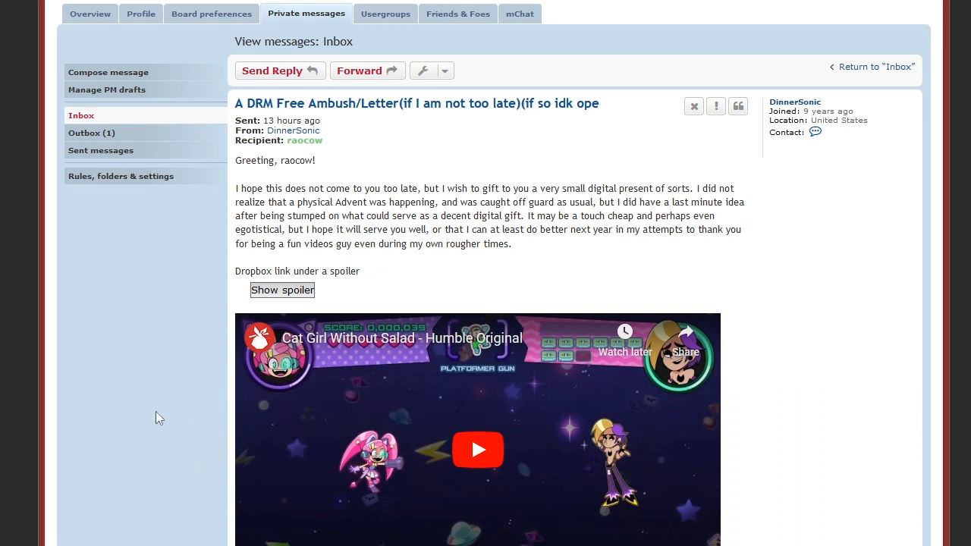
pyautogui.scroll(-3)
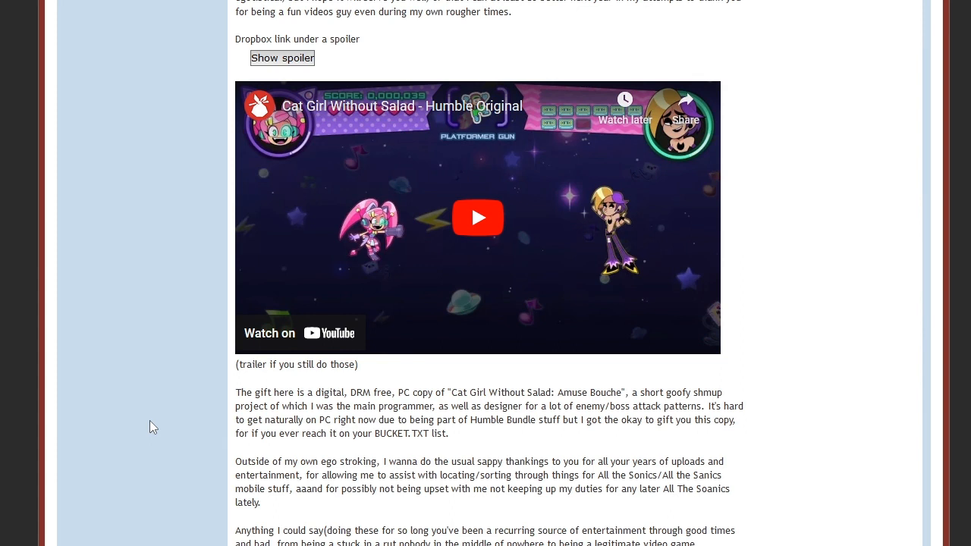
pyautogui.scroll(-3)
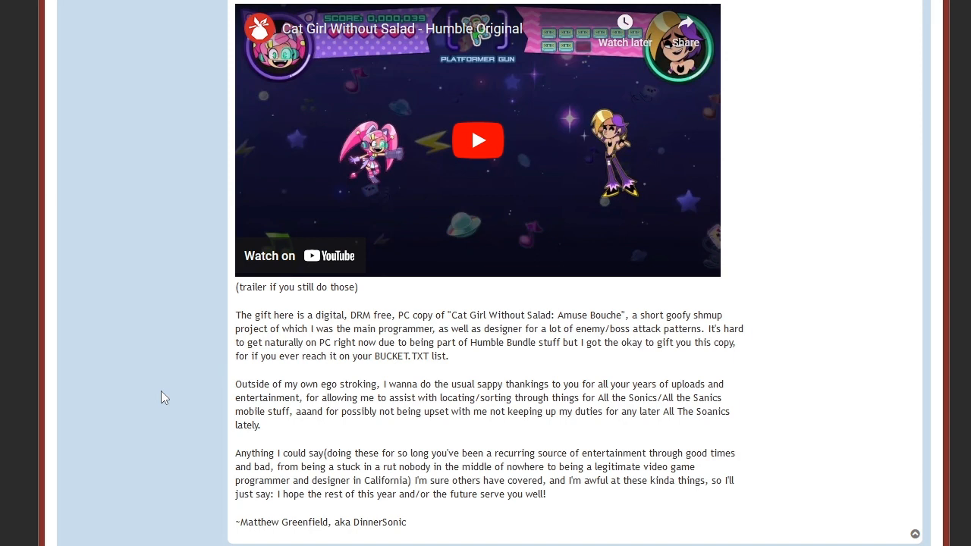
pyautogui.scroll(3)
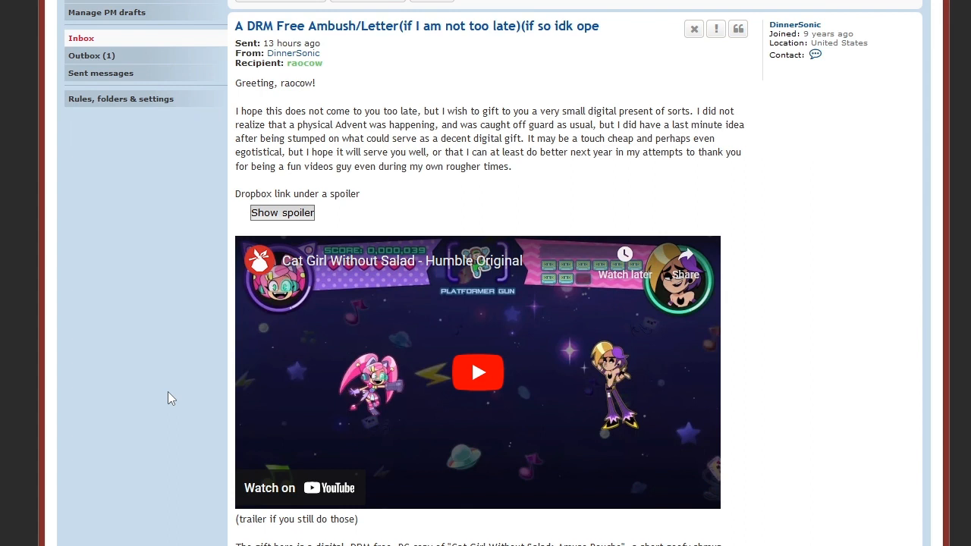
# Play the embedded Cat Girl Without Salad trailer through to its end
pyautogui.click(478, 373)
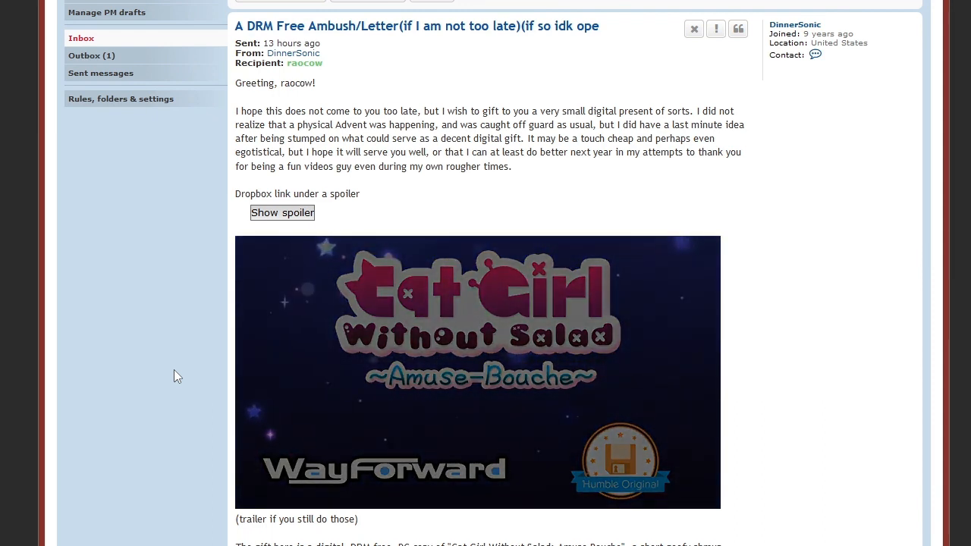
pyautogui.click(478, 371)
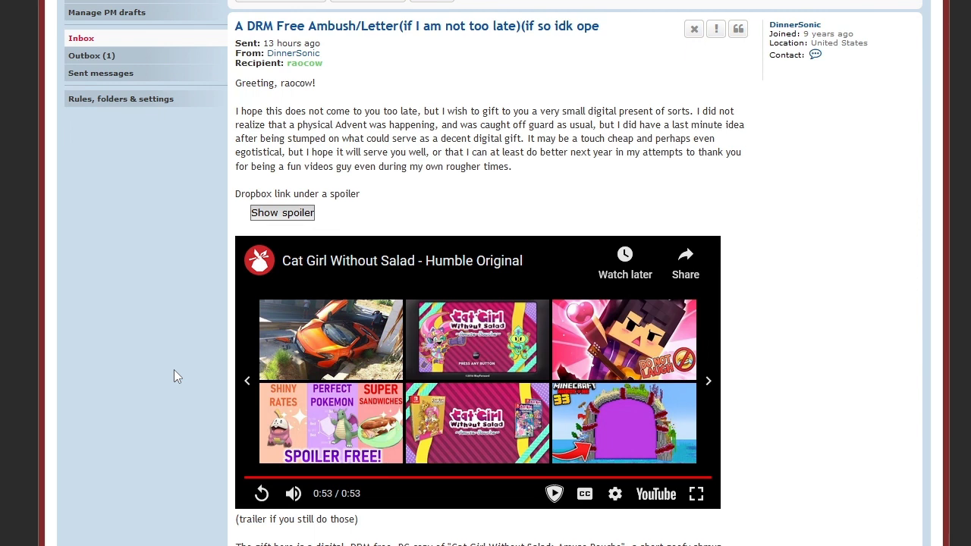
pyautogui.moveTo(135, 482)
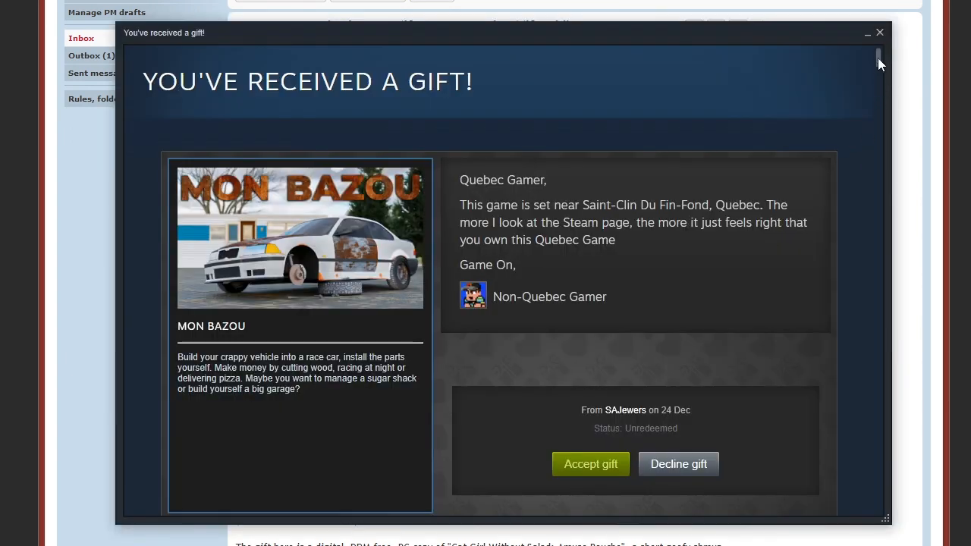
pyautogui.moveTo(884, 79)
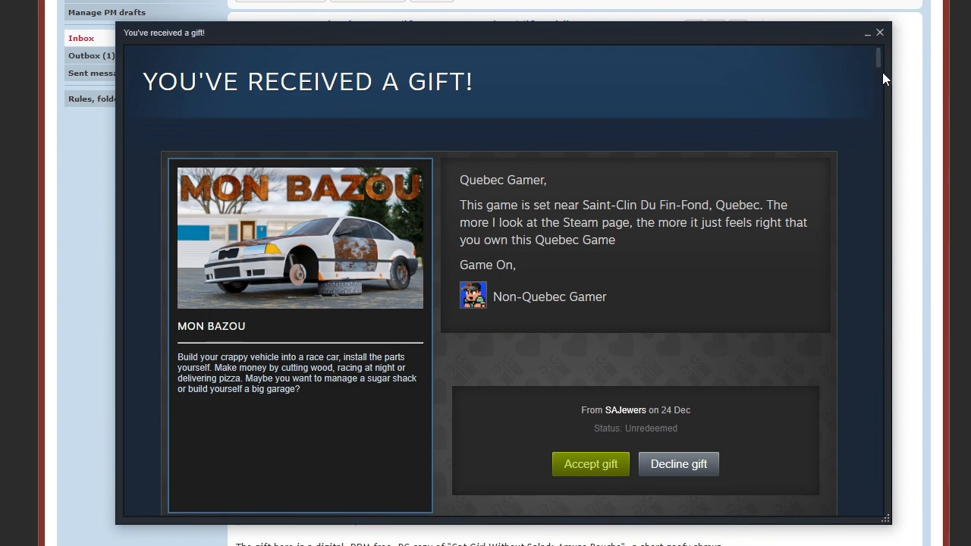
pyautogui.moveTo(883, 53)
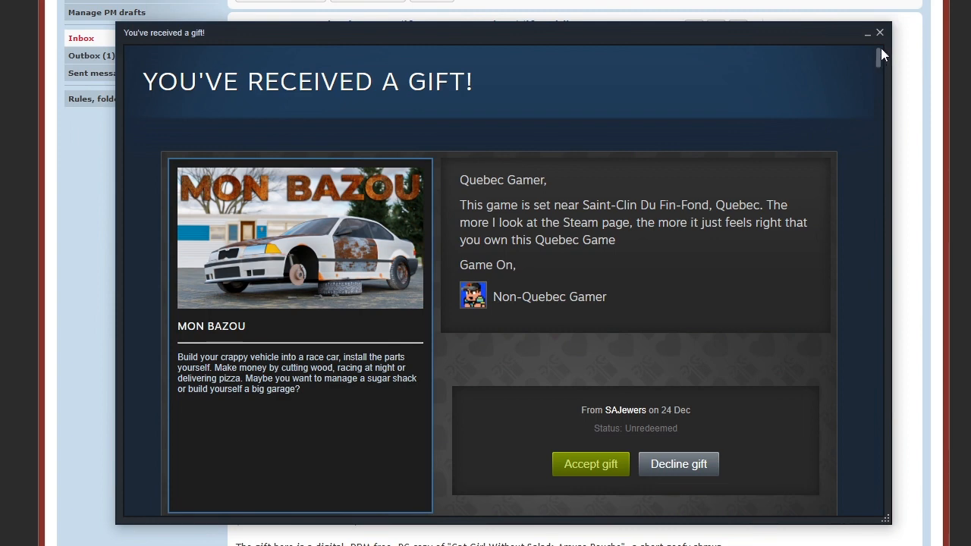
pyautogui.moveTo(785, 79)
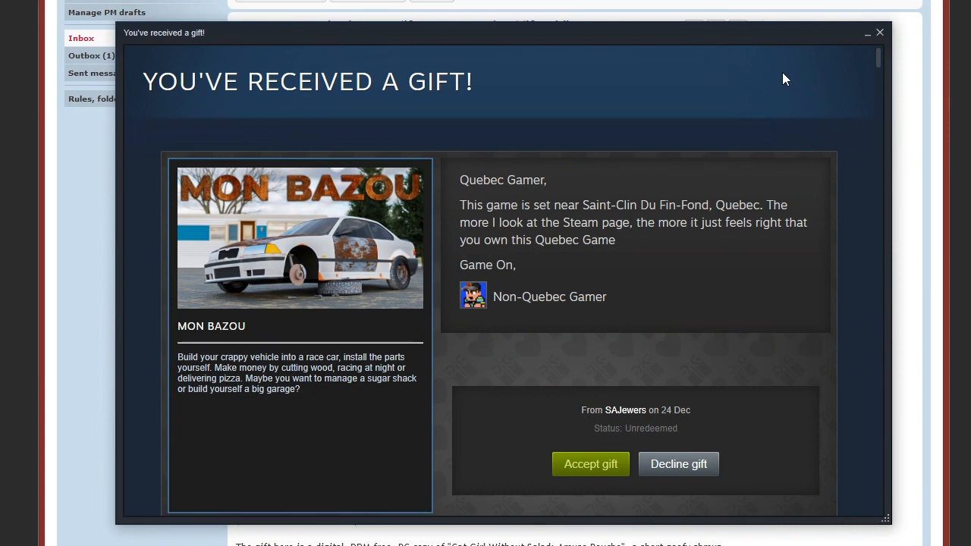
pyautogui.moveTo(588, 464)
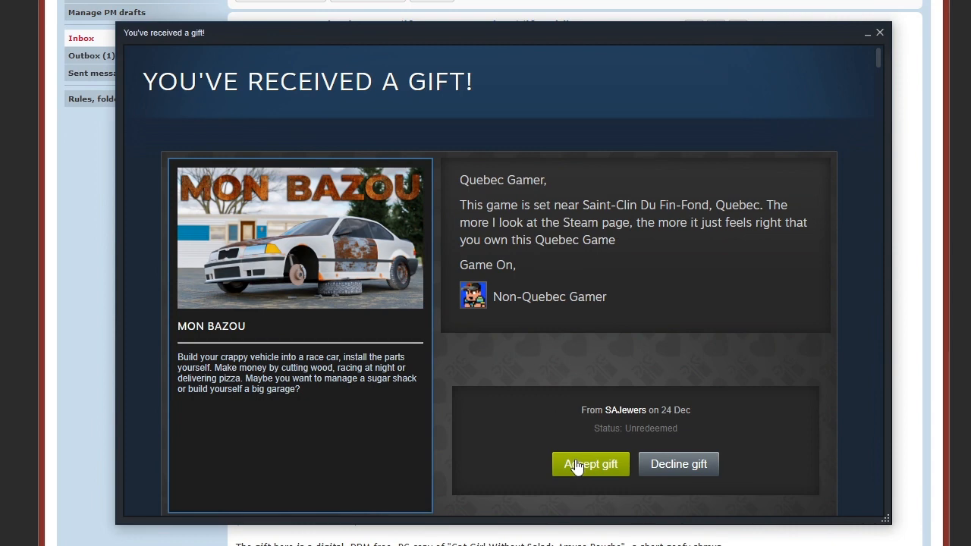
# Accept the Mon Bazou gift into the library and move on to the Deus Ex: Invisible War gift
pyautogui.click(590, 464)
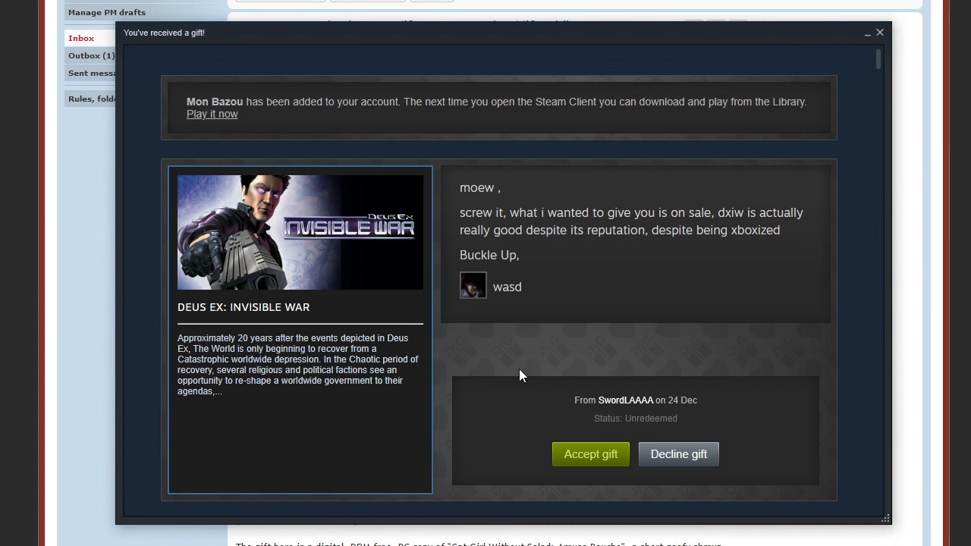
pyautogui.scroll(-3)
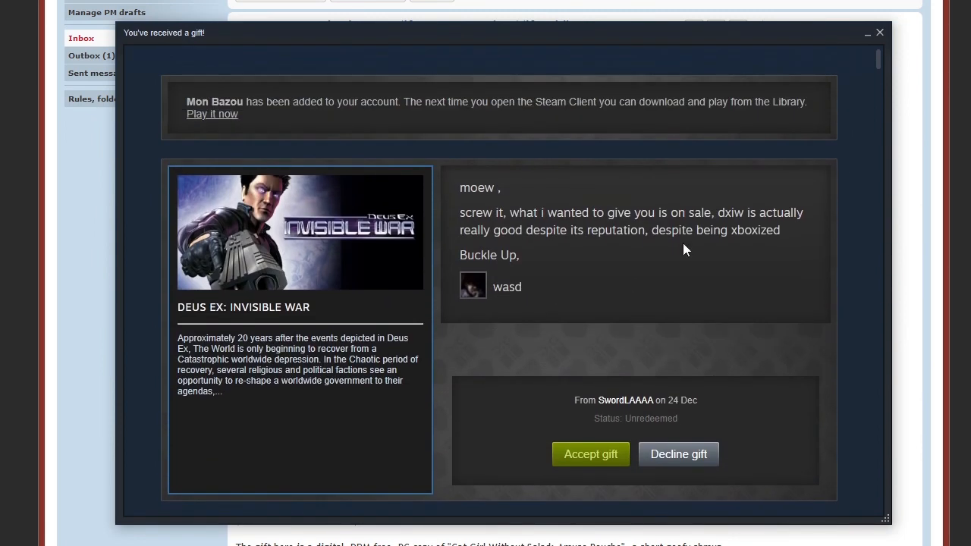
pyautogui.moveTo(653, 279)
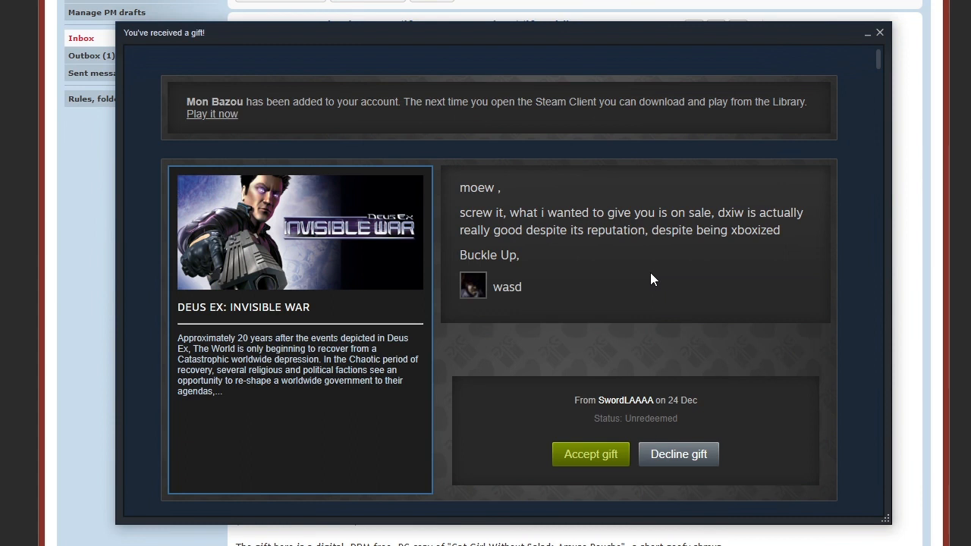
pyautogui.moveTo(236, 402)
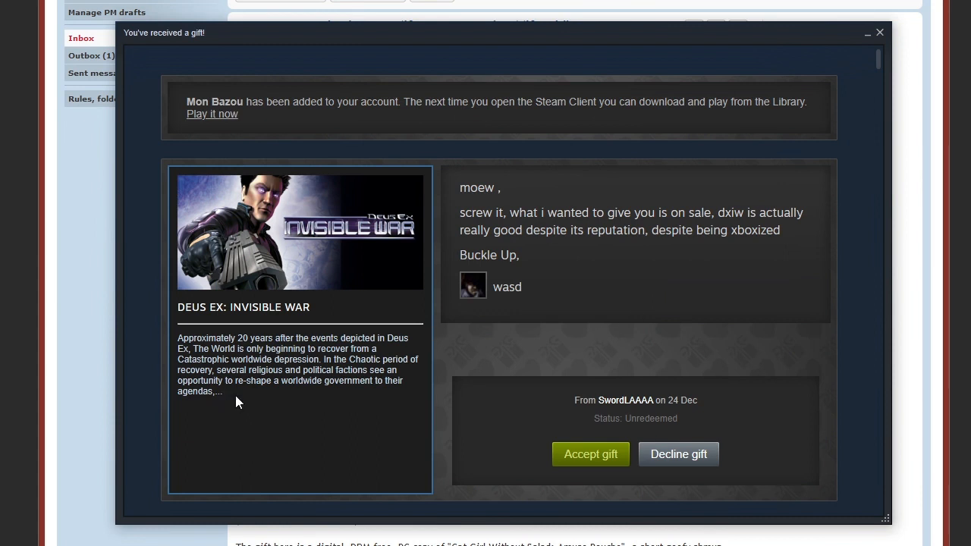
pyautogui.moveTo(224, 408)
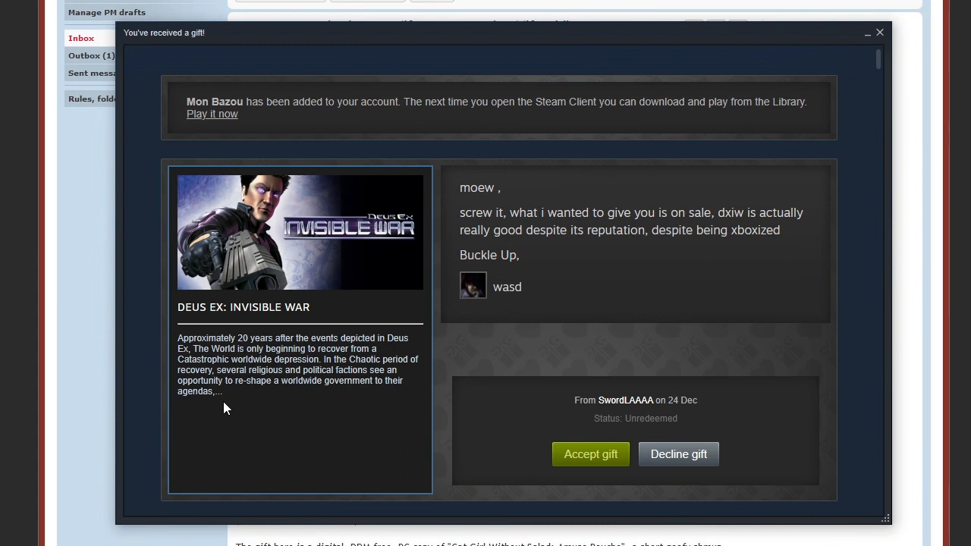
pyautogui.moveTo(593, 455)
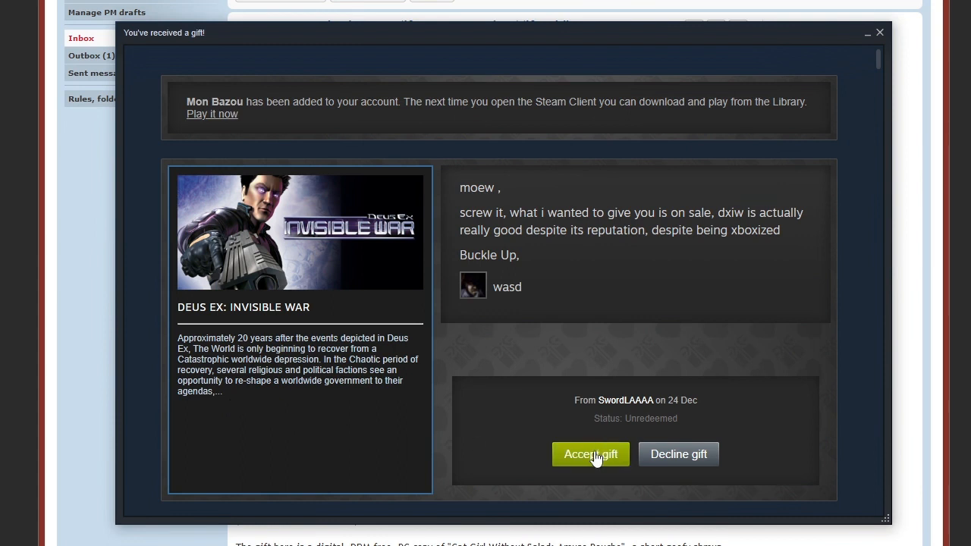
# Accept the Deus Ex: Invisible War gift into the library
pyautogui.click(590, 455)
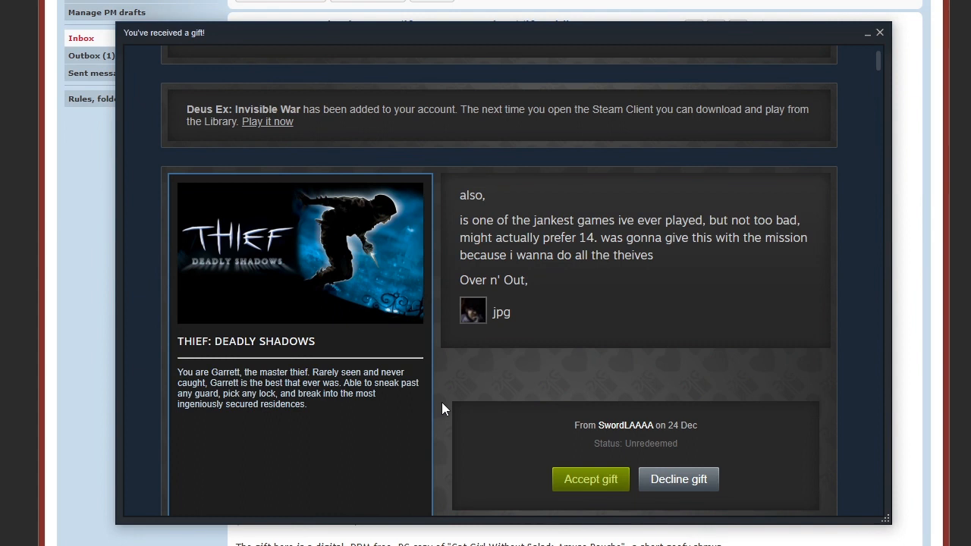
pyautogui.moveTo(469, 382)
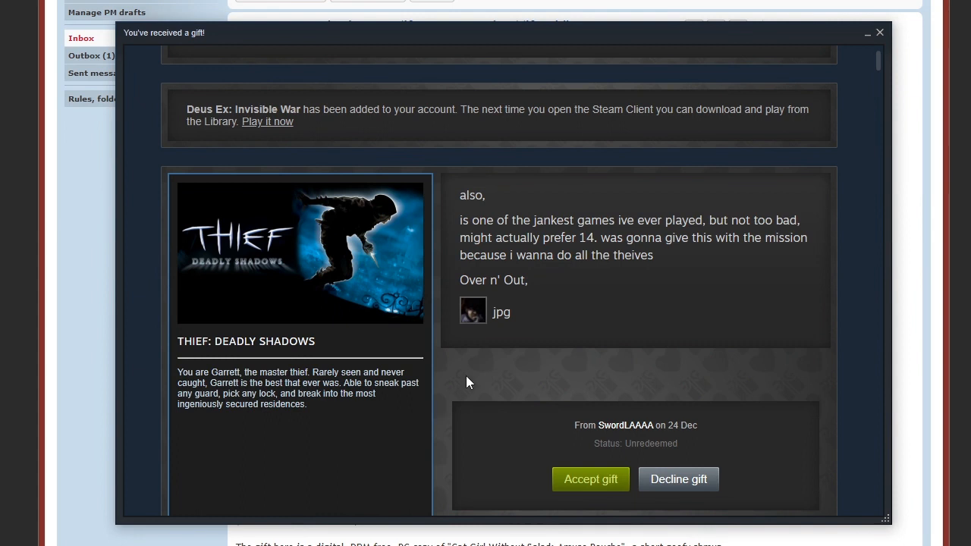
pyautogui.moveTo(575, 481)
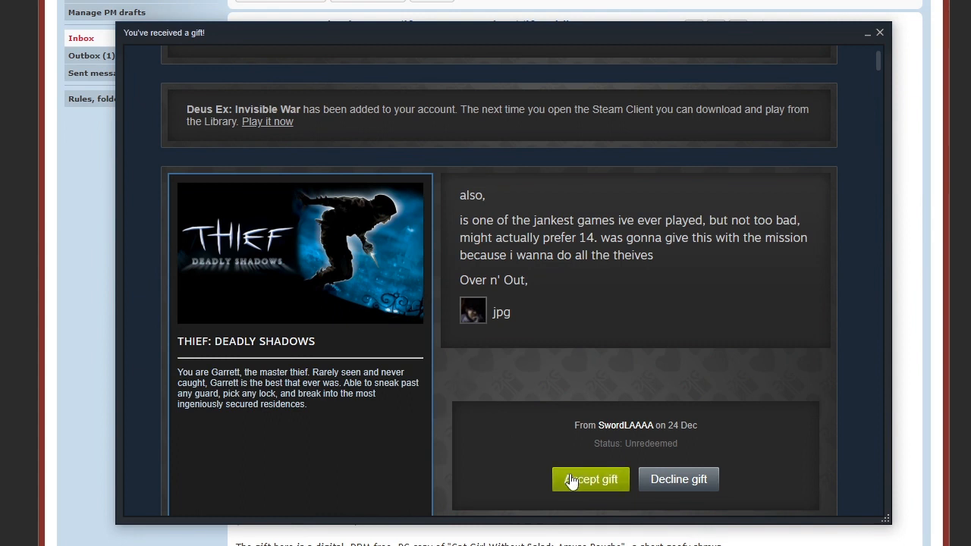
# Accept the Thief: Deadly Shadows gift and move on to the Cat Quest gift
pyautogui.click(590, 480)
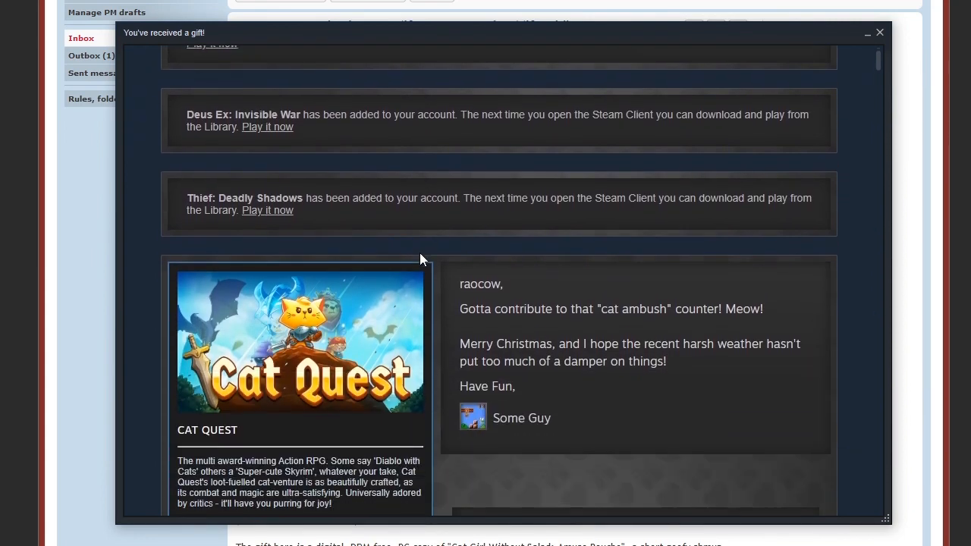
pyautogui.scroll(-3)
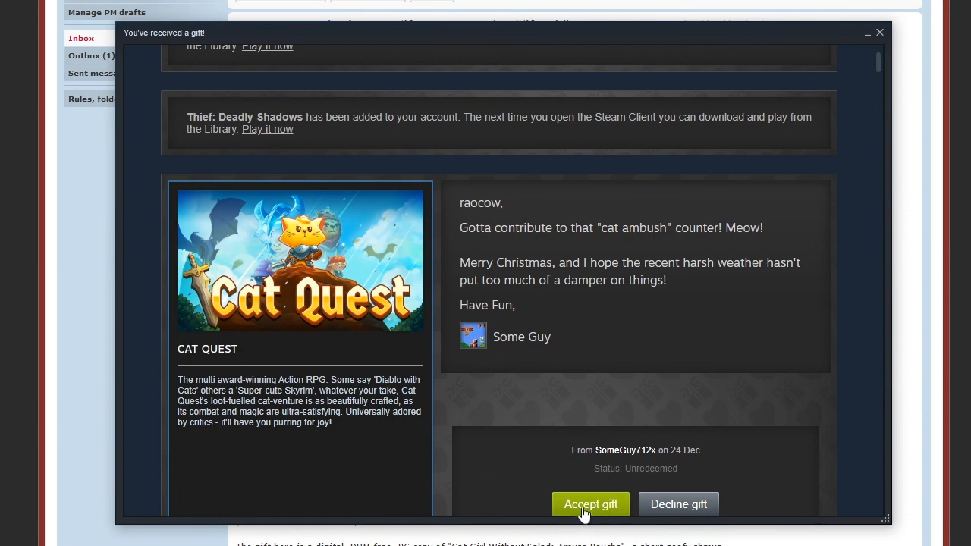
# Accept the Cat Quest gift into the library
pyautogui.click(590, 504)
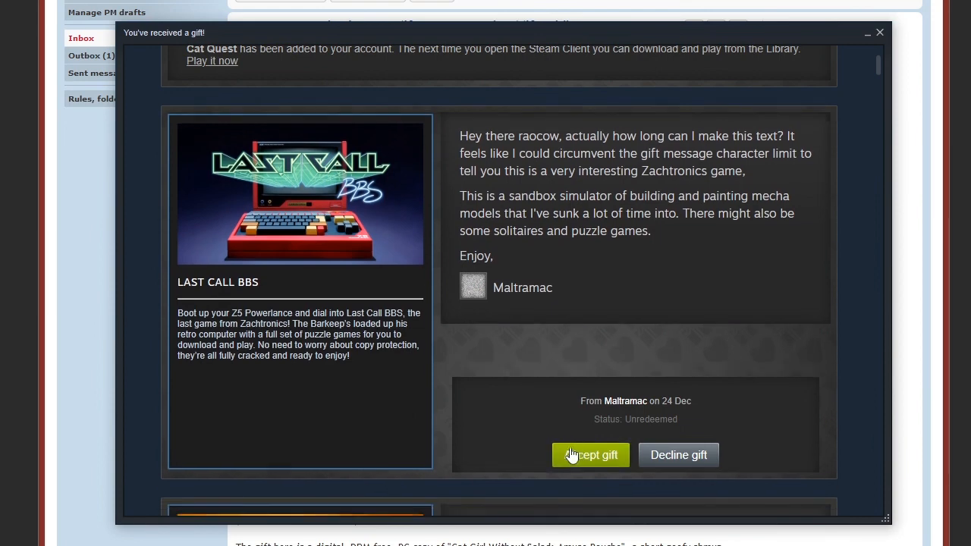
# Accept the Last Call BBS gift into the library
pyautogui.click(590, 455)
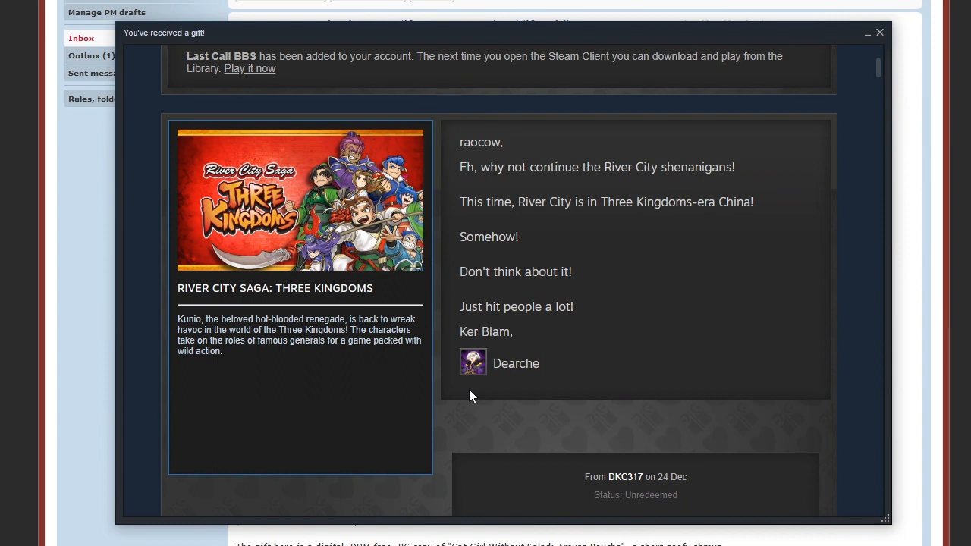
# Accept the 100% Orange Juice Saki & Kyousuke and Krila & Kae Character Pack gifts
pyautogui.scroll(-3)
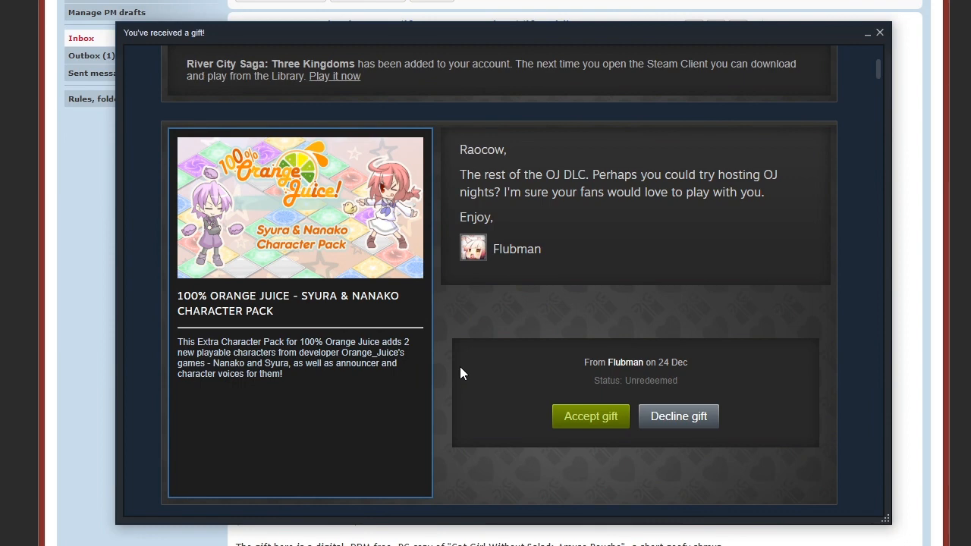
pyautogui.moveTo(500, 389)
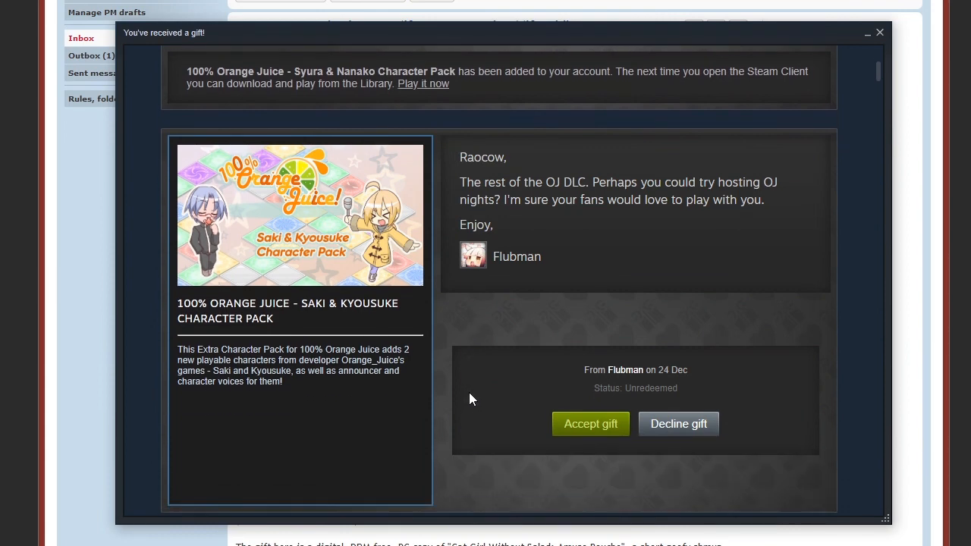
pyautogui.moveTo(467, 413)
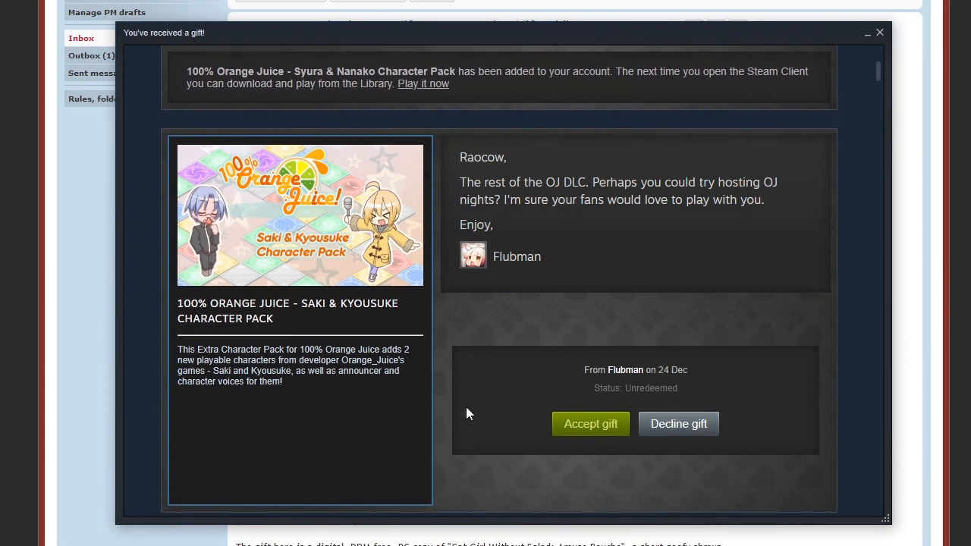
pyautogui.moveTo(552, 431)
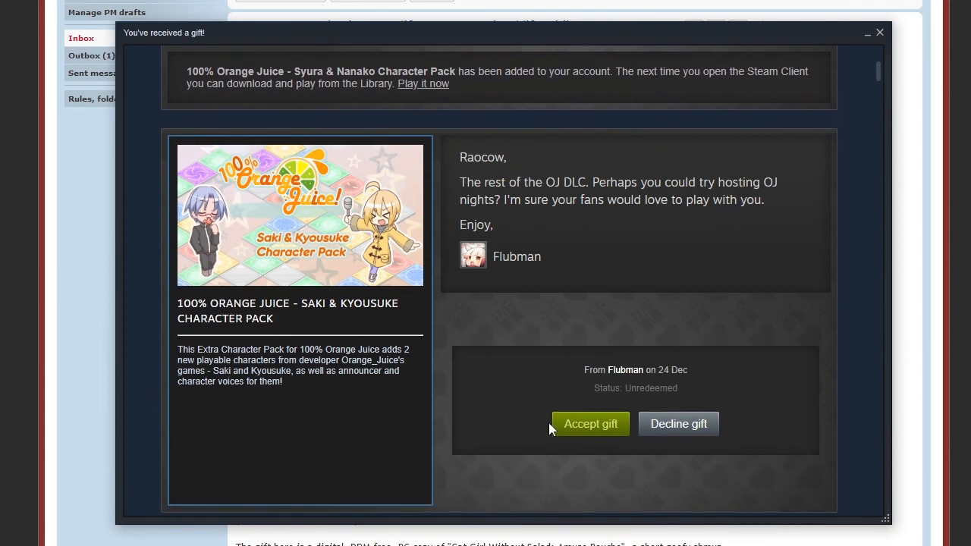
pyautogui.click(591, 423)
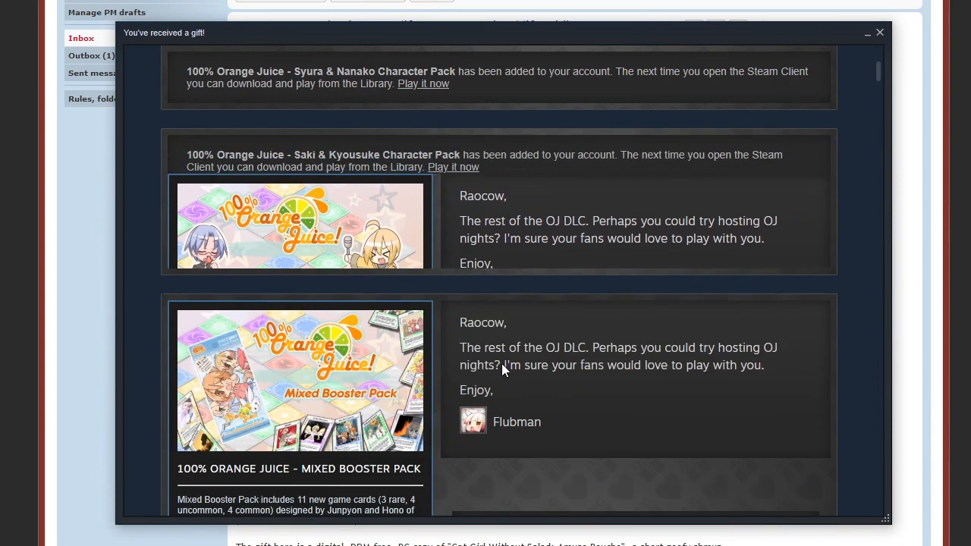
pyautogui.scroll(-3)
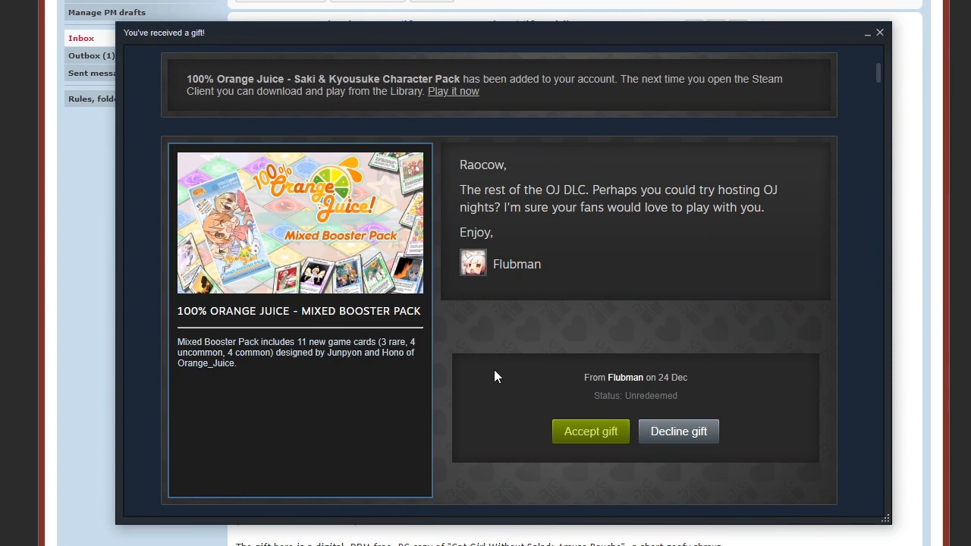
pyautogui.moveTo(571, 431)
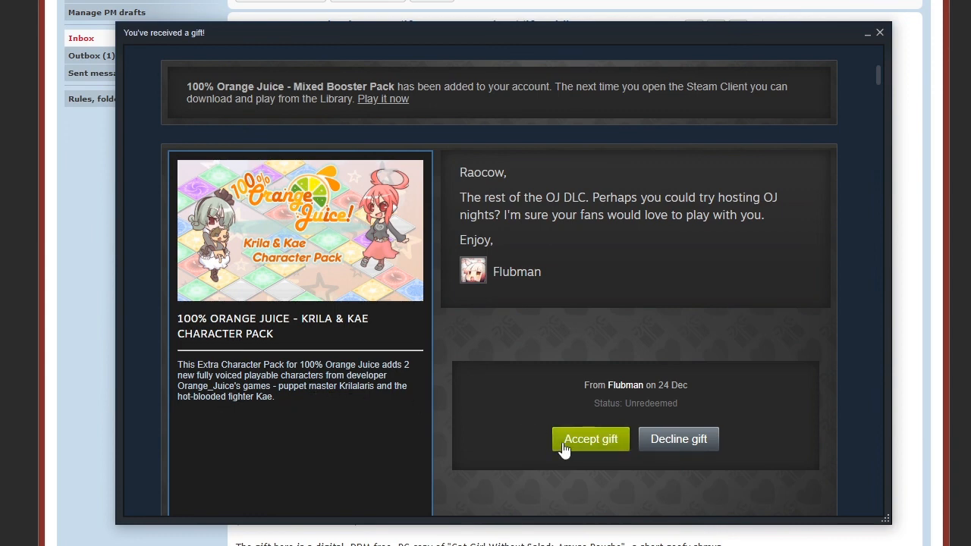
pyautogui.click(590, 439)
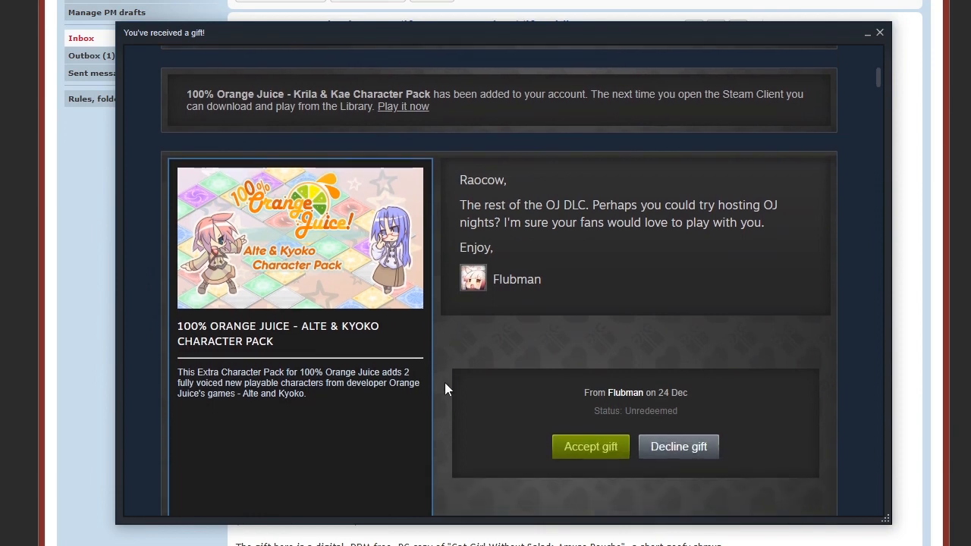
pyautogui.moveTo(577, 437)
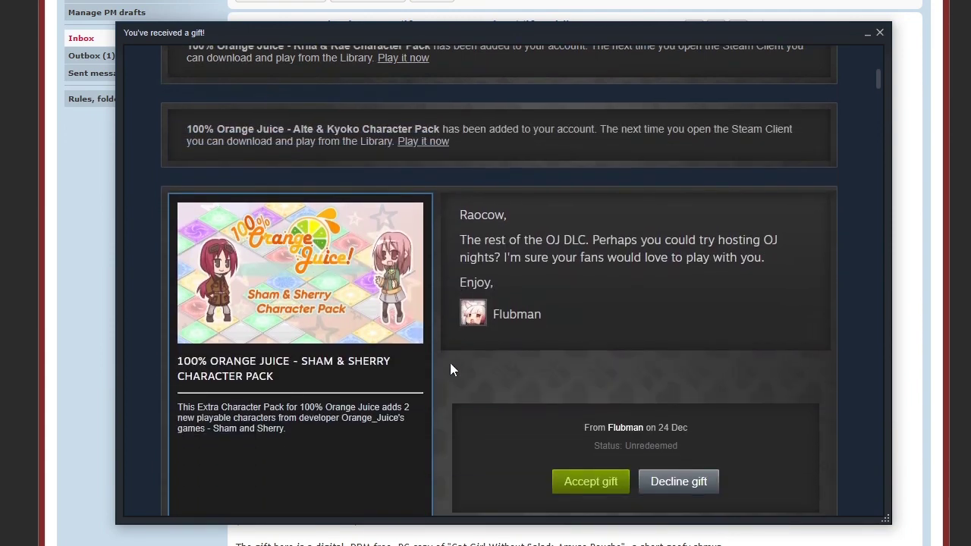
pyautogui.scroll(-3)
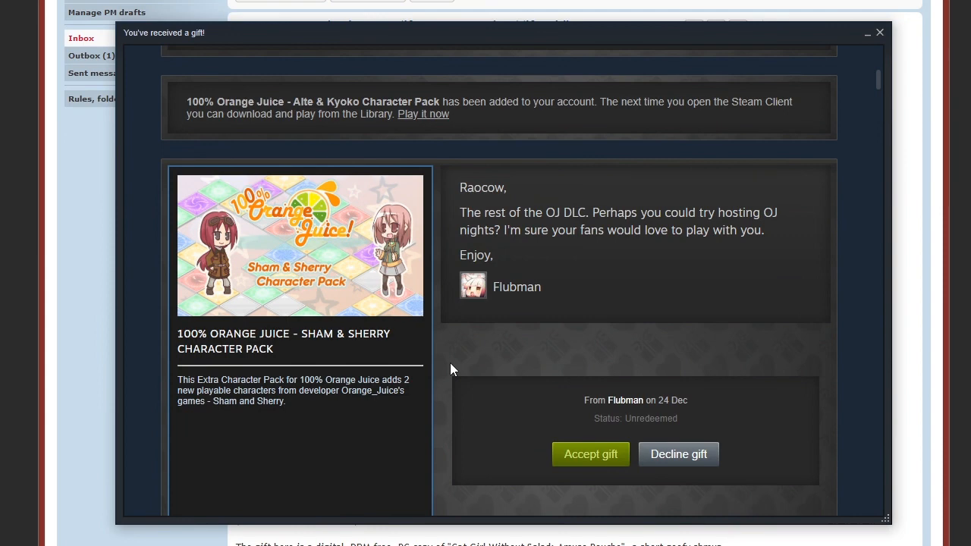
pyautogui.moveTo(510, 443)
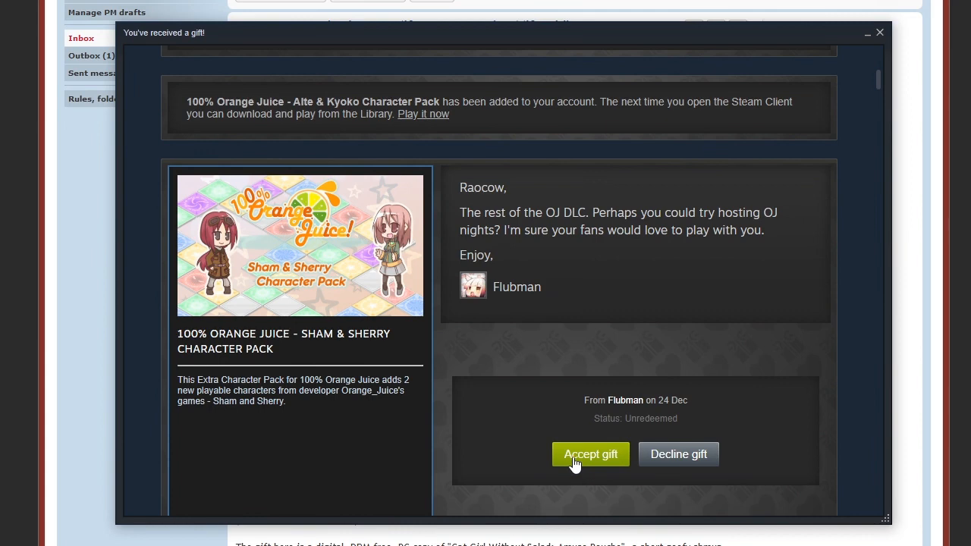
# Accept the Sham & Sherry and Nath & Tomato+Mimyuu Character Pack gifts
pyautogui.click(591, 455)
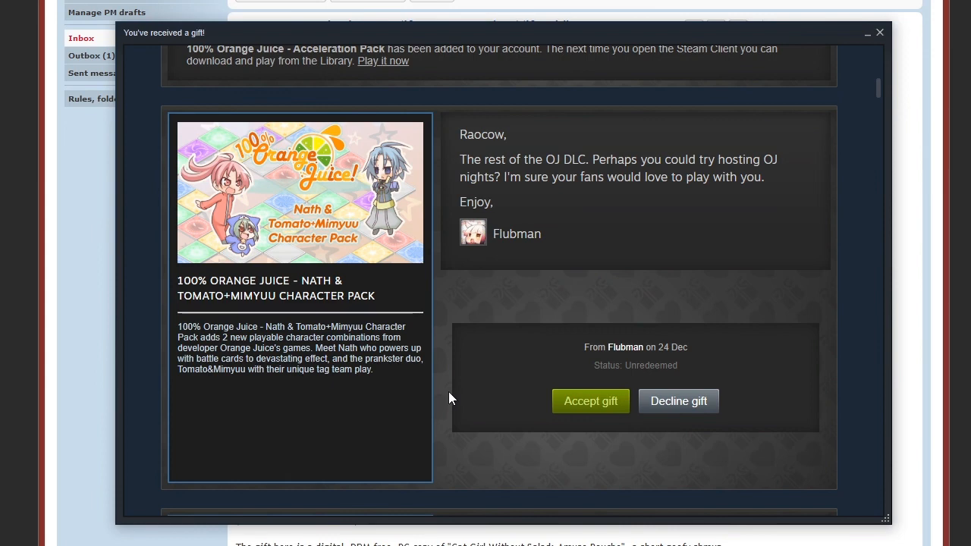
pyautogui.moveTo(510, 406)
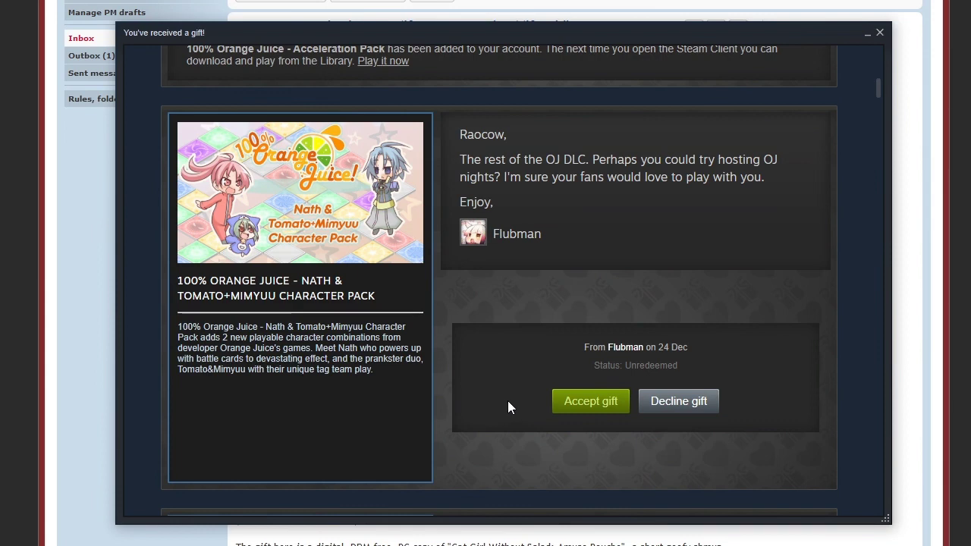
pyautogui.moveTo(569, 403)
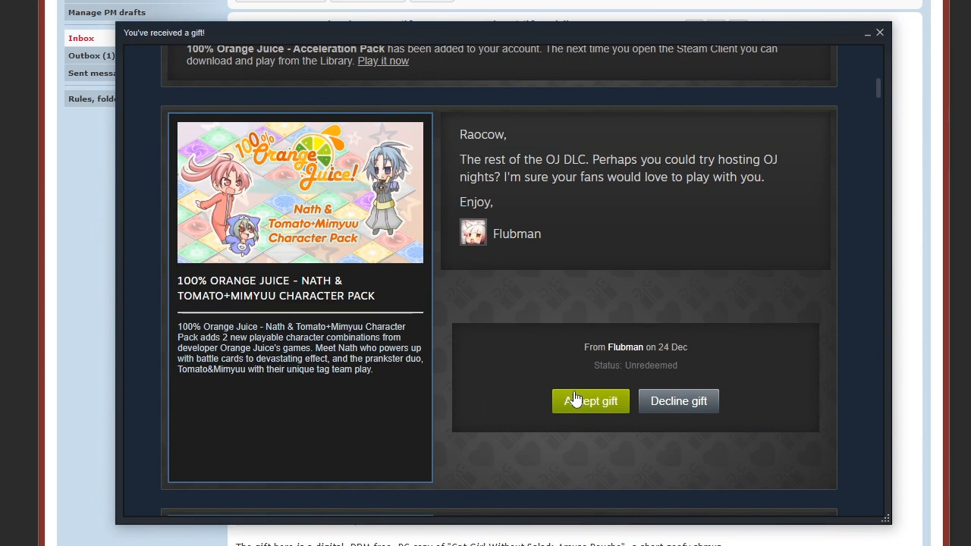
pyautogui.click(590, 400)
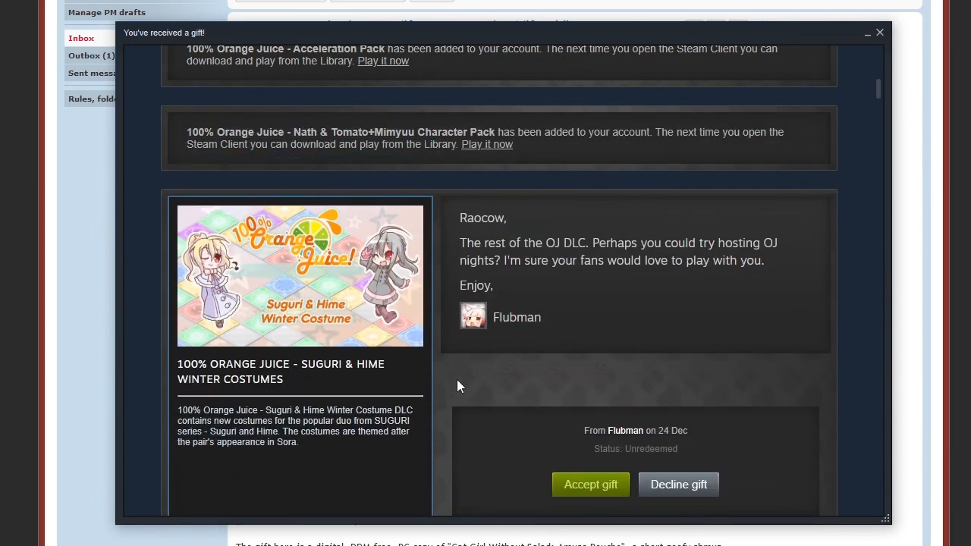
pyautogui.scroll(-3)
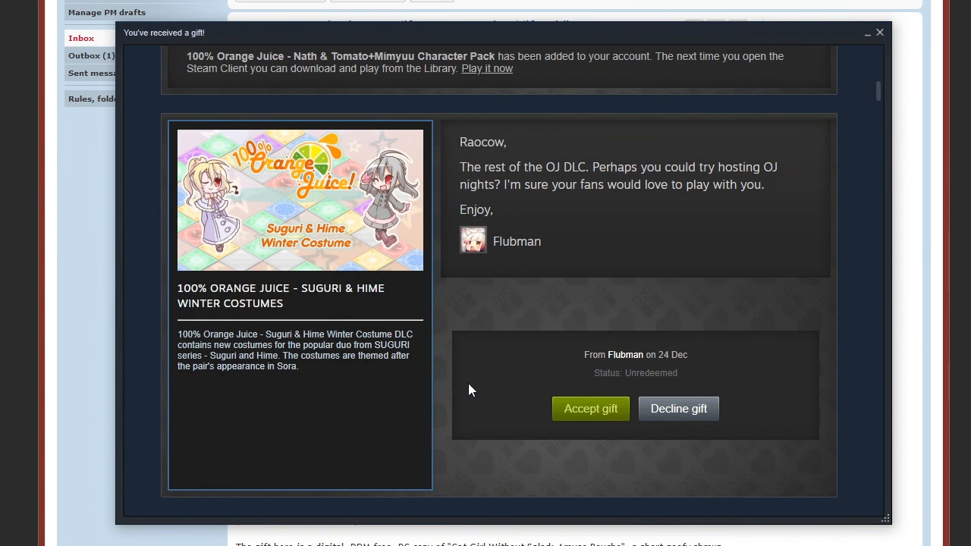
pyautogui.moveTo(580, 419)
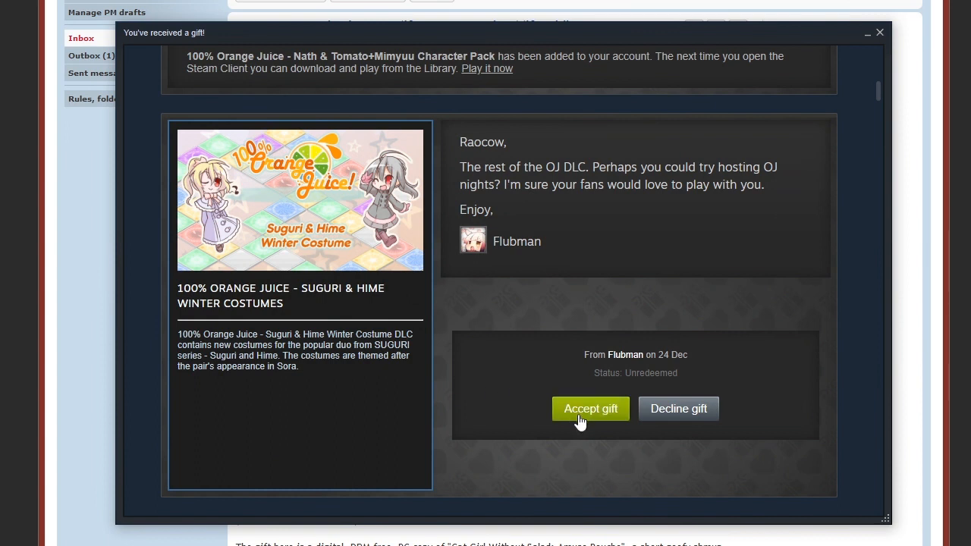
# Accept the Suguri & Hime Winter Costumes, Kiriko & NoName Pack, Witch Pack and Core Voice Pack 1 gifts
pyautogui.click(590, 410)
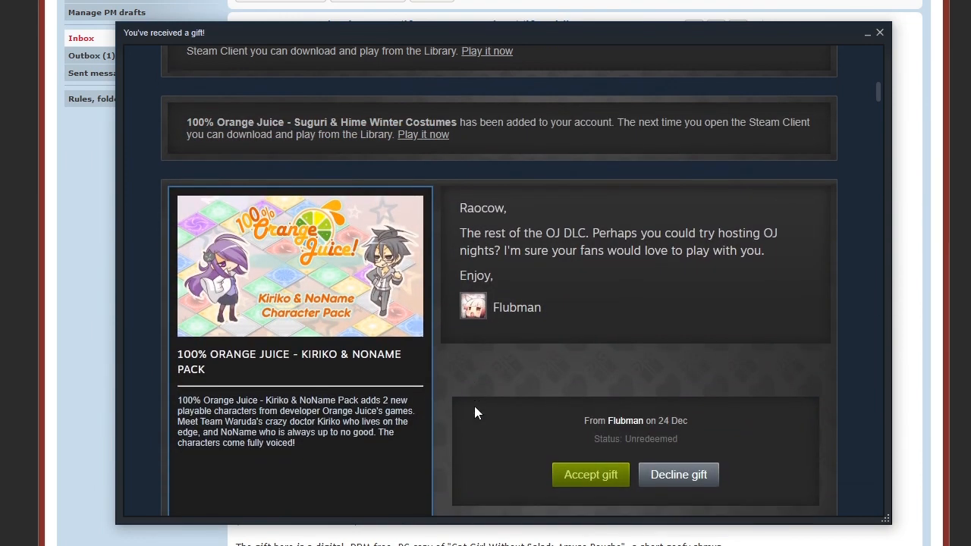
pyautogui.scroll(-3)
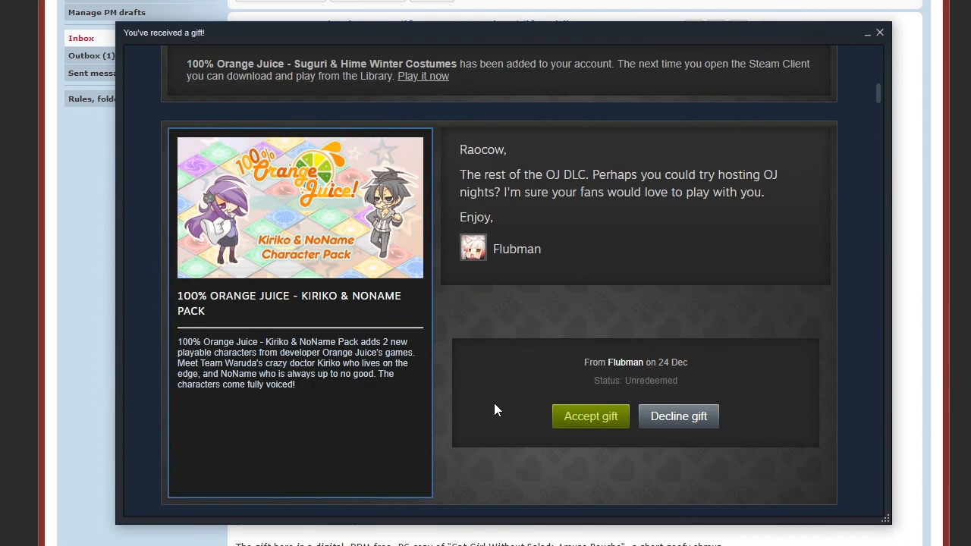
pyautogui.doubleClick(315, 343)
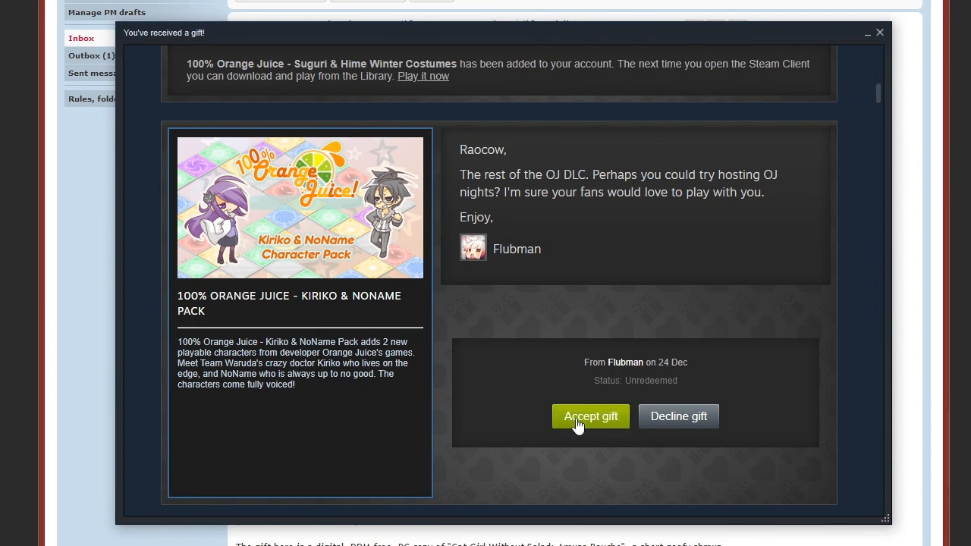
pyautogui.click(590, 416)
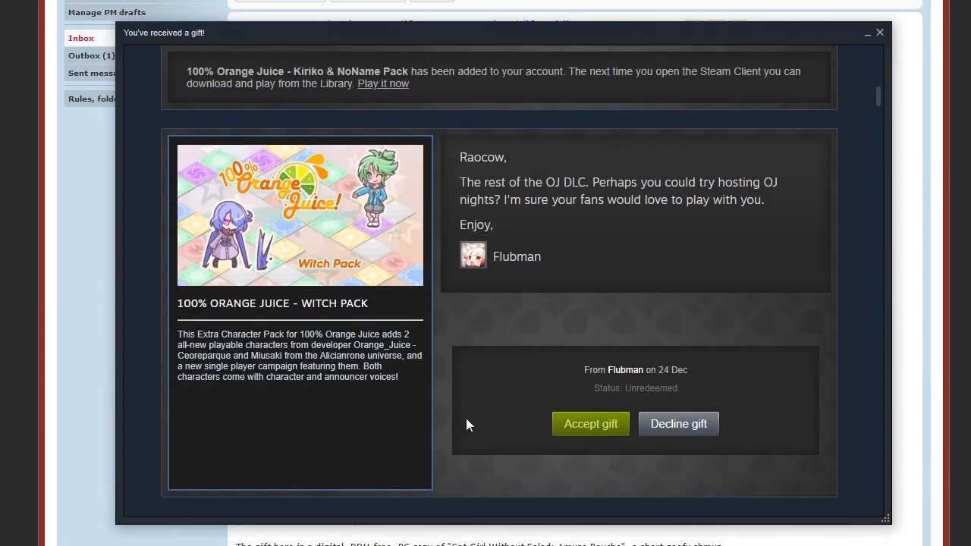
pyautogui.moveTo(458, 422)
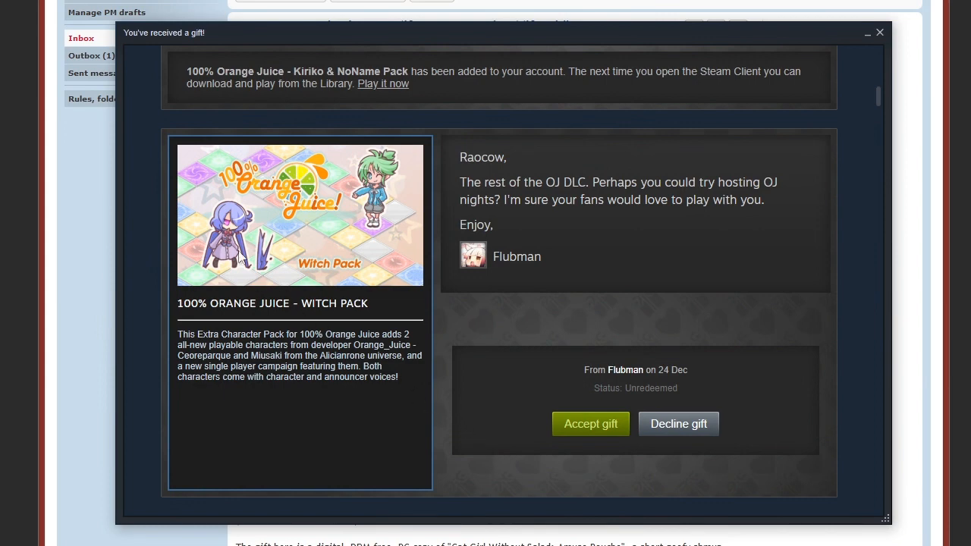
pyautogui.moveTo(282, 220)
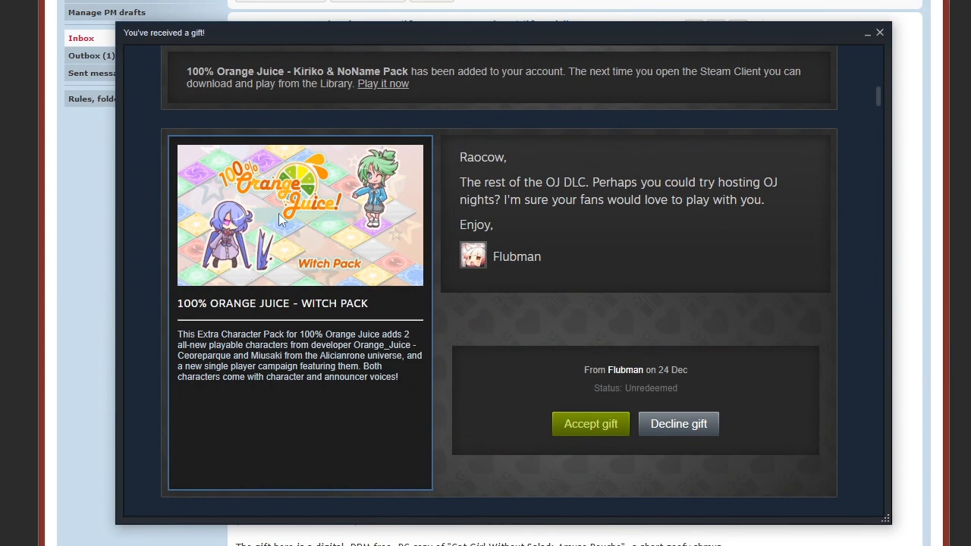
pyautogui.click(590, 423)
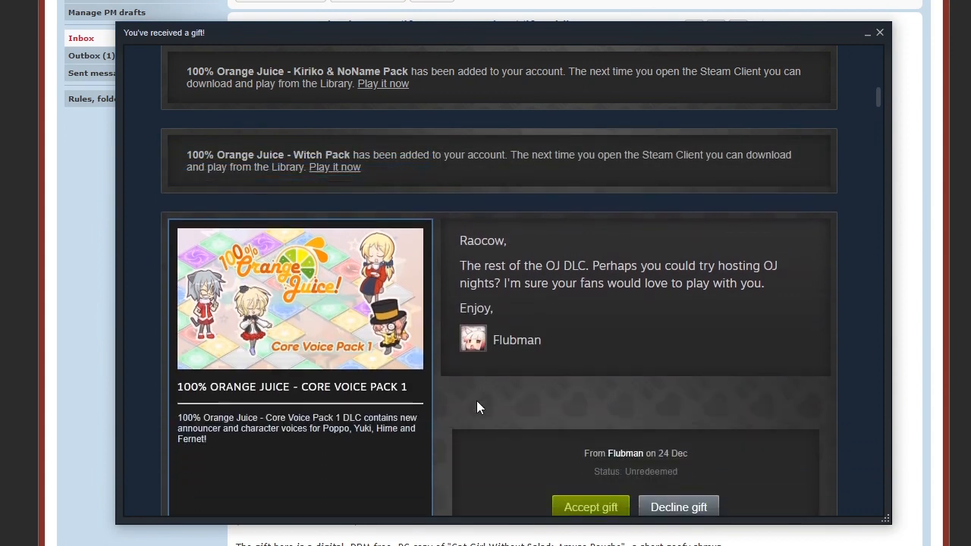
pyautogui.scroll(-3)
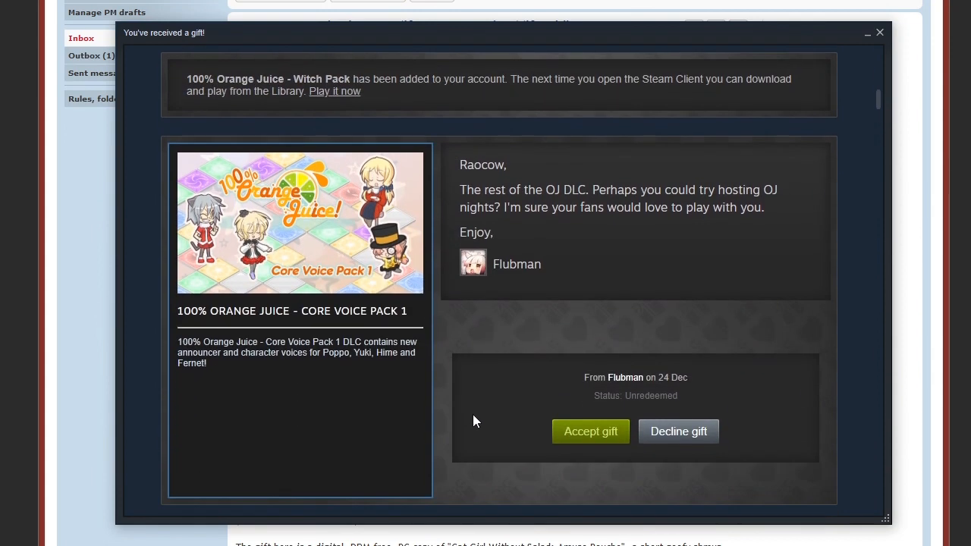
pyautogui.moveTo(491, 449)
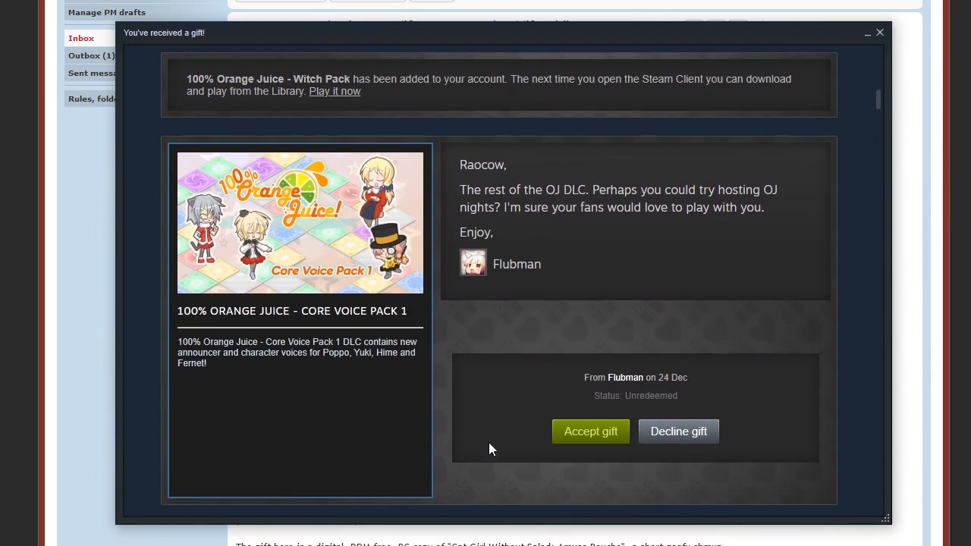
pyautogui.moveTo(546, 455)
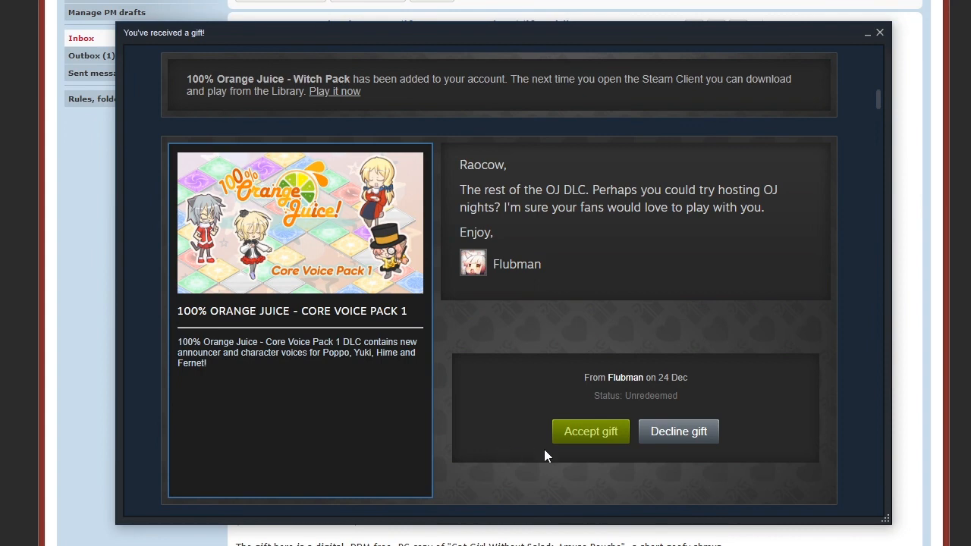
pyautogui.moveTo(570, 434)
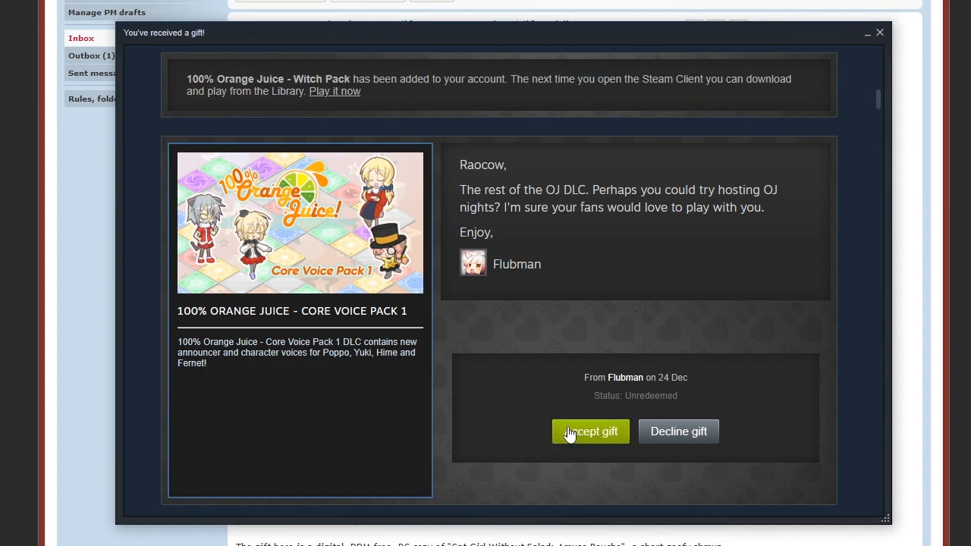
pyautogui.click(590, 431)
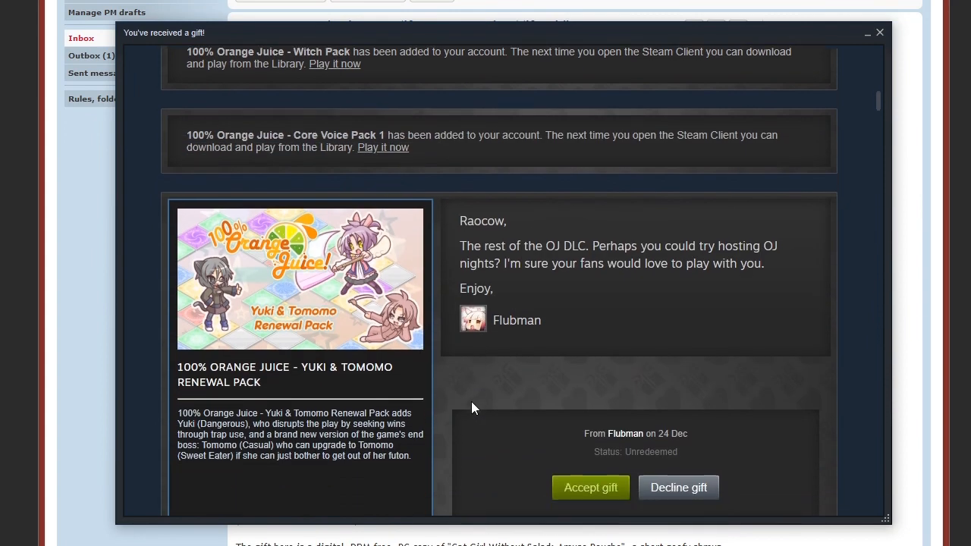
pyautogui.scroll(-3)
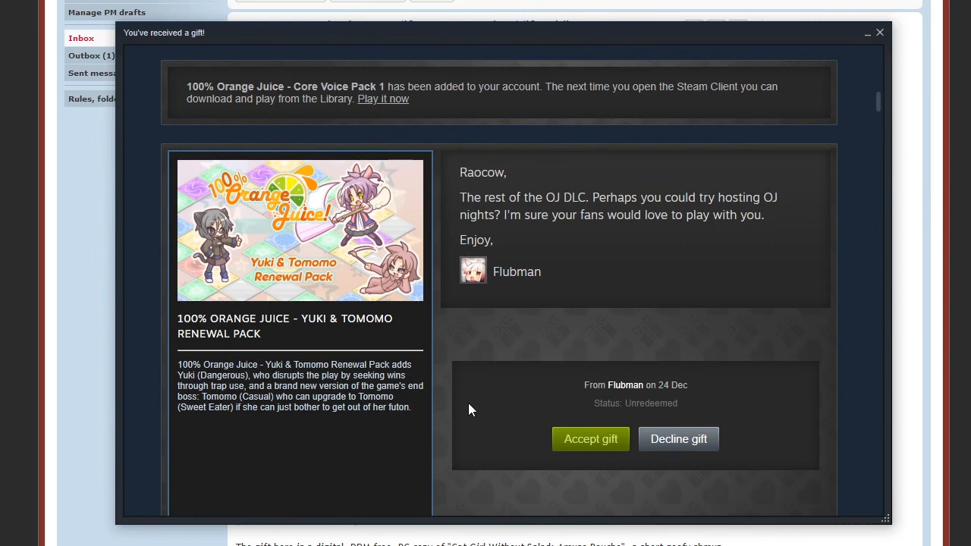
pyautogui.moveTo(447, 208)
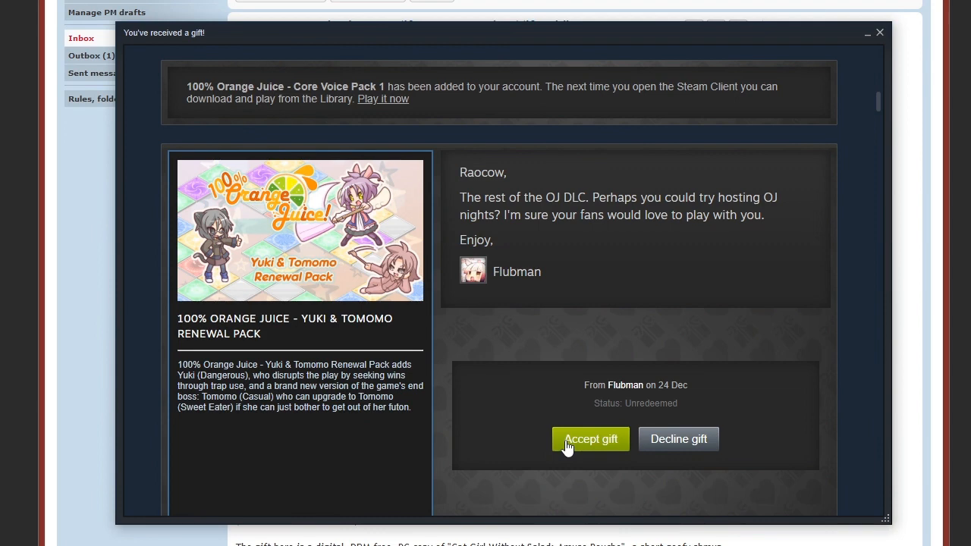
# Accept the Yuki & Tomomo Renewal, Core Voice Pack 2, Tsih & Tequila, Mei & Natsumi and Toy Store Pack gifts
pyautogui.click(592, 439)
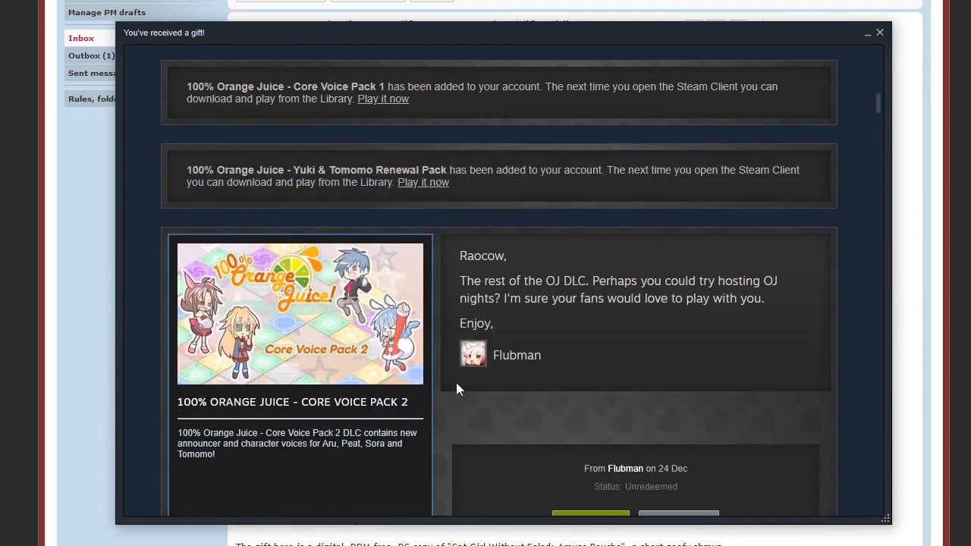
pyautogui.scroll(-3)
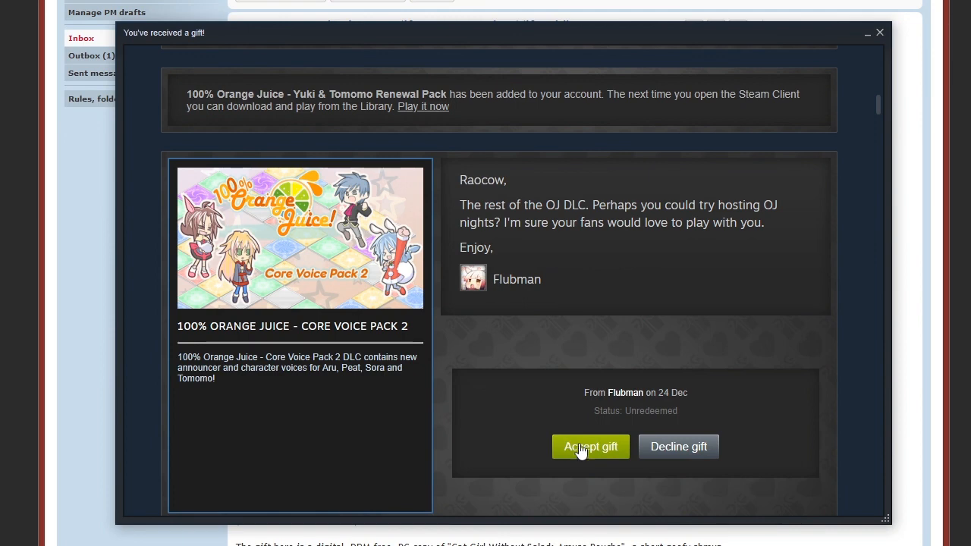
pyautogui.click(590, 446)
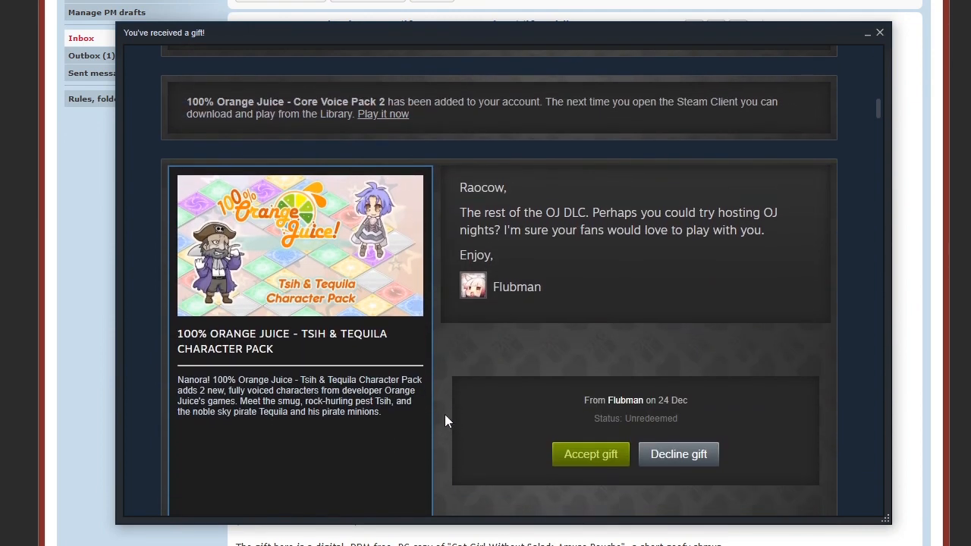
pyautogui.moveTo(446, 428)
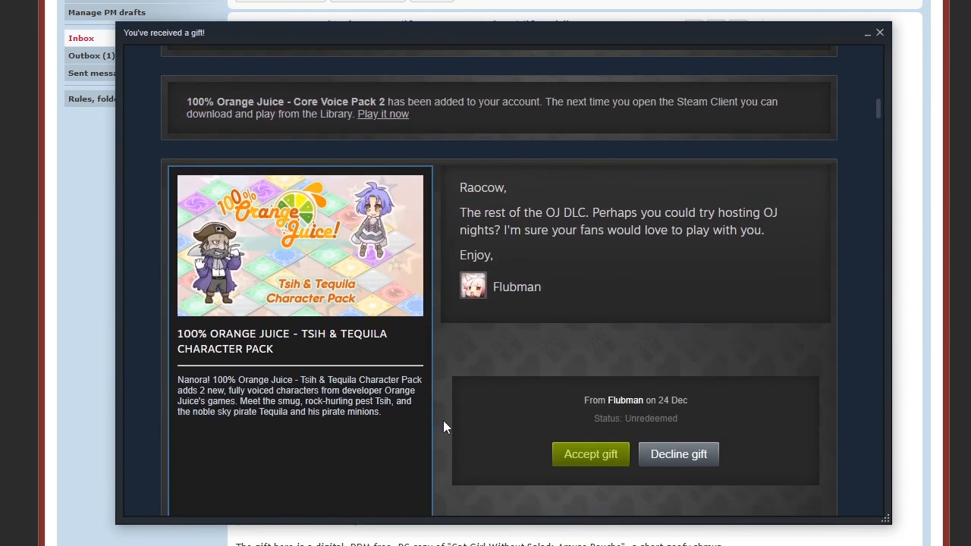
pyautogui.moveTo(454, 430)
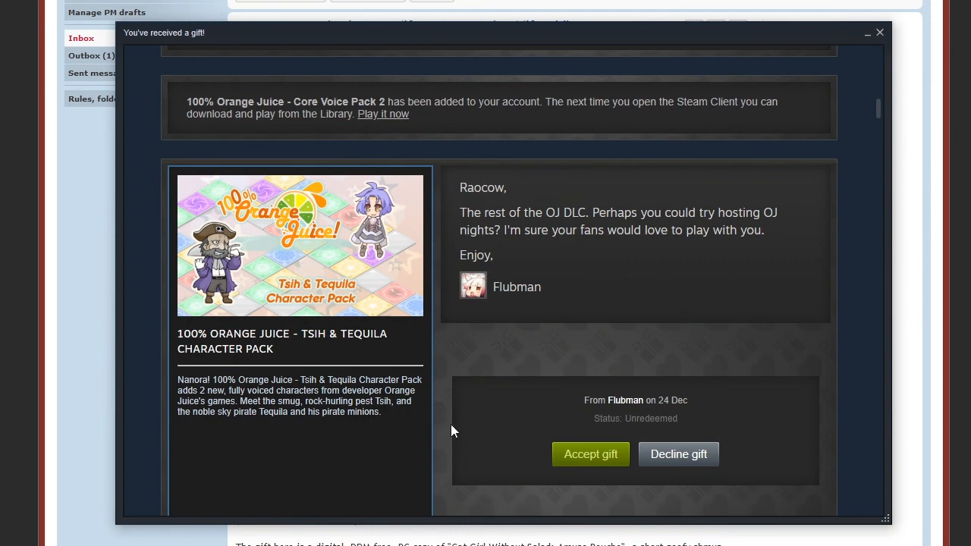
pyautogui.moveTo(341, 362)
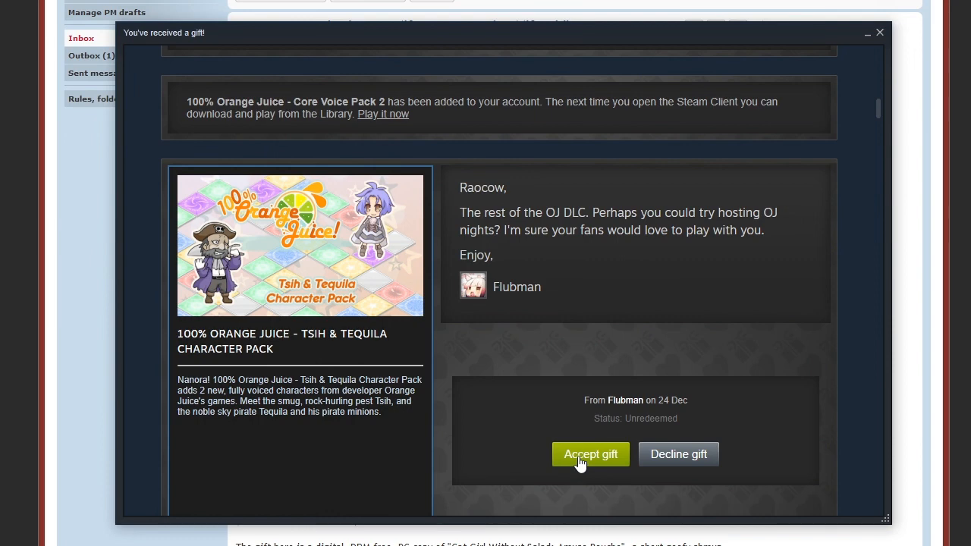
pyautogui.click(590, 454)
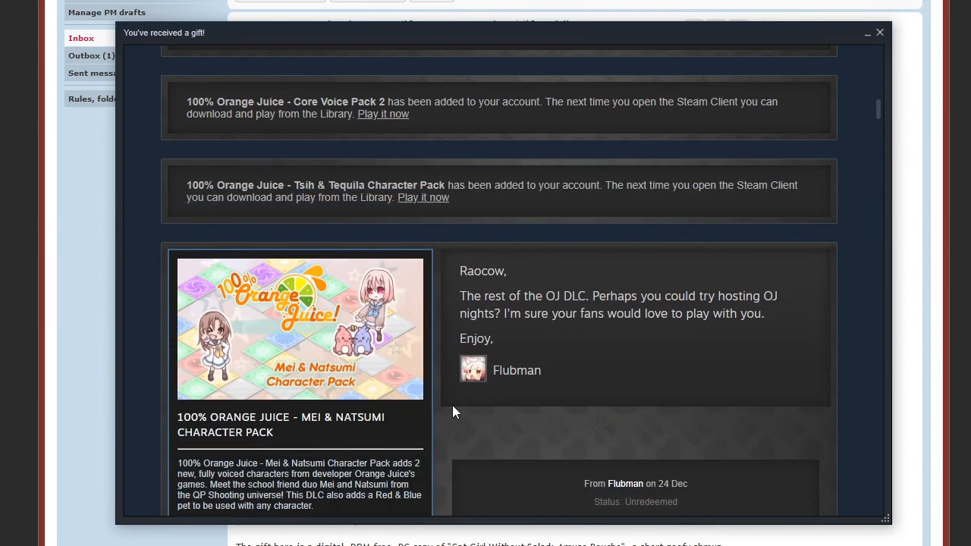
pyautogui.scroll(-3)
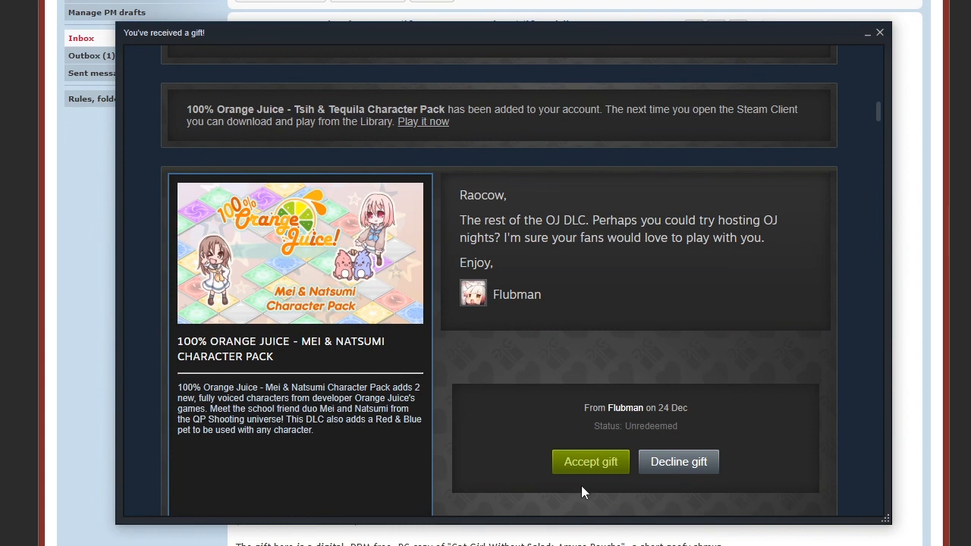
pyautogui.moveTo(502, 435)
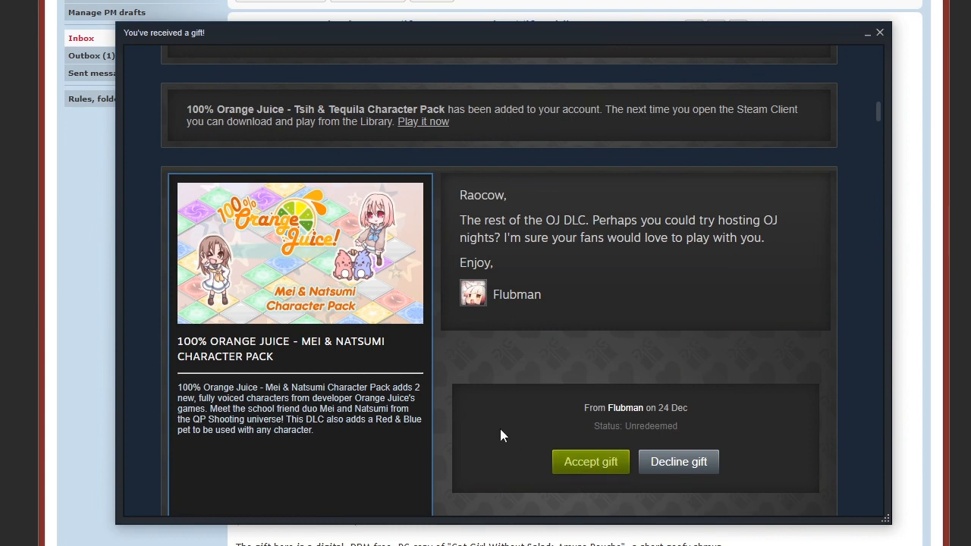
pyautogui.click(590, 462)
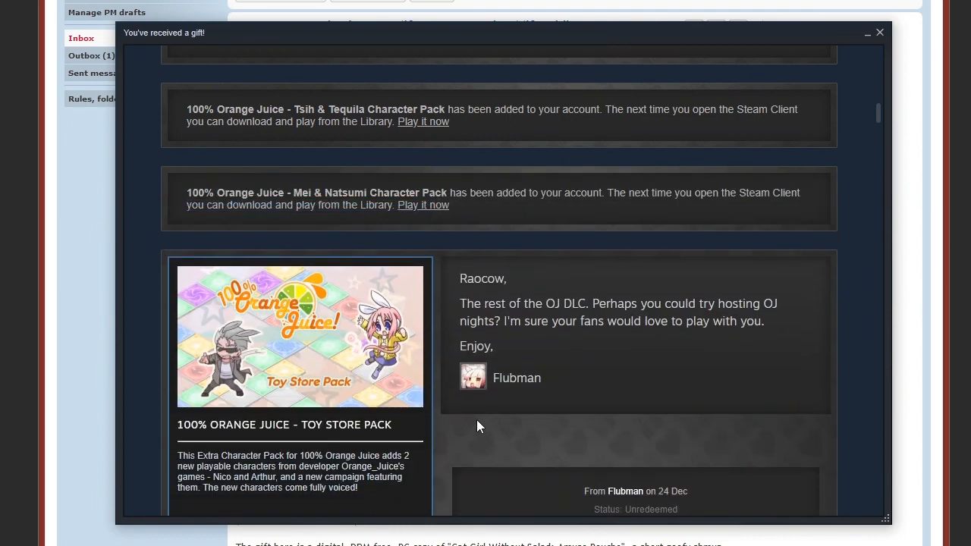
pyautogui.scroll(-3)
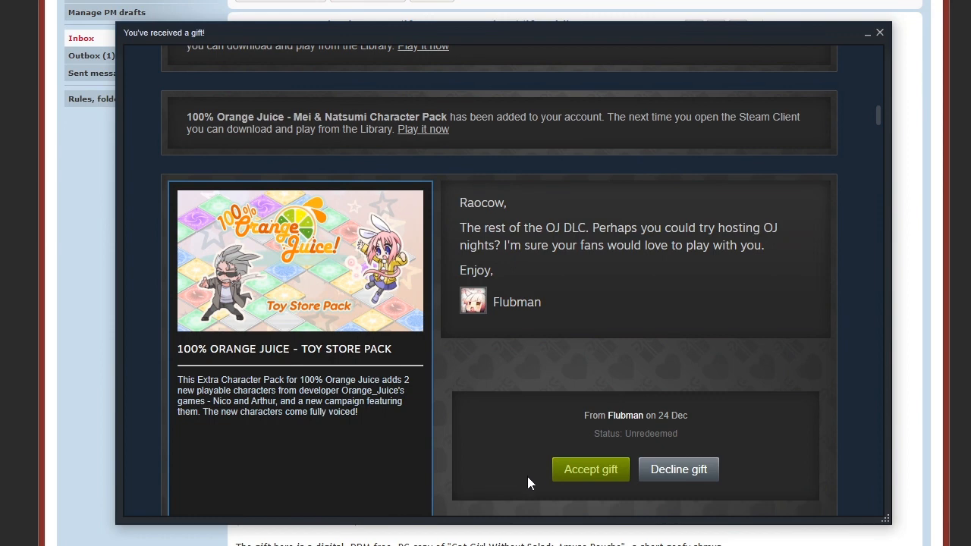
pyautogui.click(591, 469)
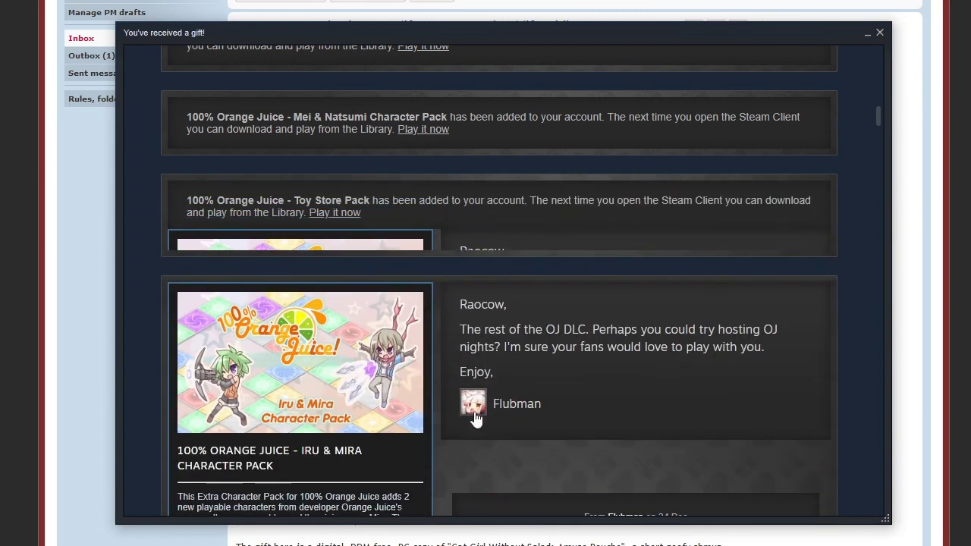
pyautogui.scroll(-3)
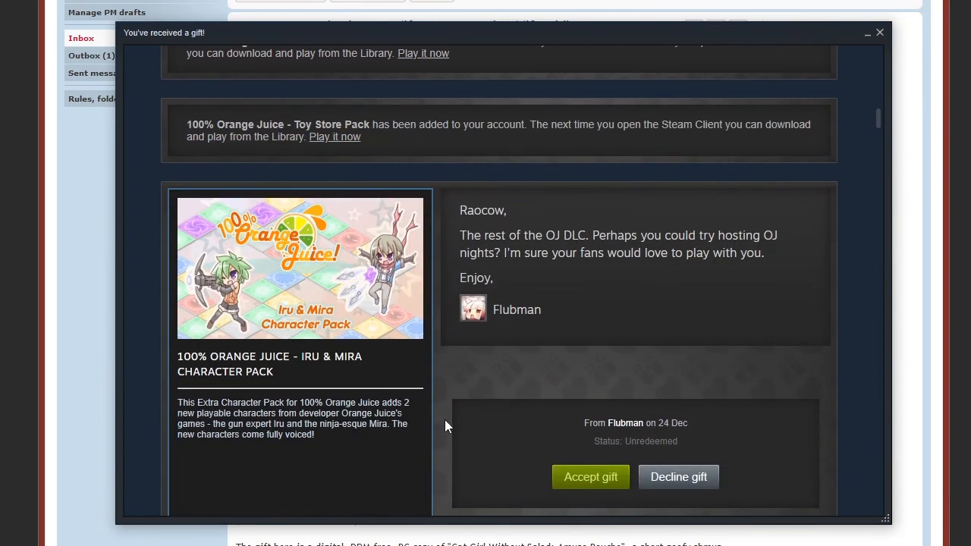
pyautogui.moveTo(488, 448)
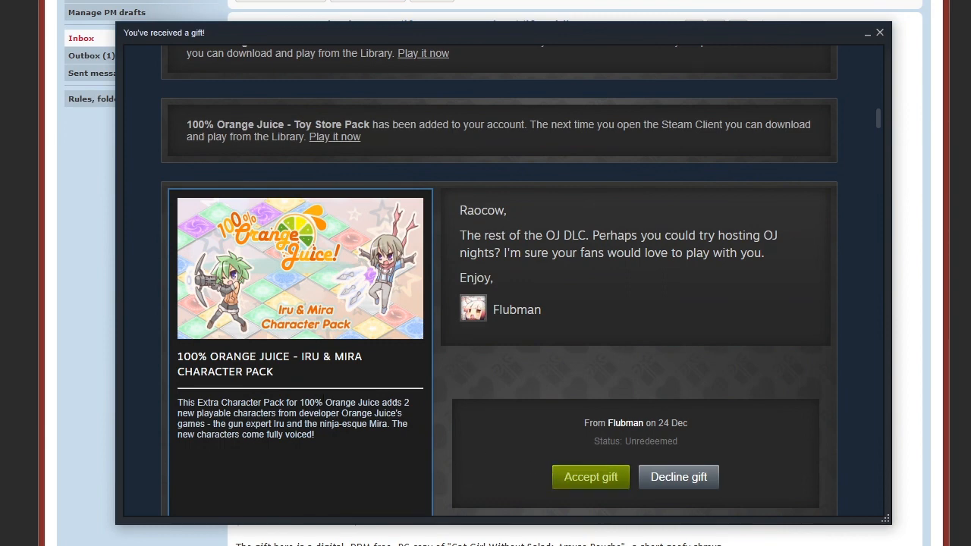
pyautogui.moveTo(376, 439)
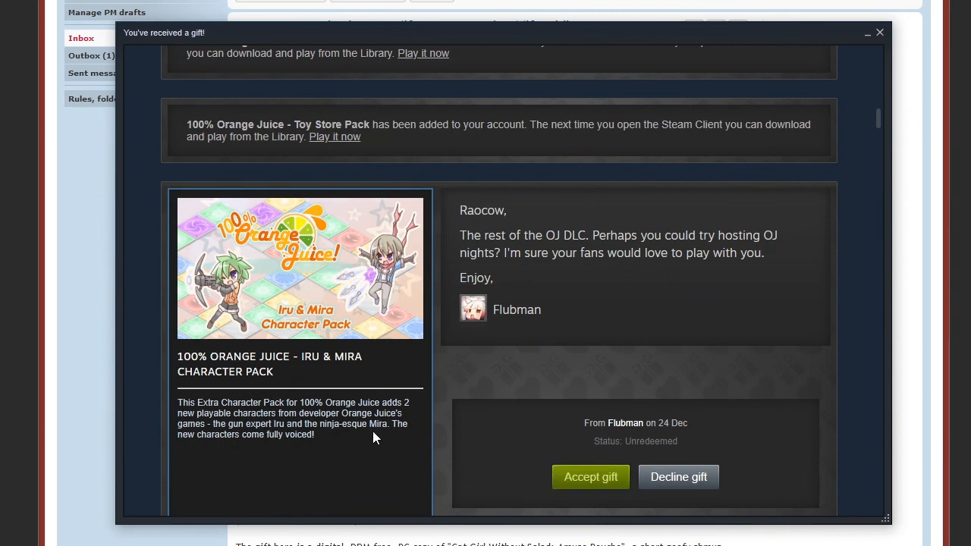
pyautogui.moveTo(564, 494)
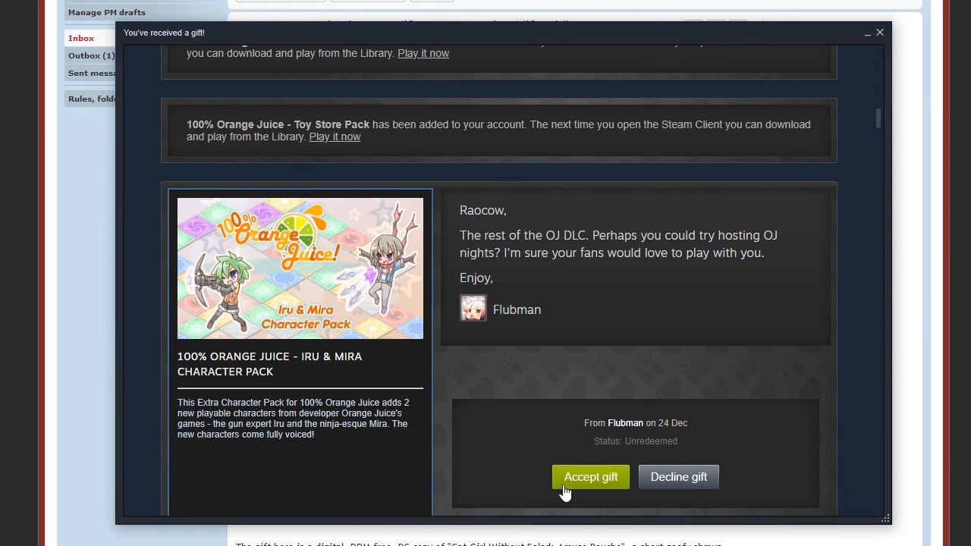
# Accept the Iru & Mira, Sora & Sham (Cuties) and Ultimate Weapon Girl song pack gifts
pyautogui.click(590, 476)
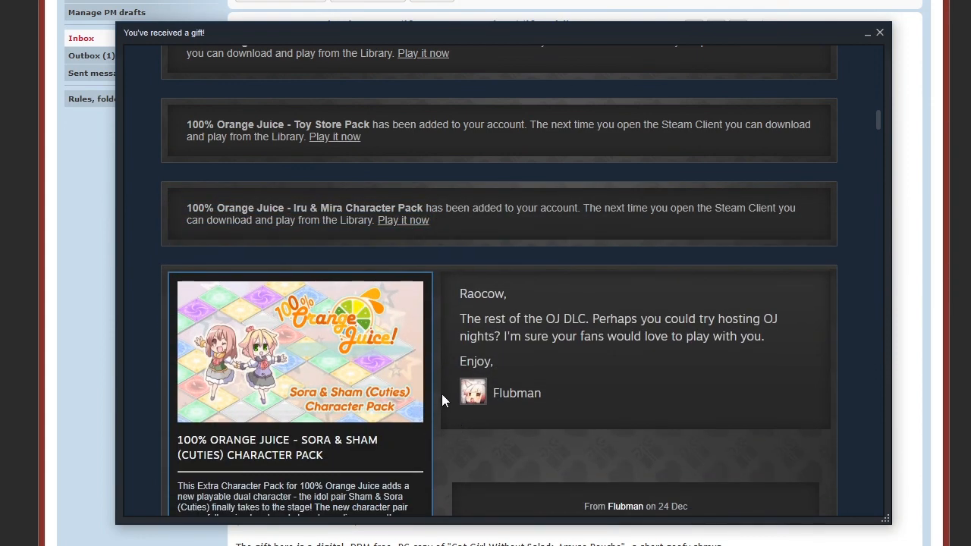
pyautogui.scroll(-3)
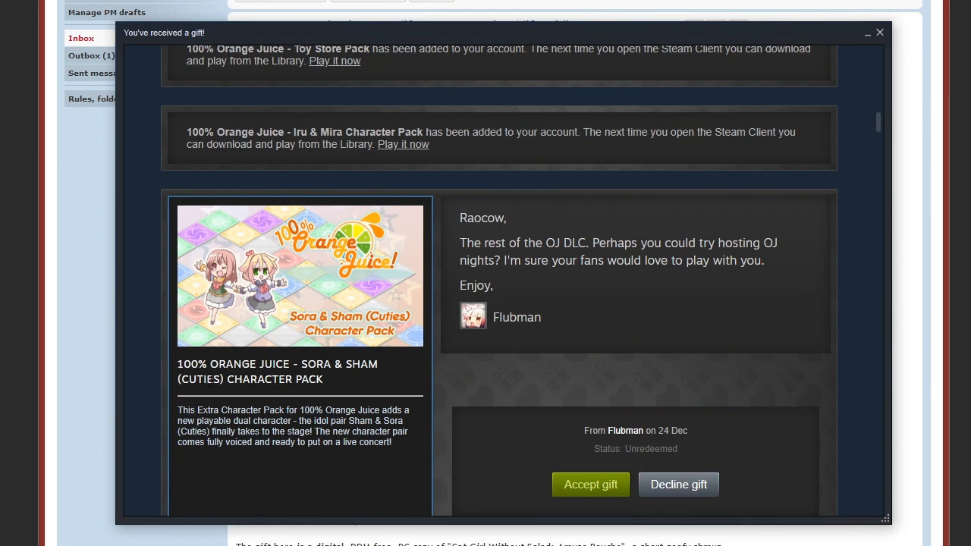
pyautogui.moveTo(423, 446)
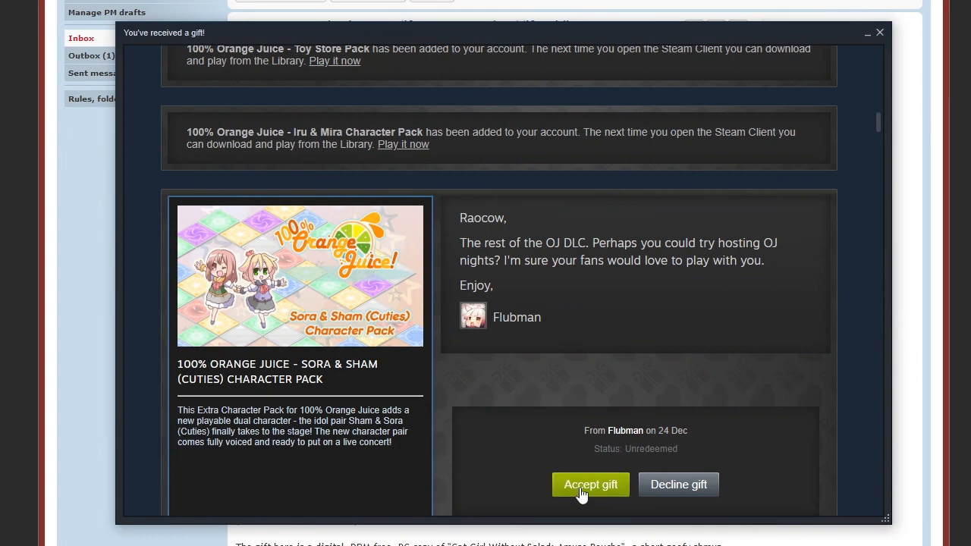
pyautogui.click(588, 484)
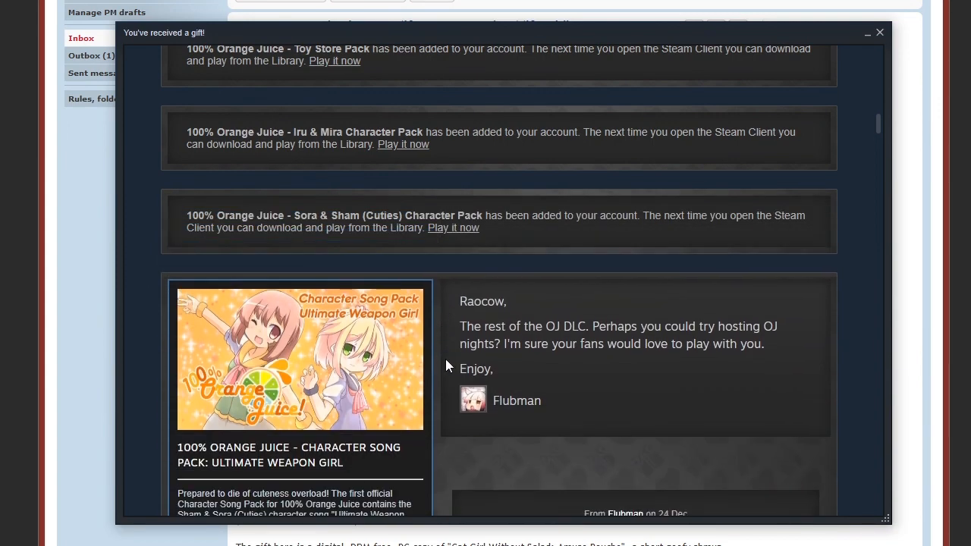
pyautogui.scroll(-3)
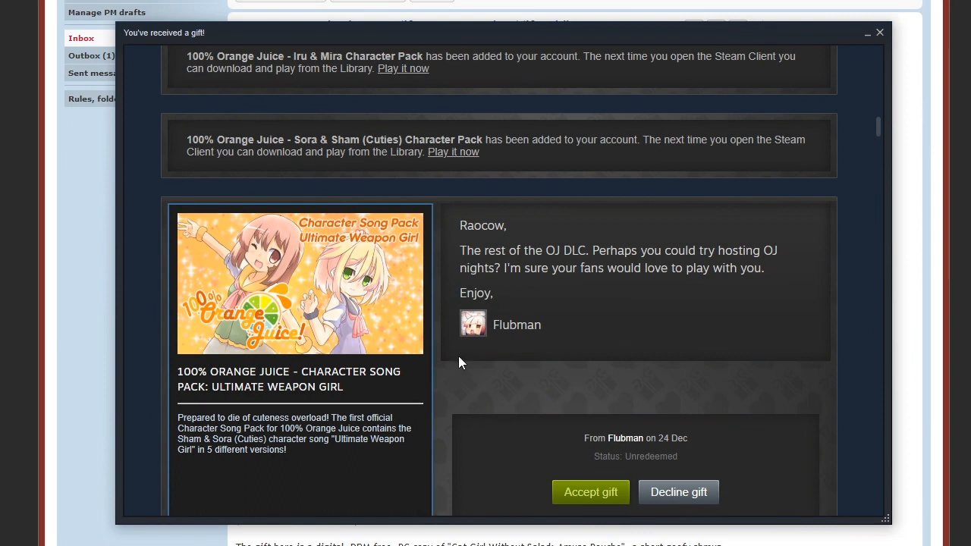
pyautogui.scroll(-3)
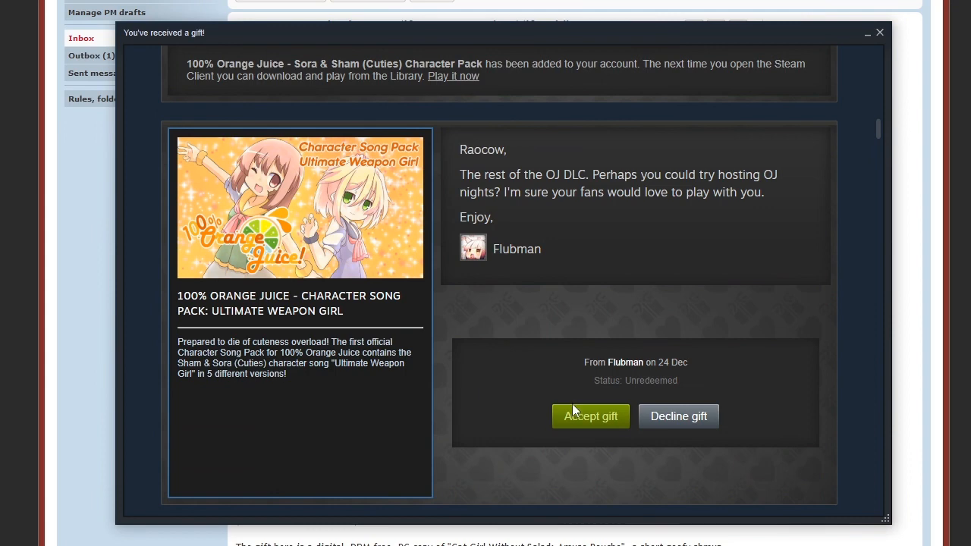
pyautogui.click(590, 415)
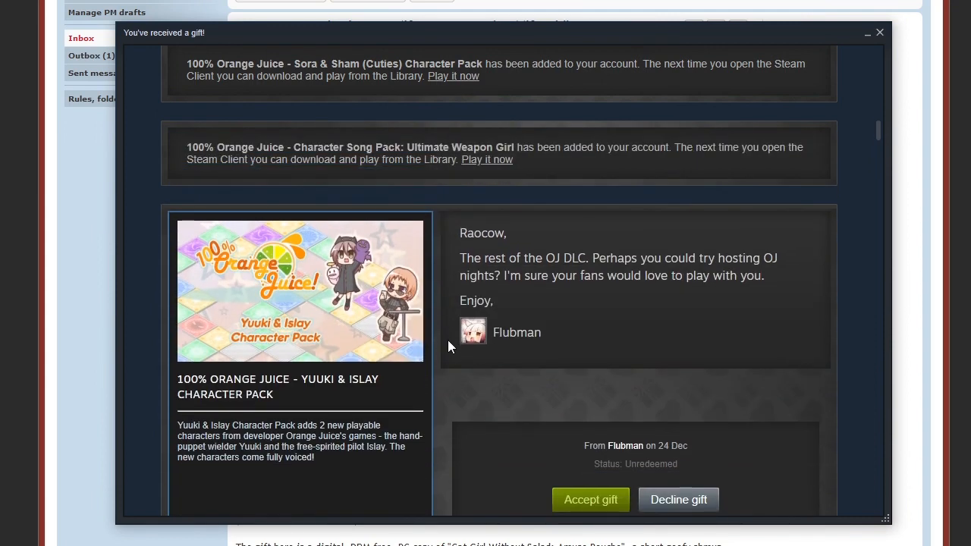
pyautogui.scroll(-3)
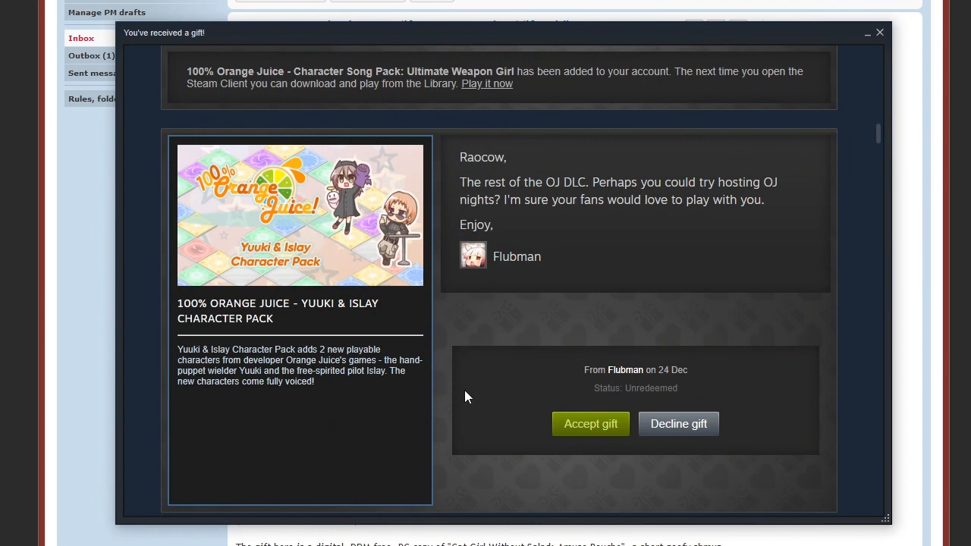
pyautogui.moveTo(489, 412)
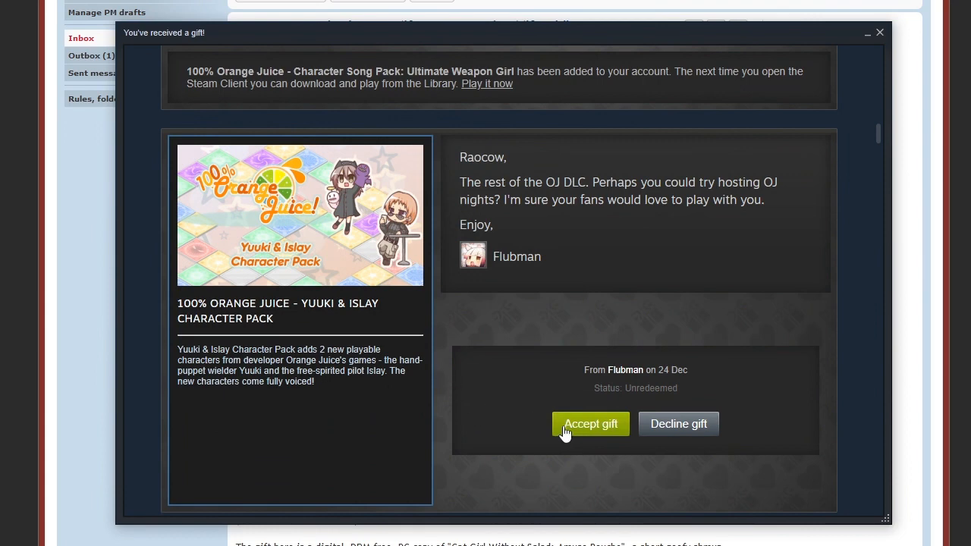
# Accept the Yuuki & Islay, Pudding, Wanderer and Alicianrone & Teotoratta pack gifts
pyautogui.click(590, 425)
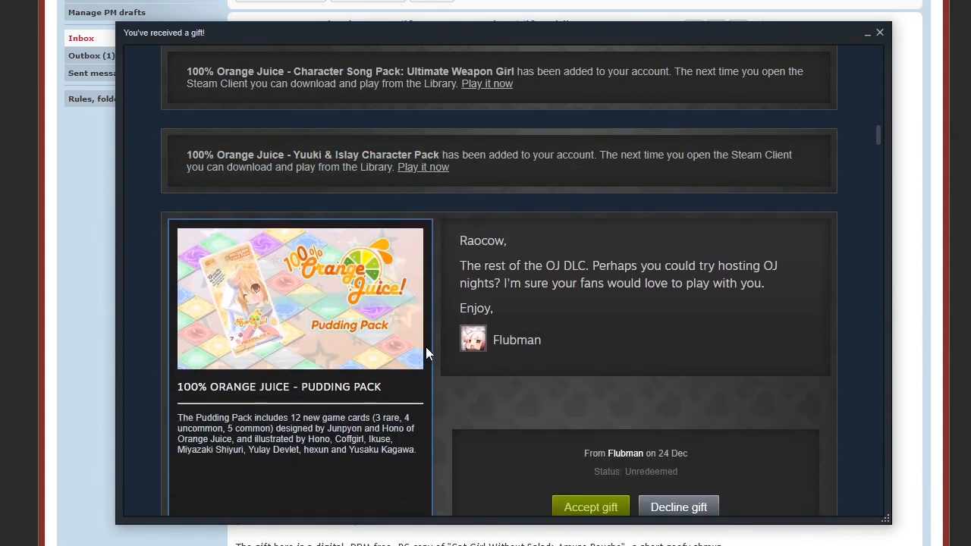
pyautogui.scroll(-3)
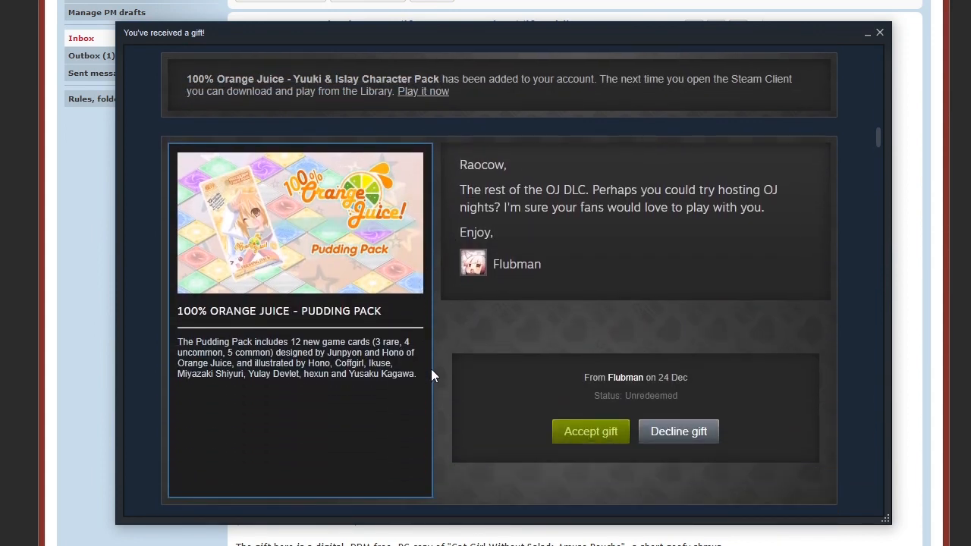
pyautogui.moveTo(564, 438)
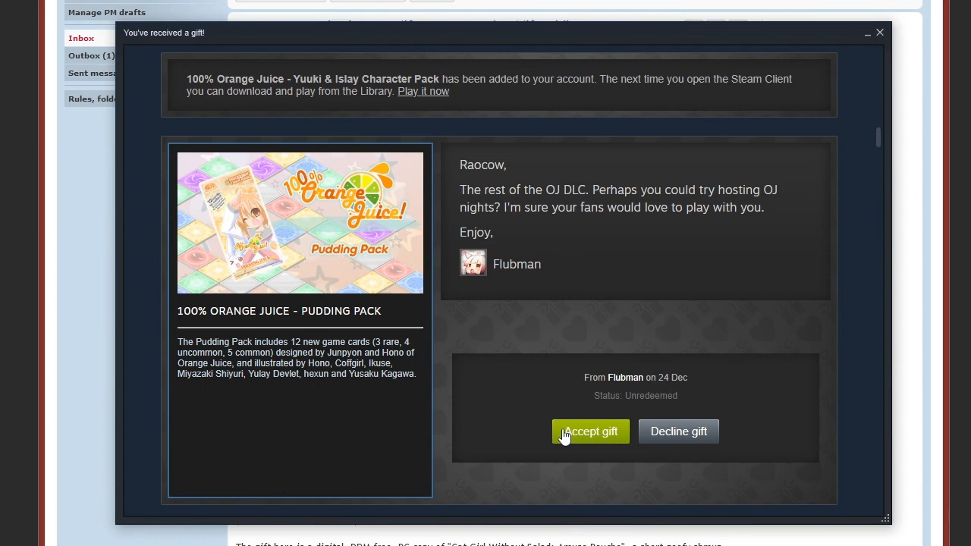
pyautogui.click(591, 431)
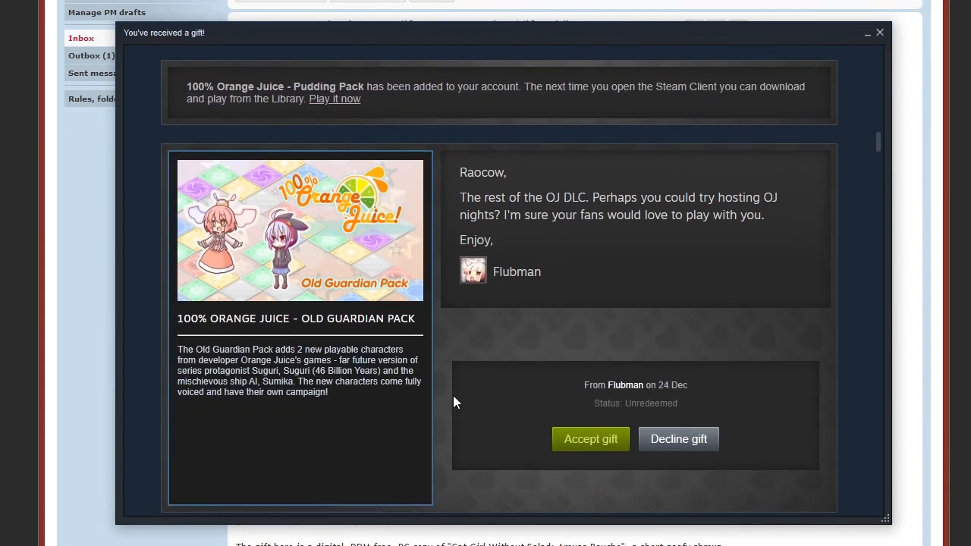
pyautogui.moveTo(228, 229)
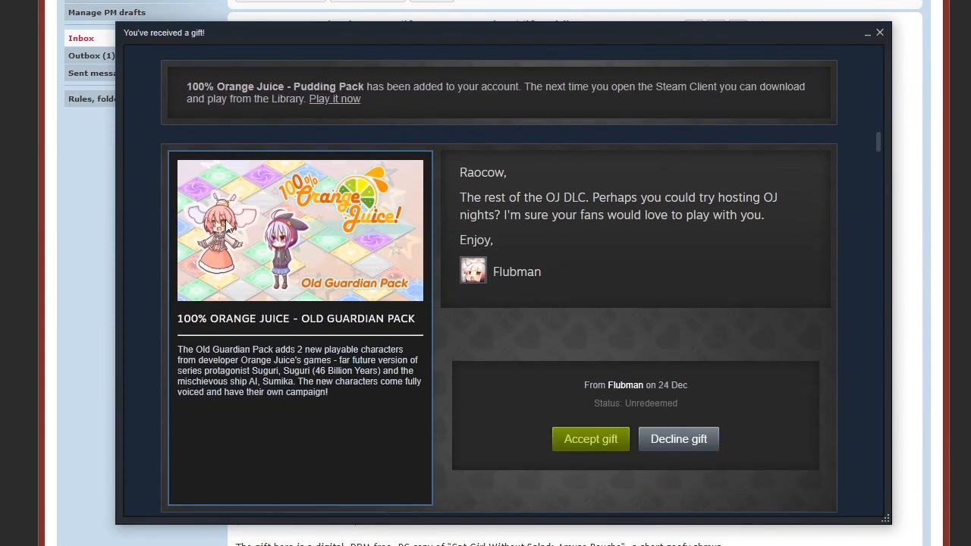
pyautogui.moveTo(579, 440)
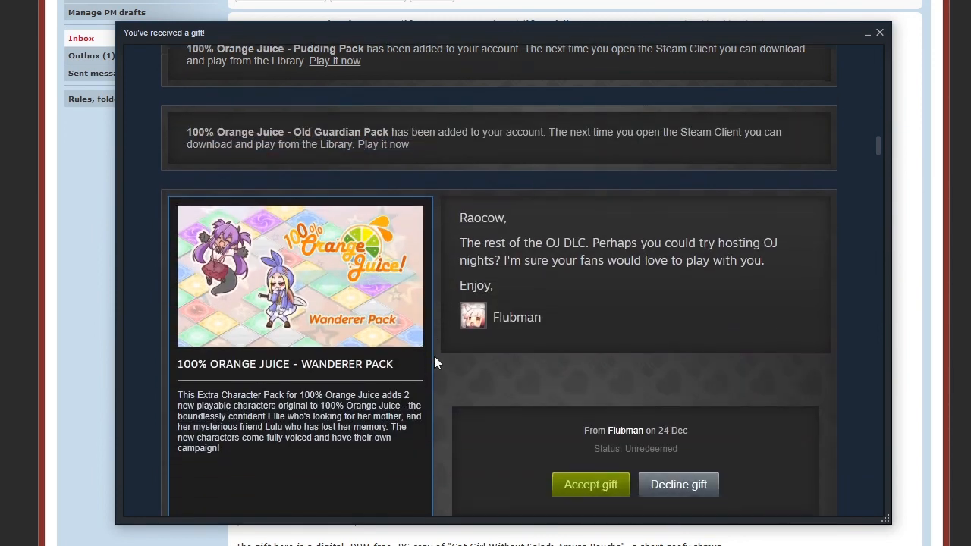
pyautogui.scroll(-3)
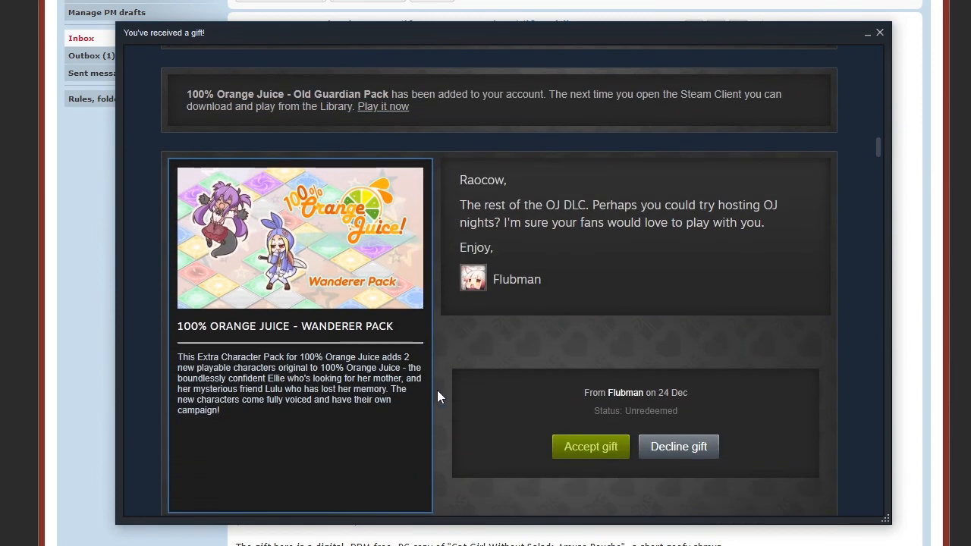
pyautogui.moveTo(443, 413)
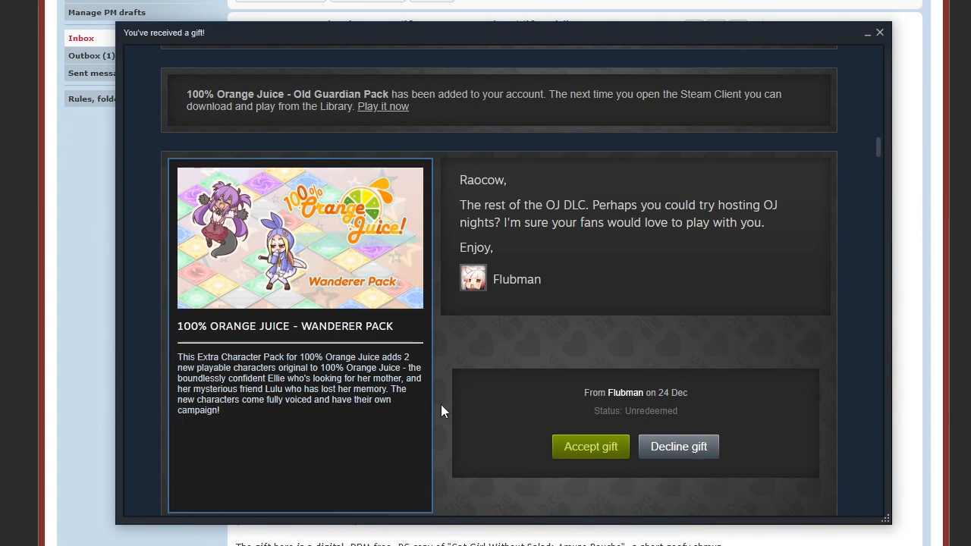
pyautogui.moveTo(514, 443)
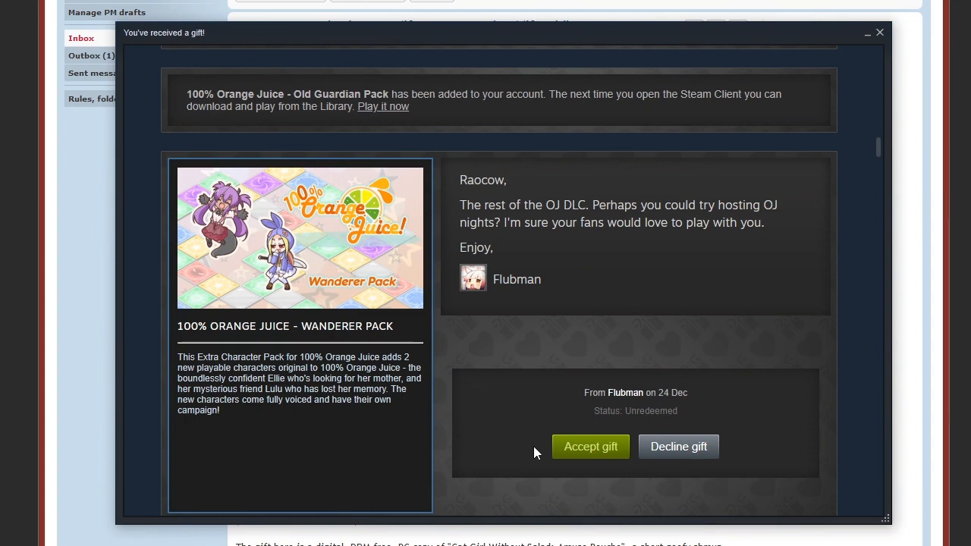
pyautogui.moveTo(602, 456)
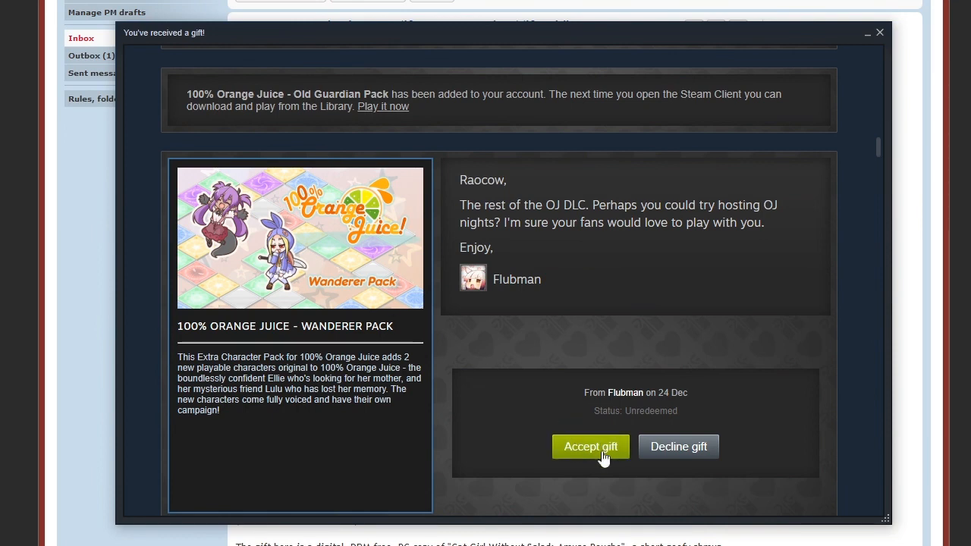
pyautogui.click(590, 446)
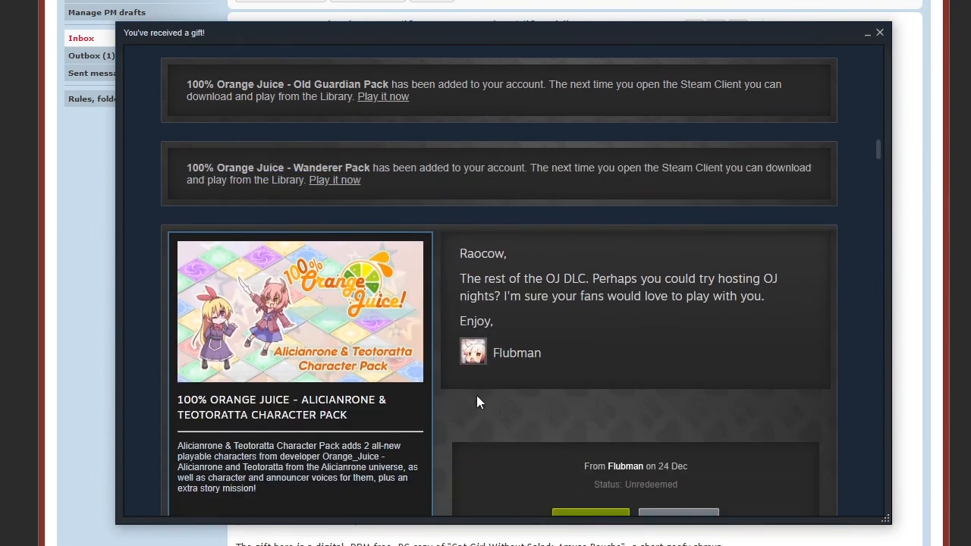
pyautogui.scroll(-3)
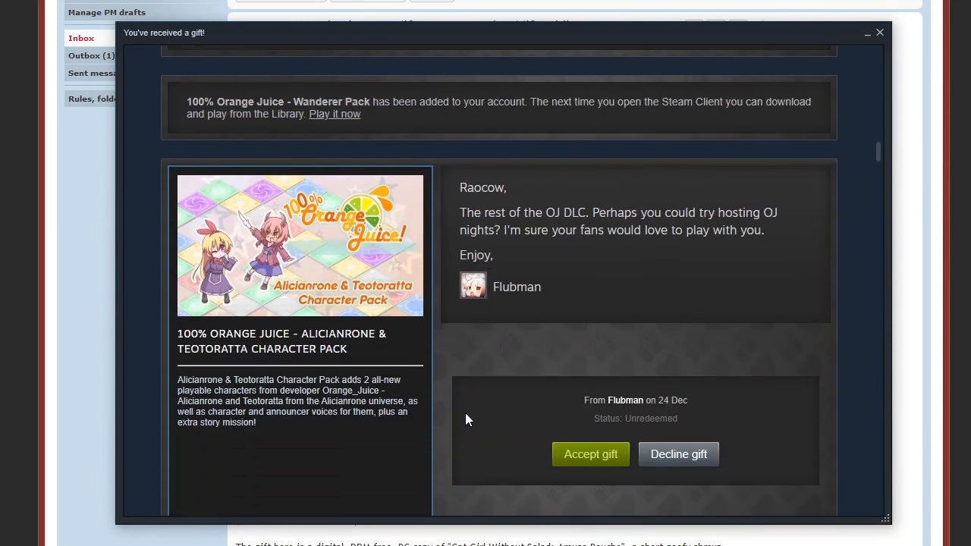
pyautogui.moveTo(464, 421)
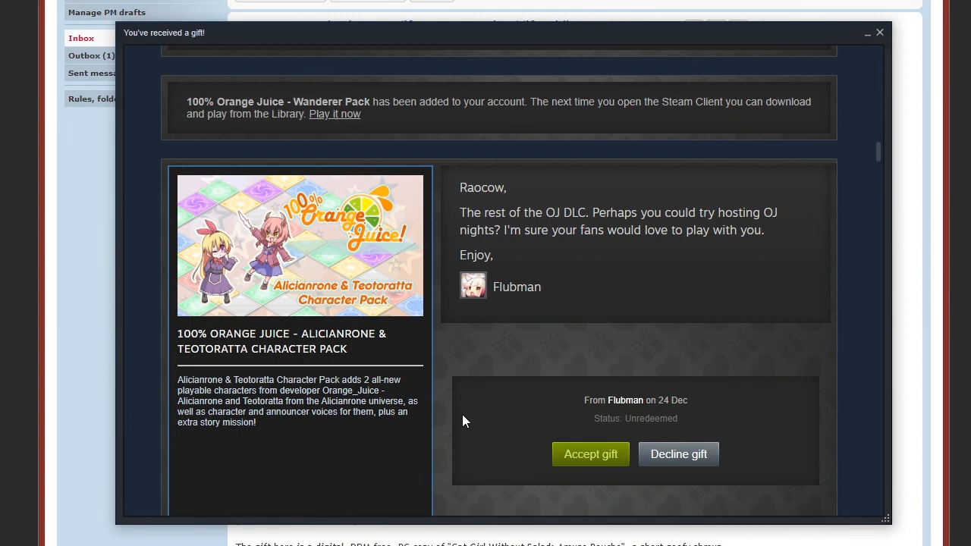
pyautogui.moveTo(469, 428)
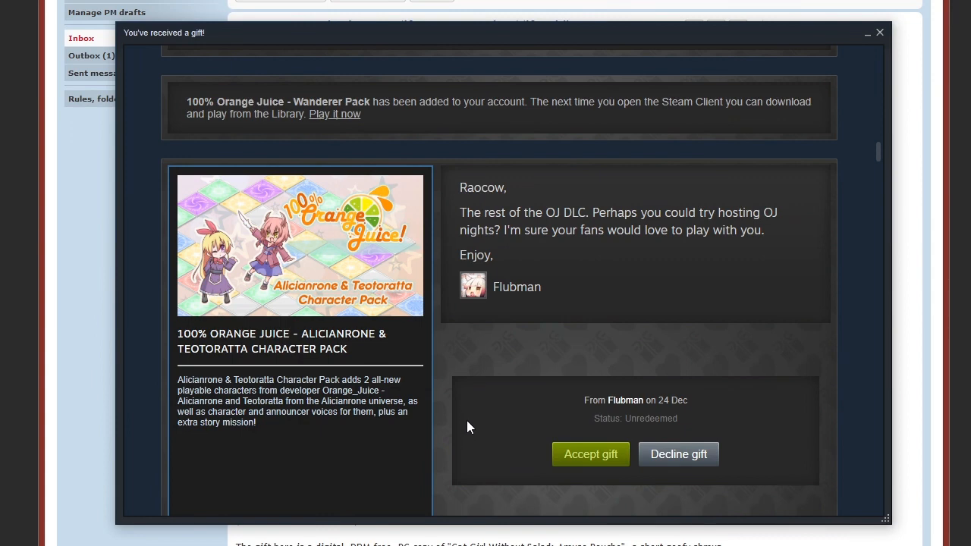
pyautogui.moveTo(361, 425)
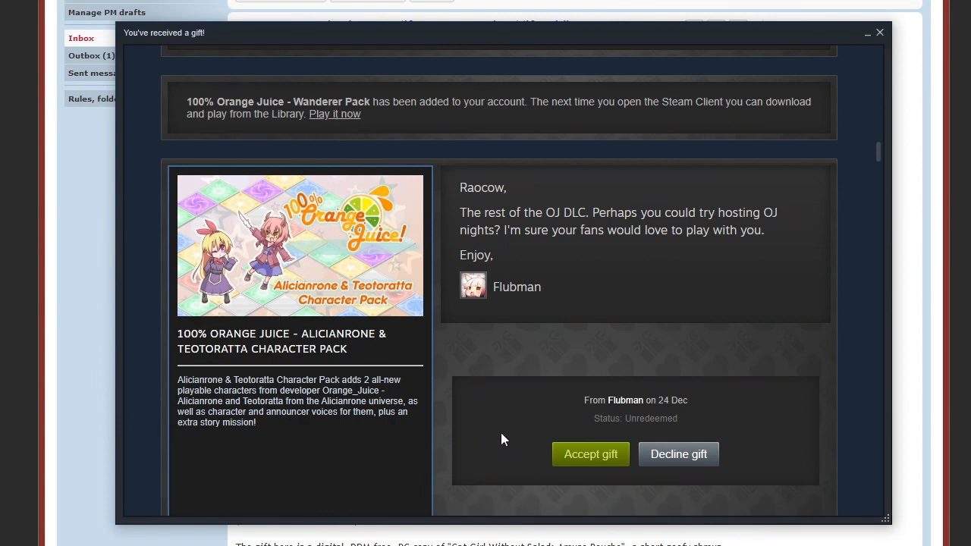
pyautogui.moveTo(576, 452)
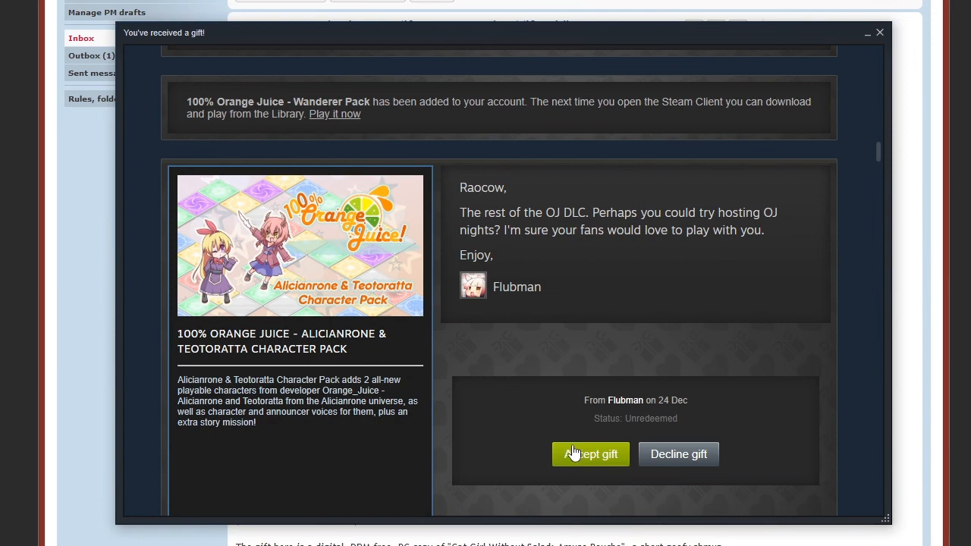
pyautogui.click(590, 456)
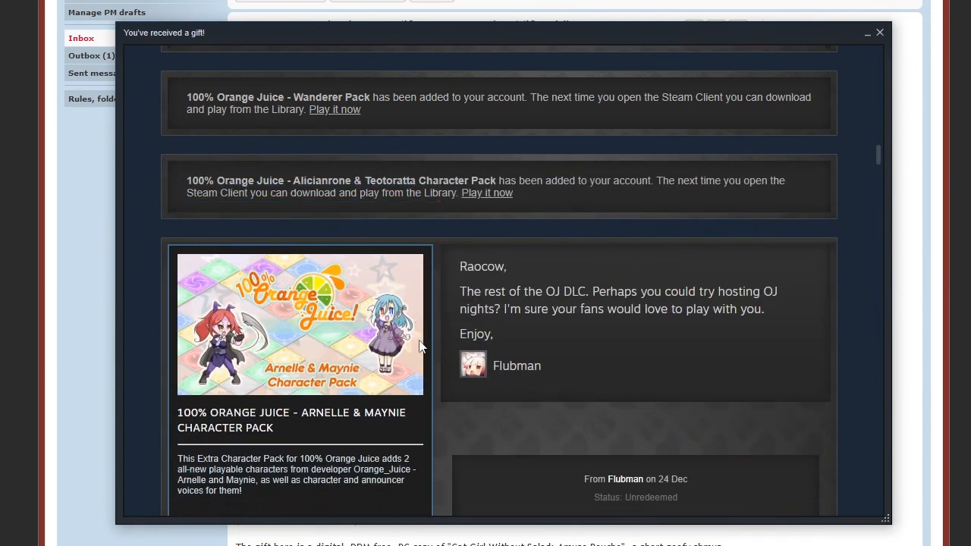
pyautogui.scroll(-3)
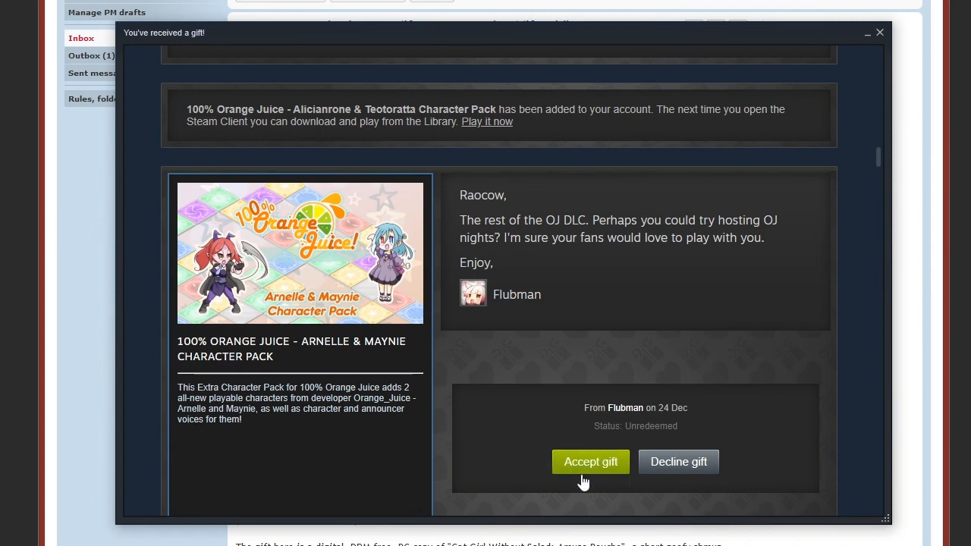
# Accept the Arnelle & Maynie, Railway Runners and Princess pack gifts, dismissing the success notice
pyautogui.click(590, 461)
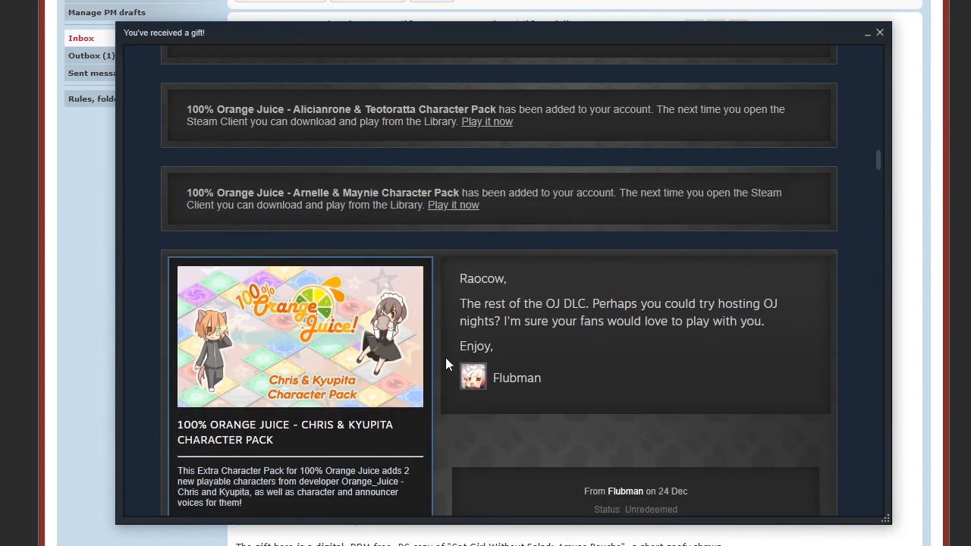
pyautogui.scroll(-3)
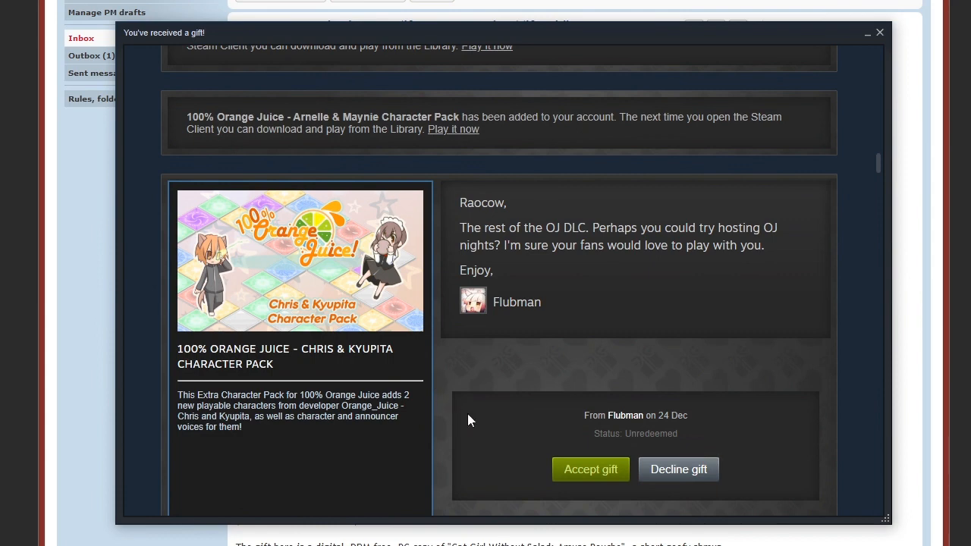
pyautogui.moveTo(566, 475)
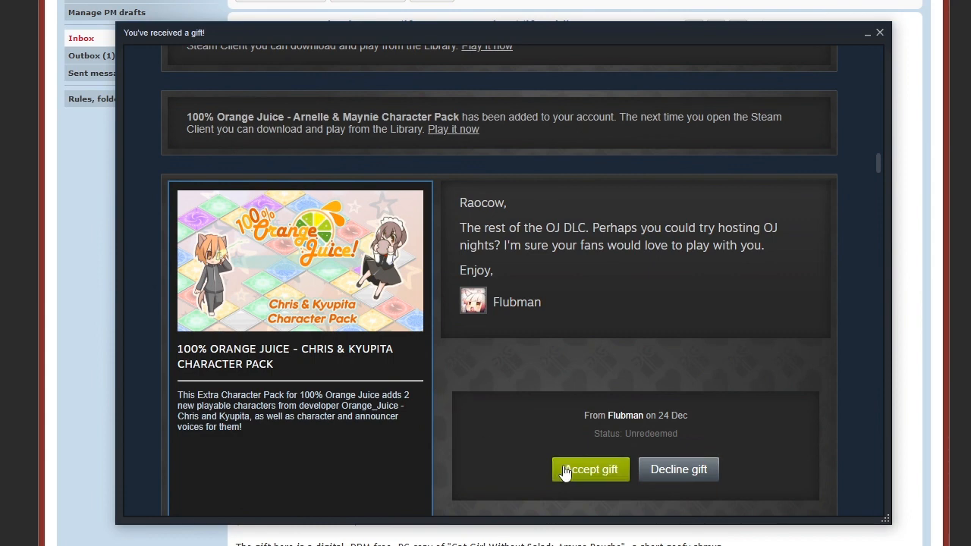
pyautogui.scroll(-3)
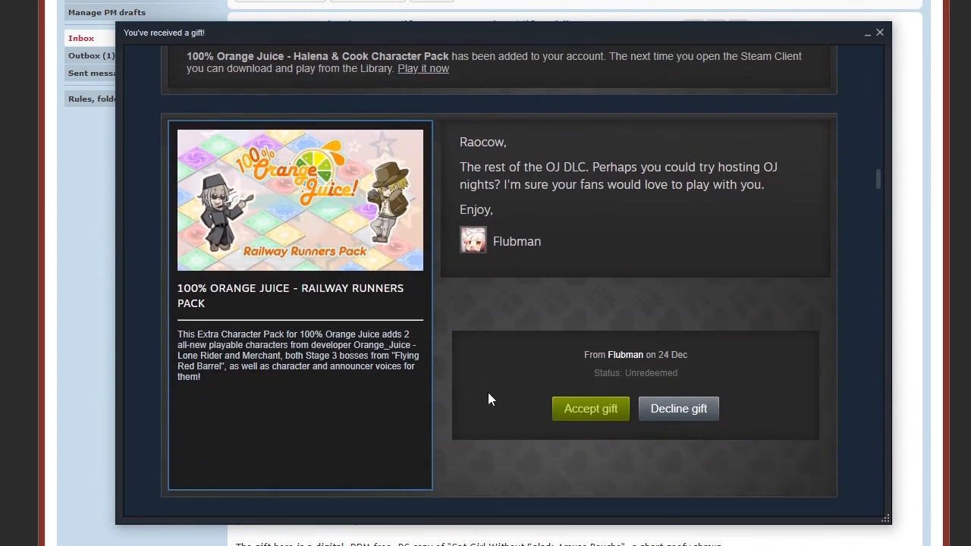
pyautogui.click(590, 409)
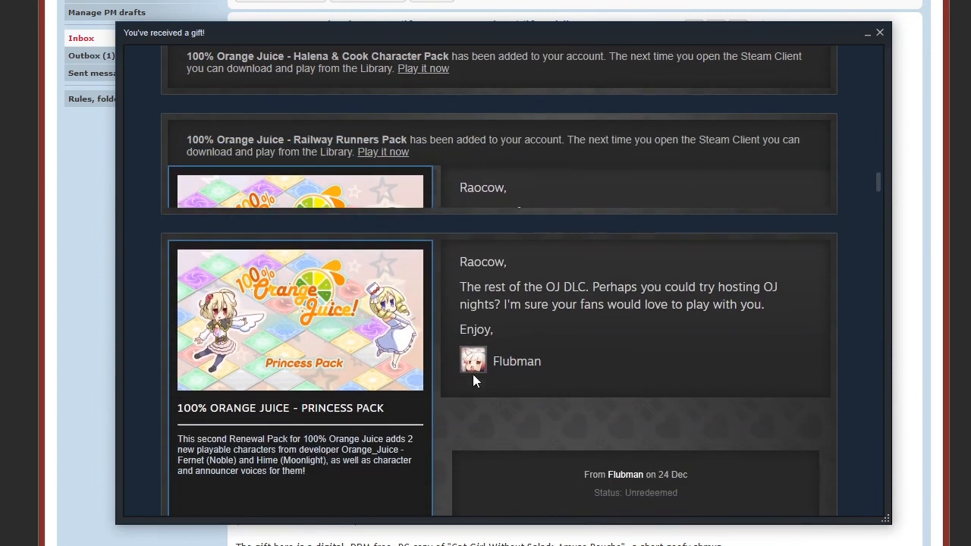
pyautogui.scroll(-3)
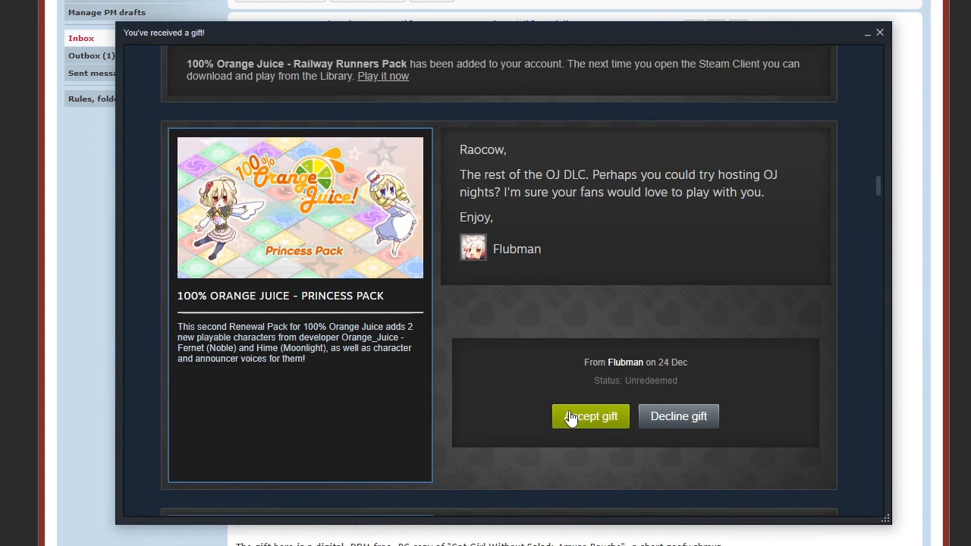
pyautogui.moveTo(446, 347)
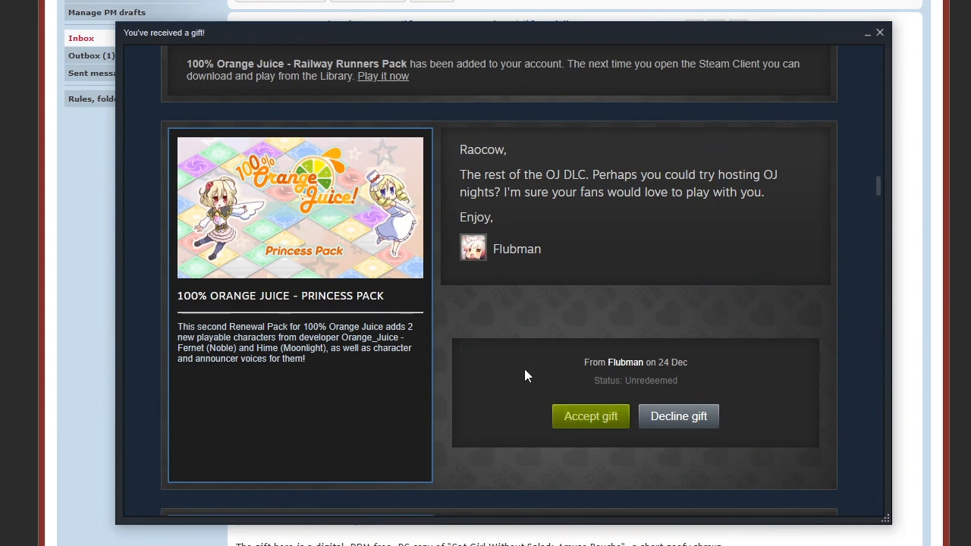
pyautogui.click(590, 416)
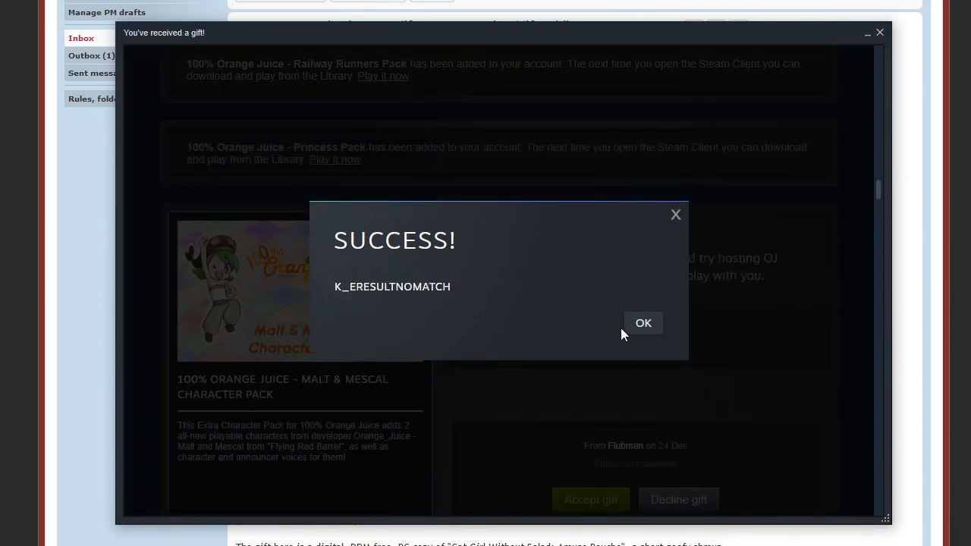
pyautogui.click(643, 322)
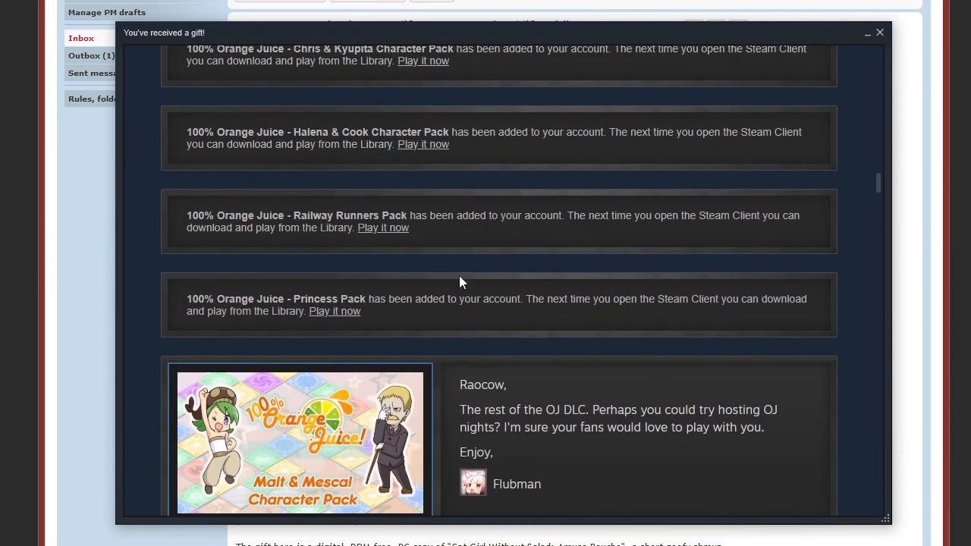
pyautogui.moveTo(462, 322)
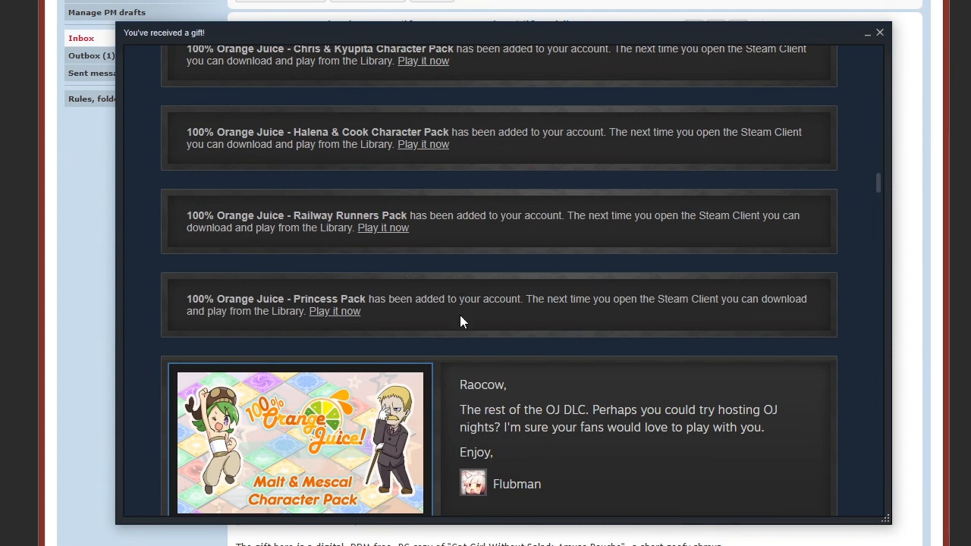
pyautogui.scroll(-3)
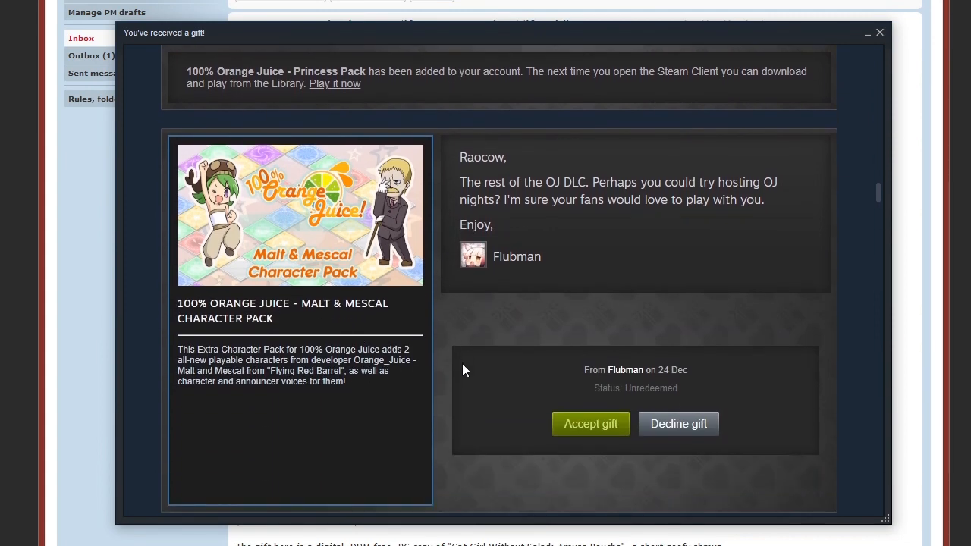
pyautogui.moveTo(579, 432)
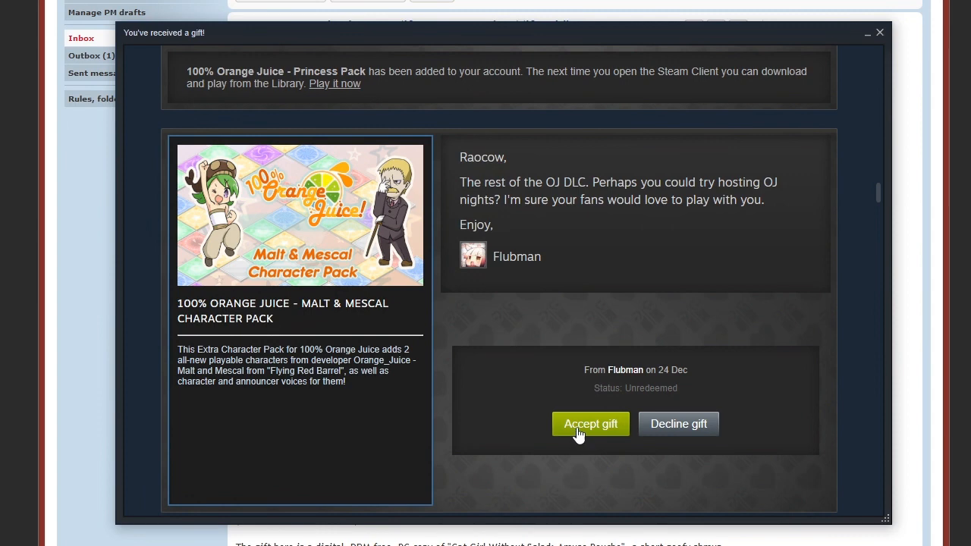
pyautogui.moveTo(478, 389)
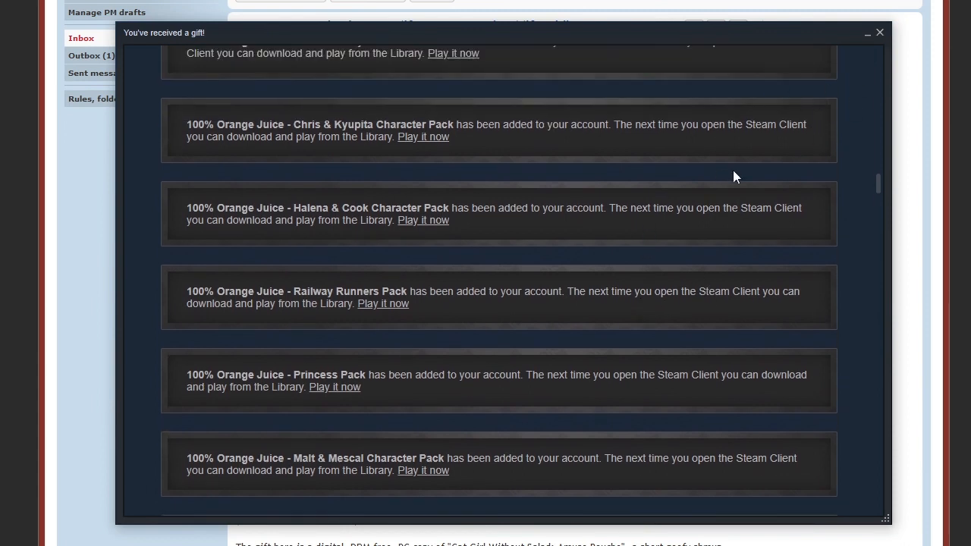
pyautogui.moveTo(871, 40)
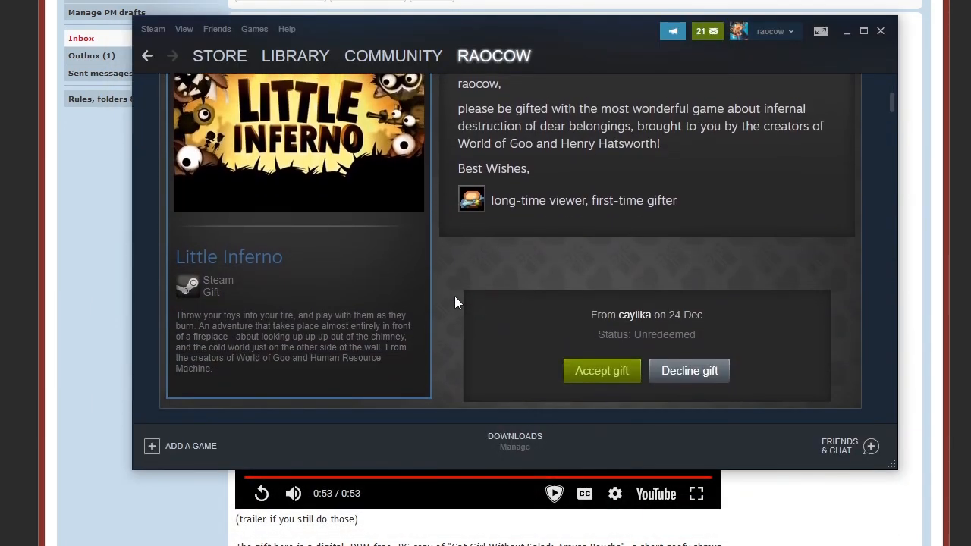
# Scroll to the Gifts offered to you section showing the Little Inferno gift
pyautogui.scroll(-3)
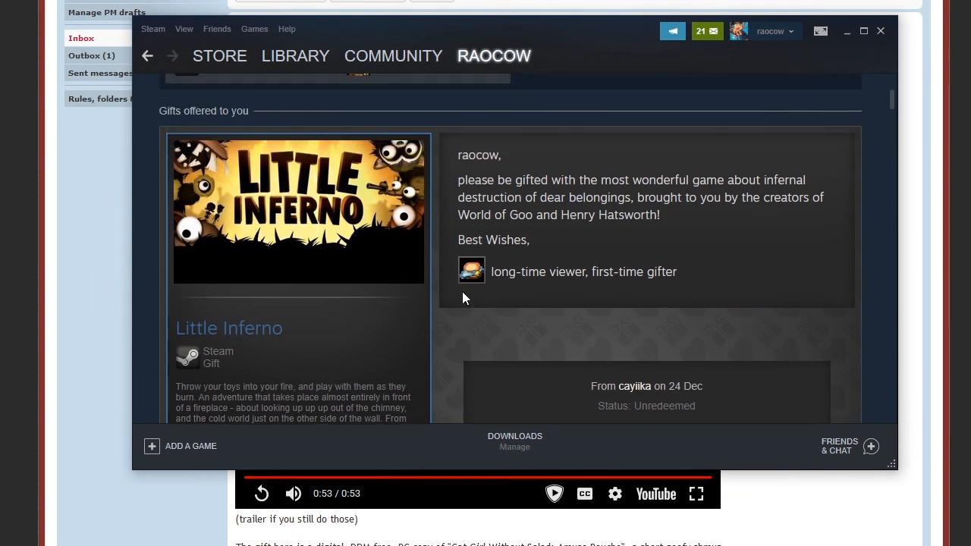
pyautogui.scroll(-3)
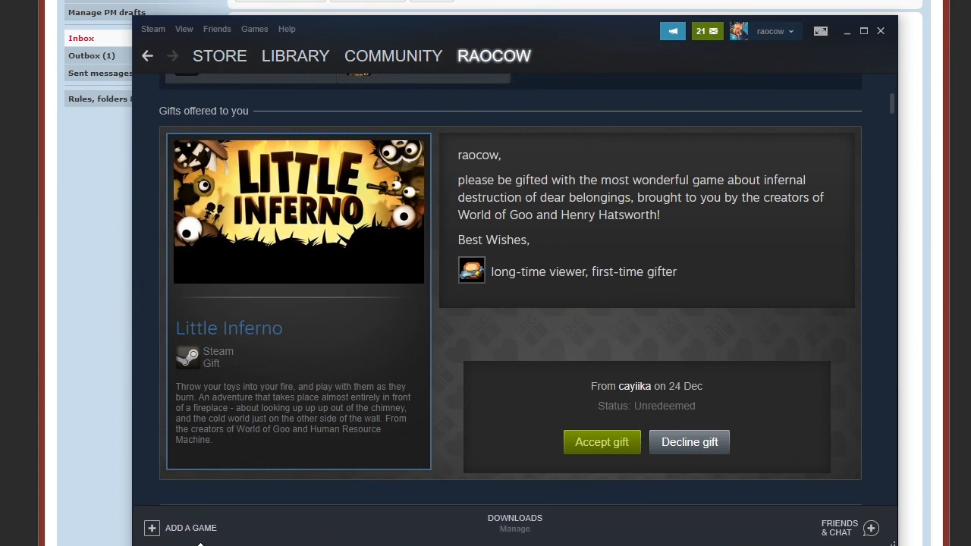
pyautogui.moveTo(437, 355)
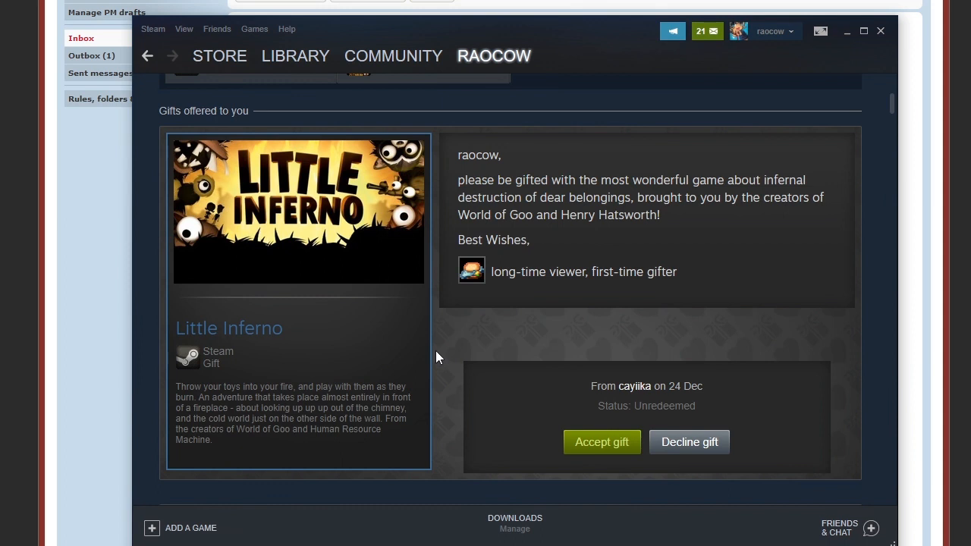
pyautogui.moveTo(491, 320)
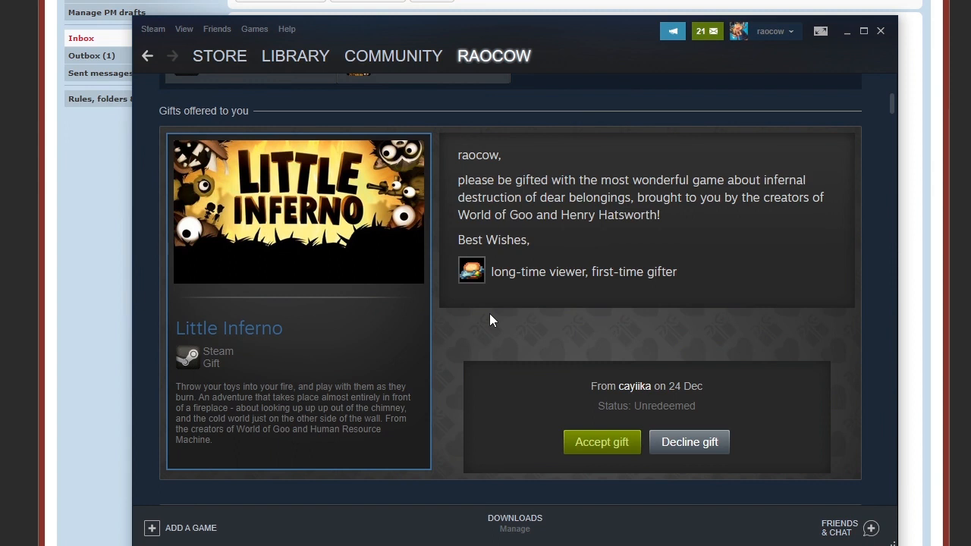
pyautogui.moveTo(584, 444)
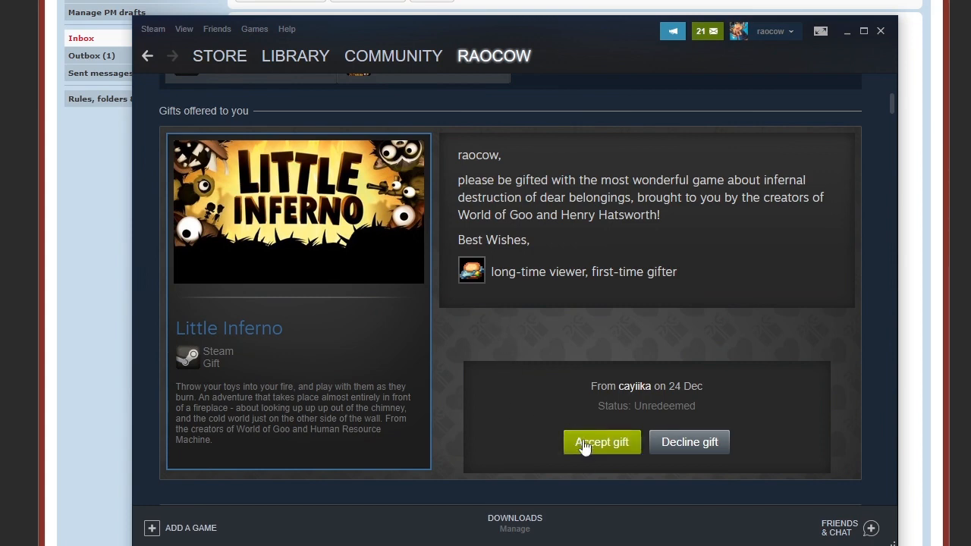
# Accept Little Inferno and the Shifu & Reika Character Pack into the library
pyautogui.click(600, 443)
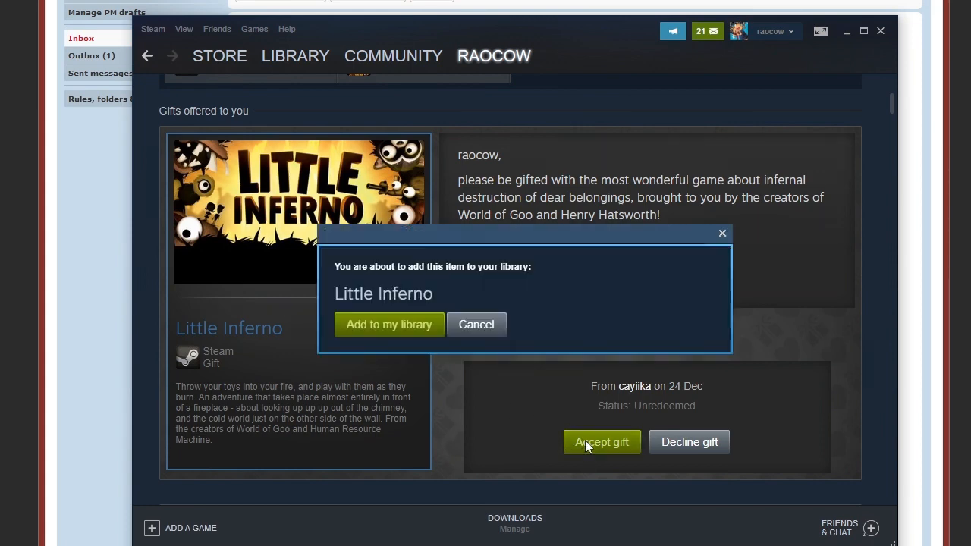
pyautogui.click(388, 325)
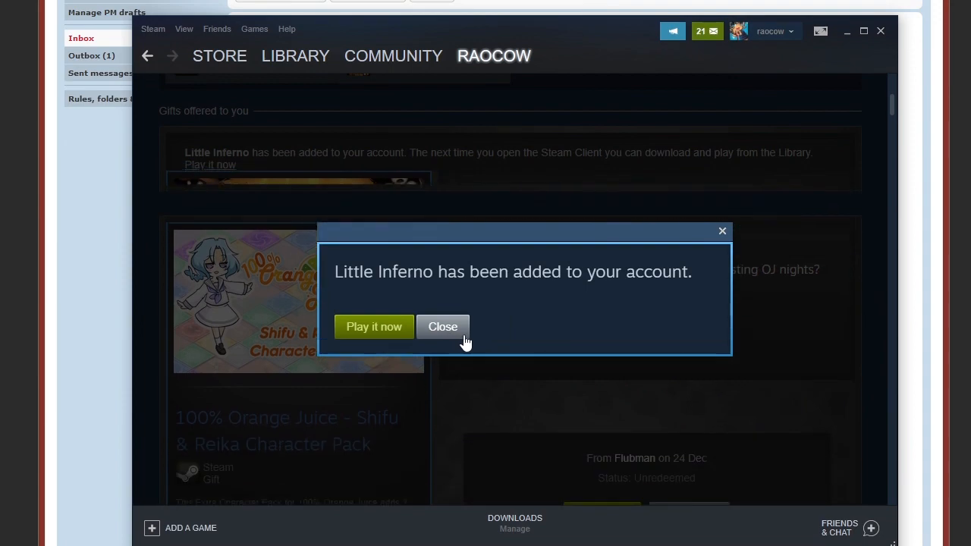
pyautogui.click(443, 326)
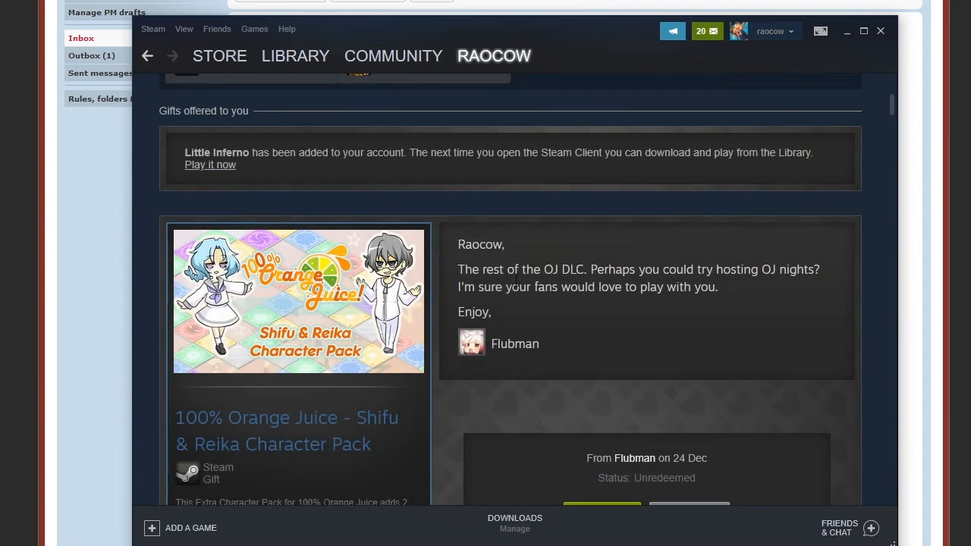
pyautogui.scroll(-3)
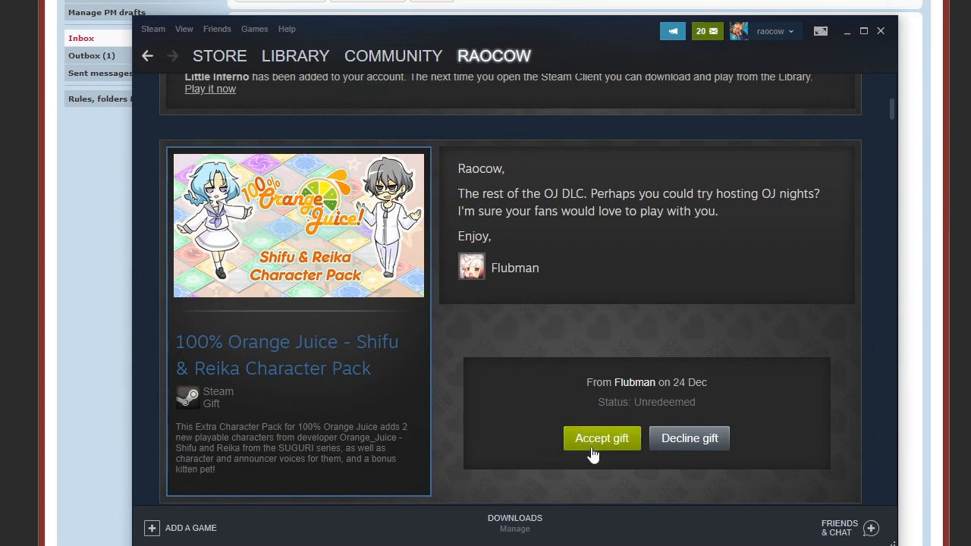
pyautogui.click(601, 439)
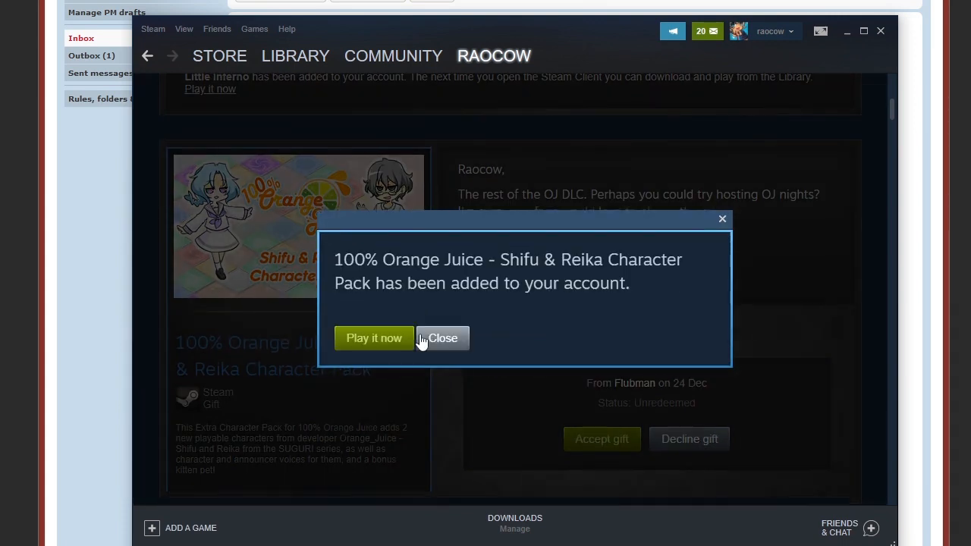
pyautogui.click(443, 337)
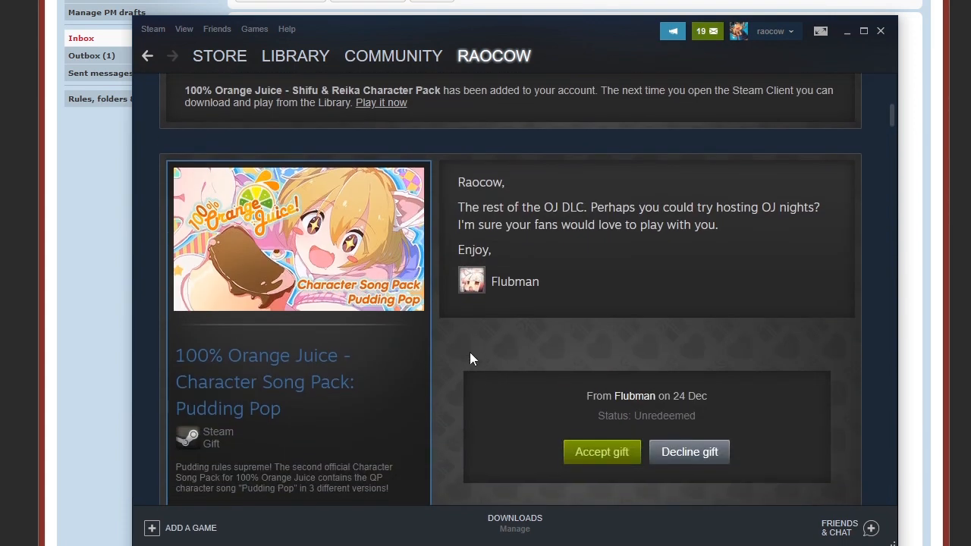
# Accept the Pudding Pop song pack and Watty & Pomeranius Character Pack into the library
pyautogui.scroll(-3)
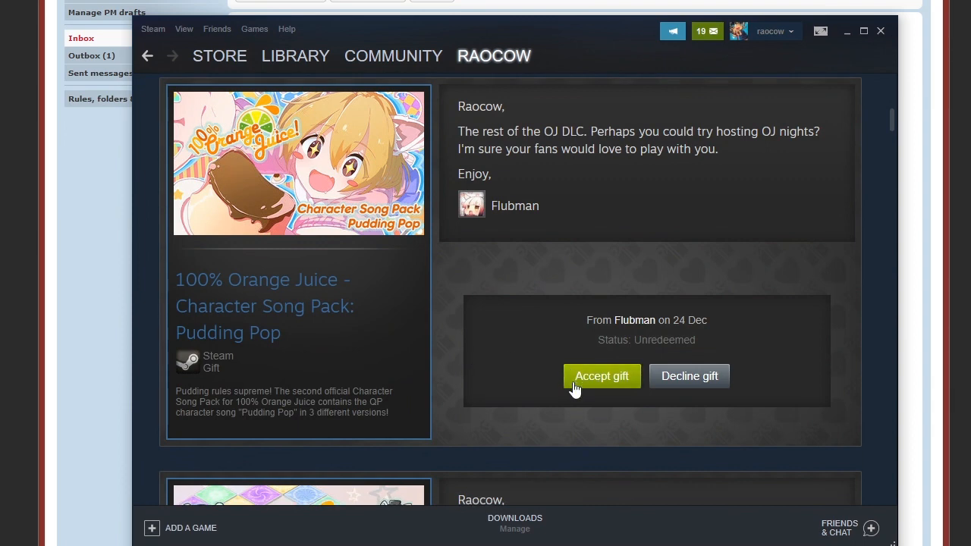
pyautogui.click(600, 376)
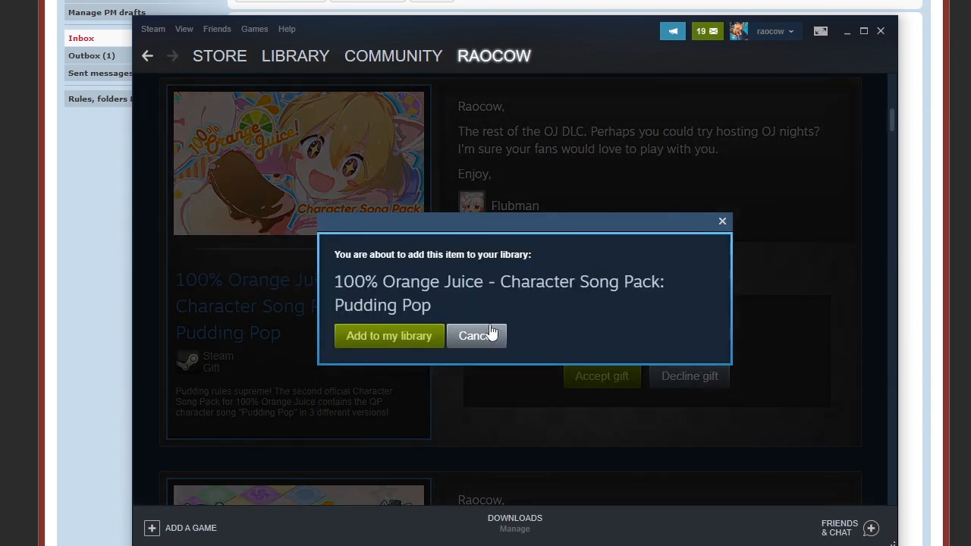
pyautogui.click(388, 336)
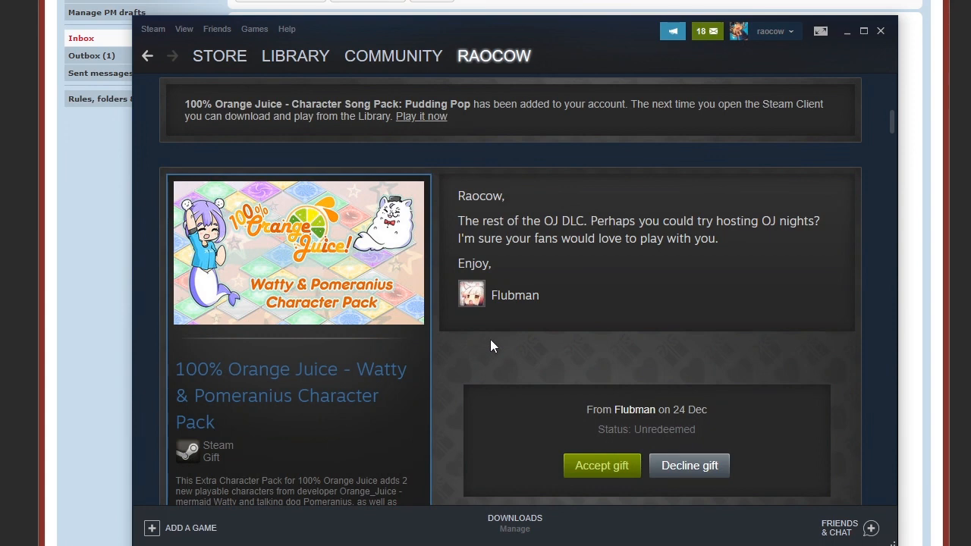
pyautogui.scroll(-3)
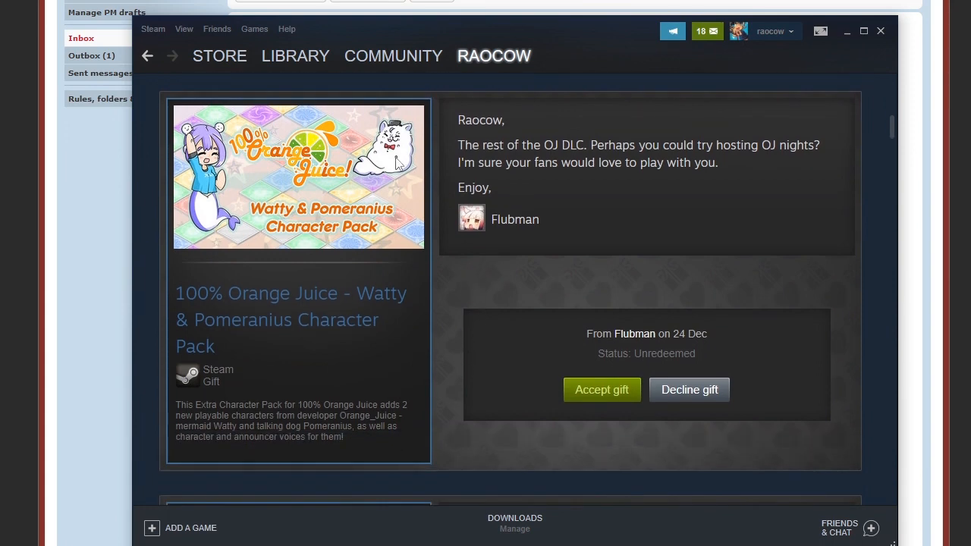
pyautogui.click(601, 390)
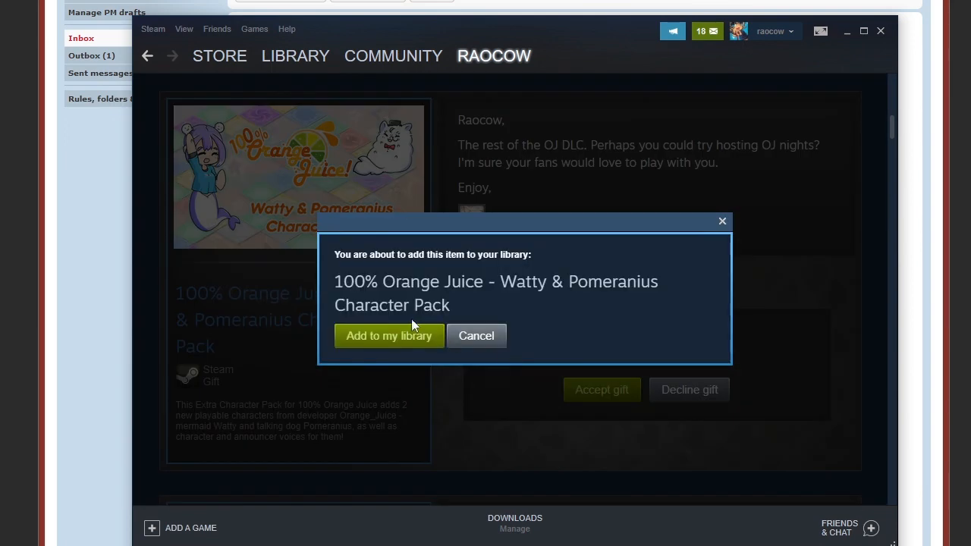
pyautogui.click(388, 336)
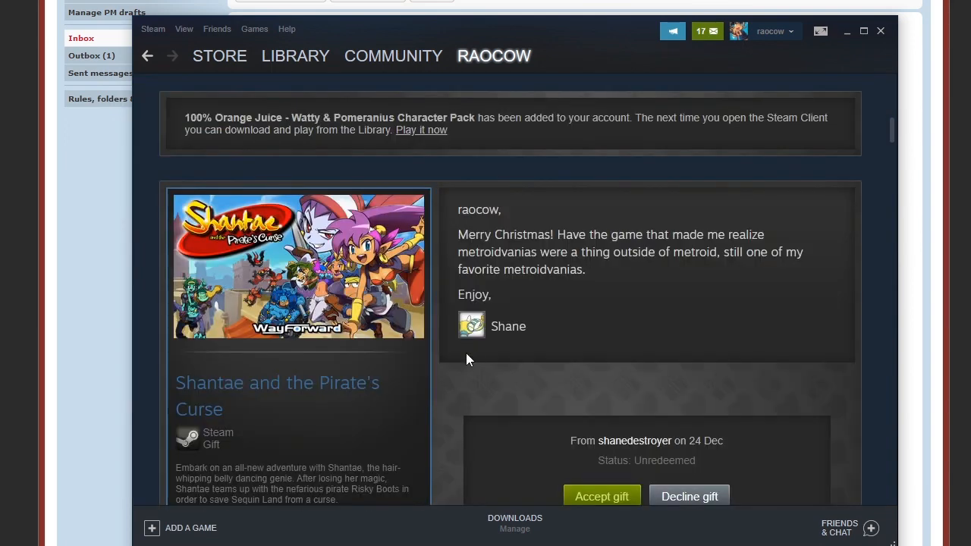
# Accept the Shantae and the Pirate's Curse gift, bringing up its add-to-library confirmation
pyautogui.scroll(-3)
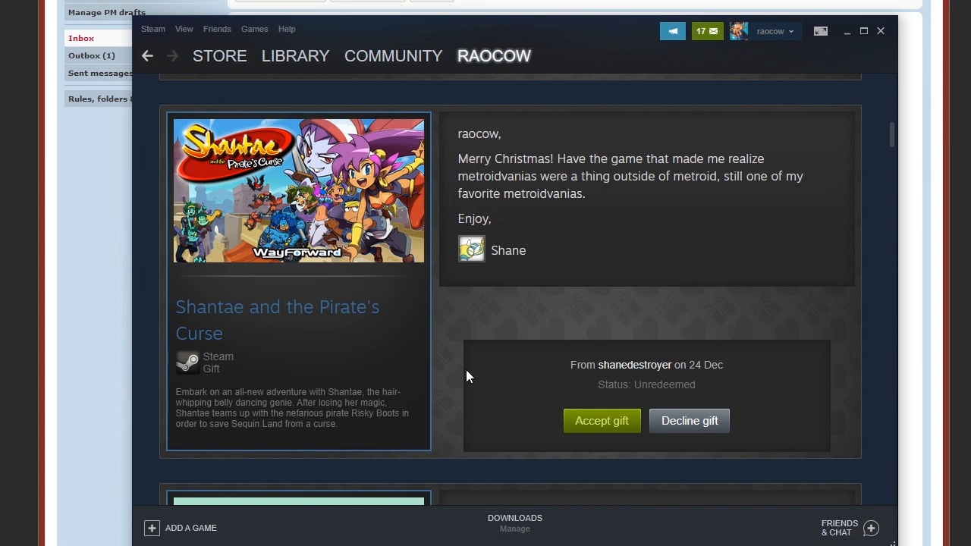
pyautogui.moveTo(525, 284)
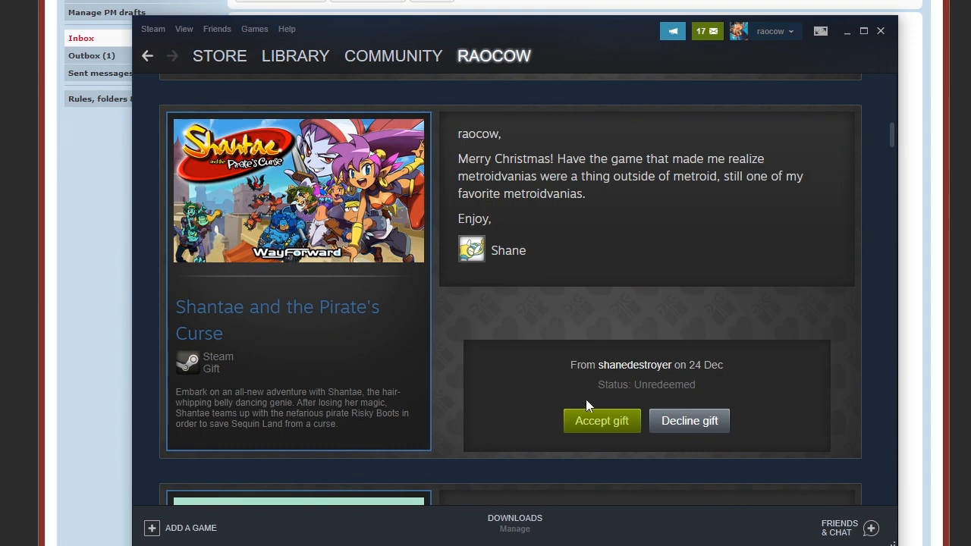
pyautogui.click(600, 422)
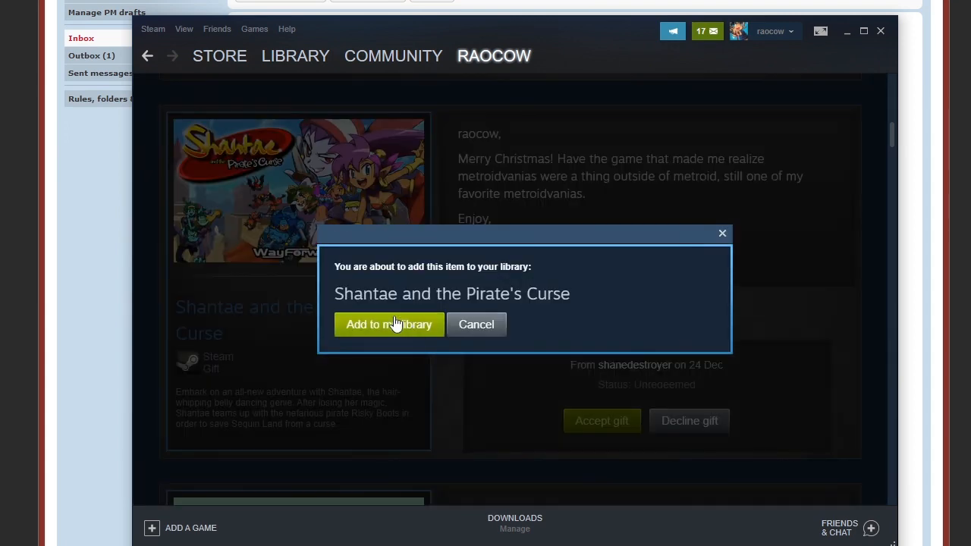
# Add Shantae and Cuphead - The Delicious Last Course to the library, then accept the Among Us gift
pyautogui.click(388, 325)
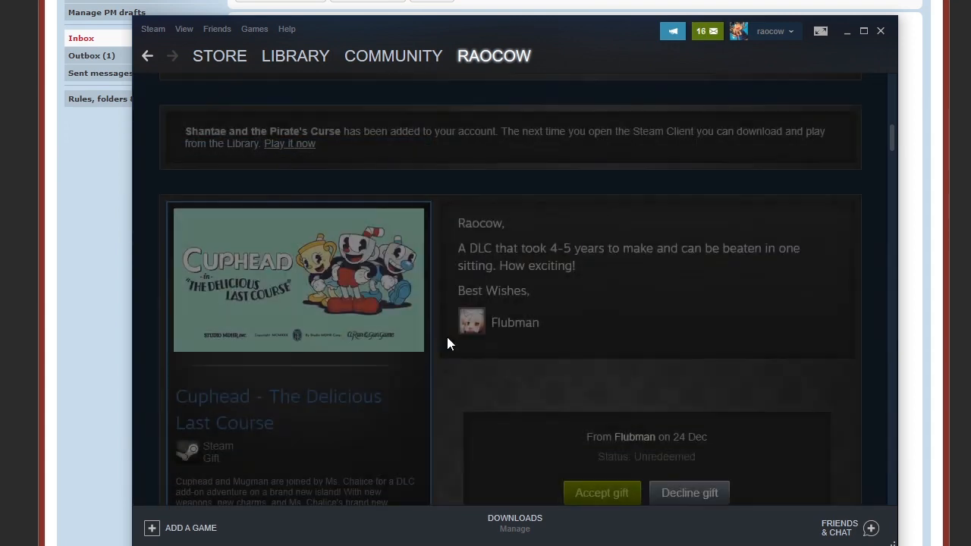
pyautogui.scroll(-3)
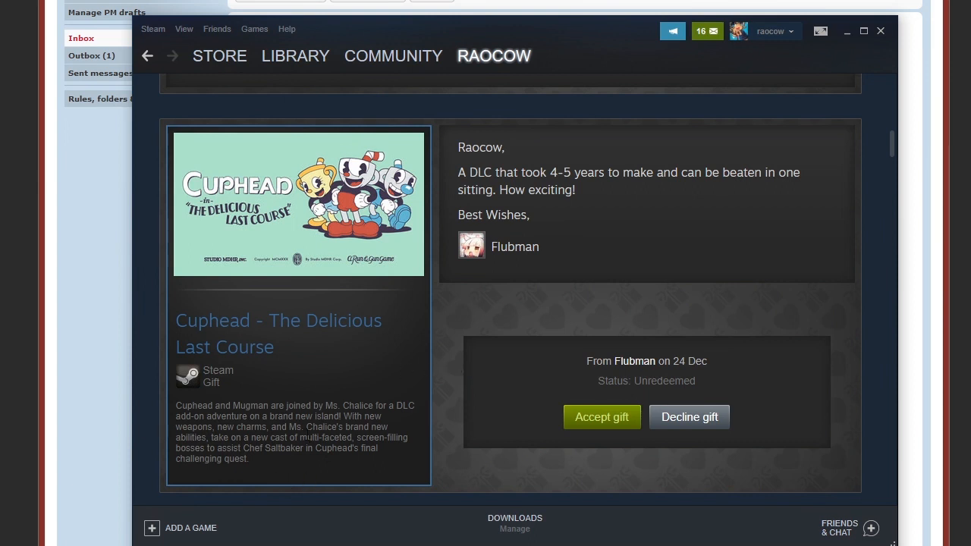
pyautogui.moveTo(579, 428)
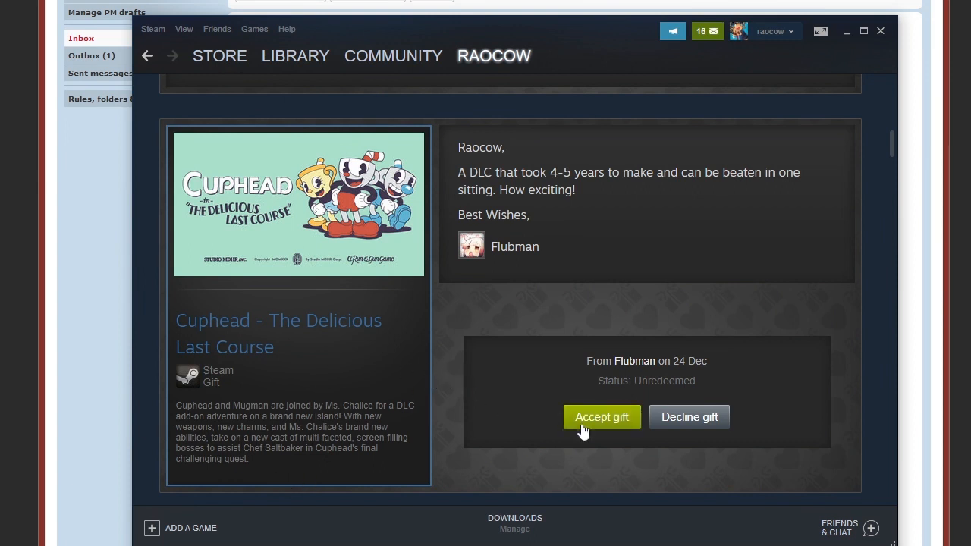
pyautogui.click(601, 418)
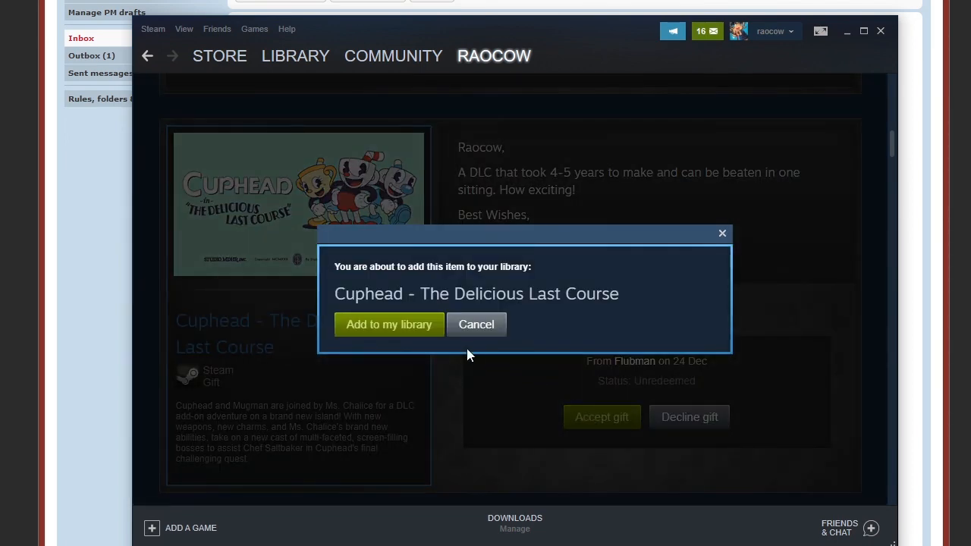
pyautogui.click(389, 324)
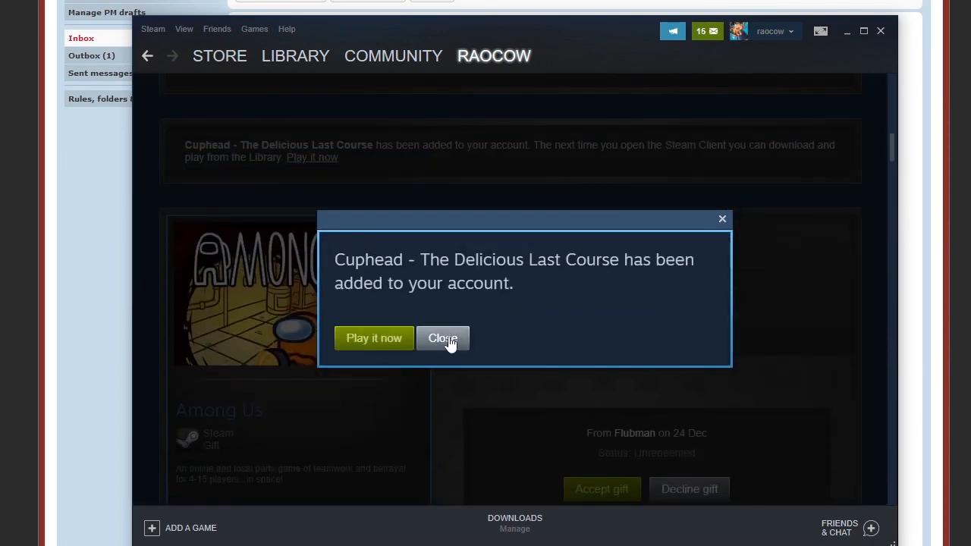
pyautogui.click(443, 337)
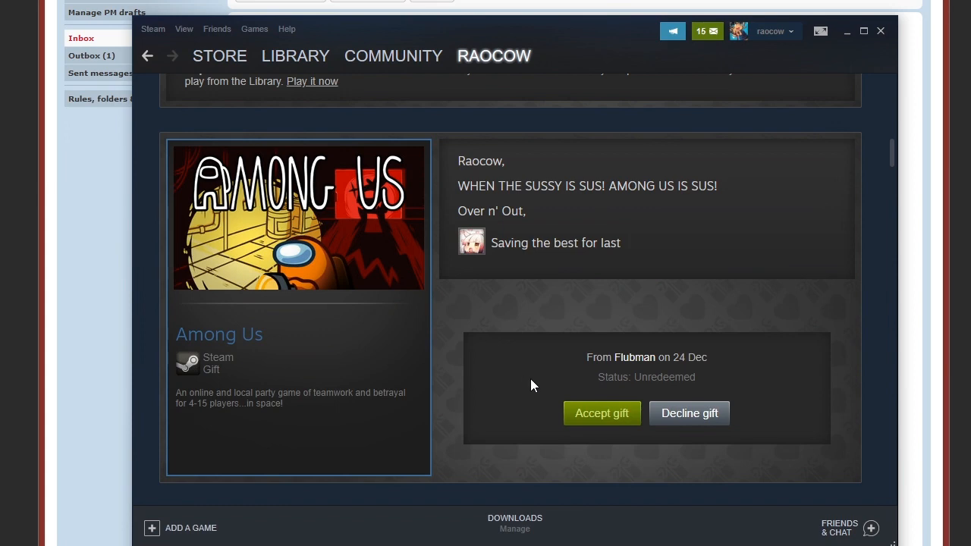
pyautogui.click(601, 413)
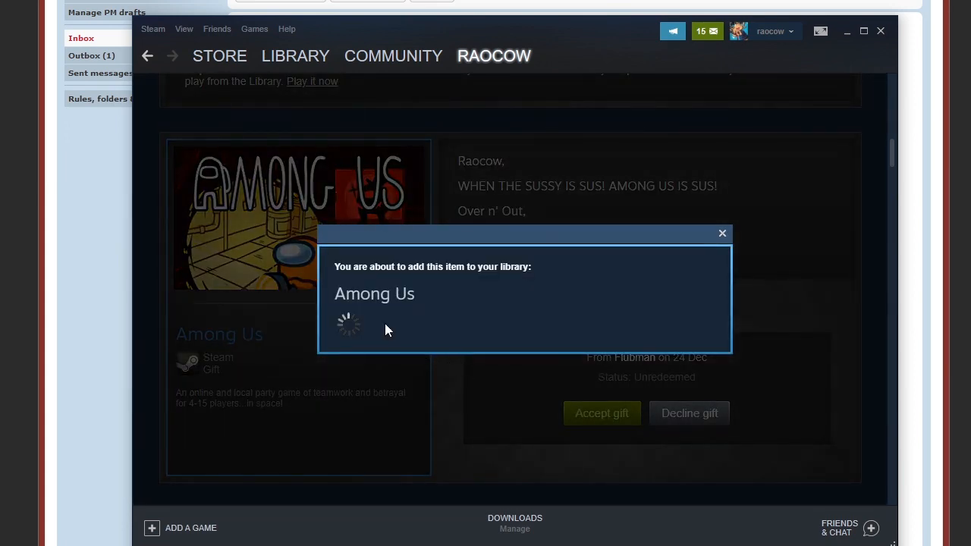
# Finish adding Among Us and accept the Salamander County Public Television gift
pyautogui.click(601, 413)
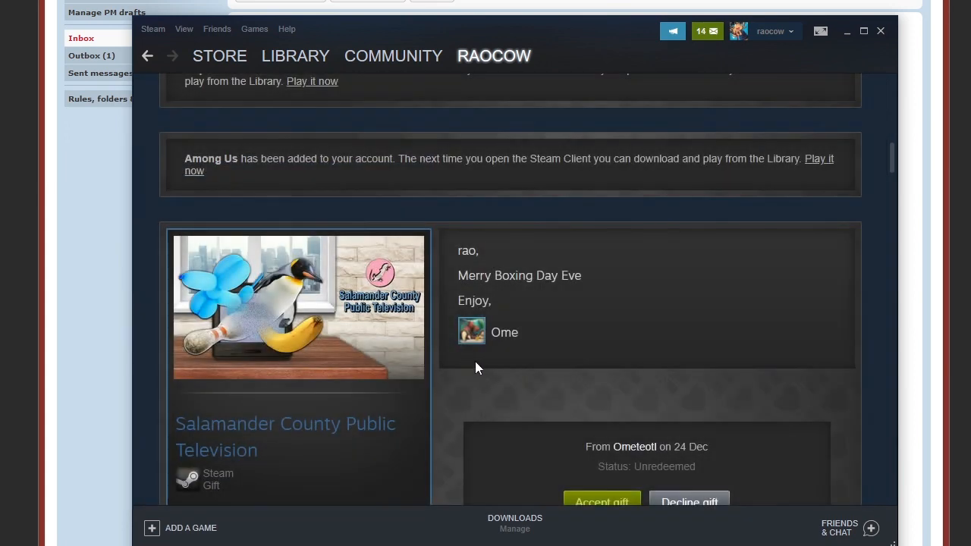
pyautogui.scroll(-3)
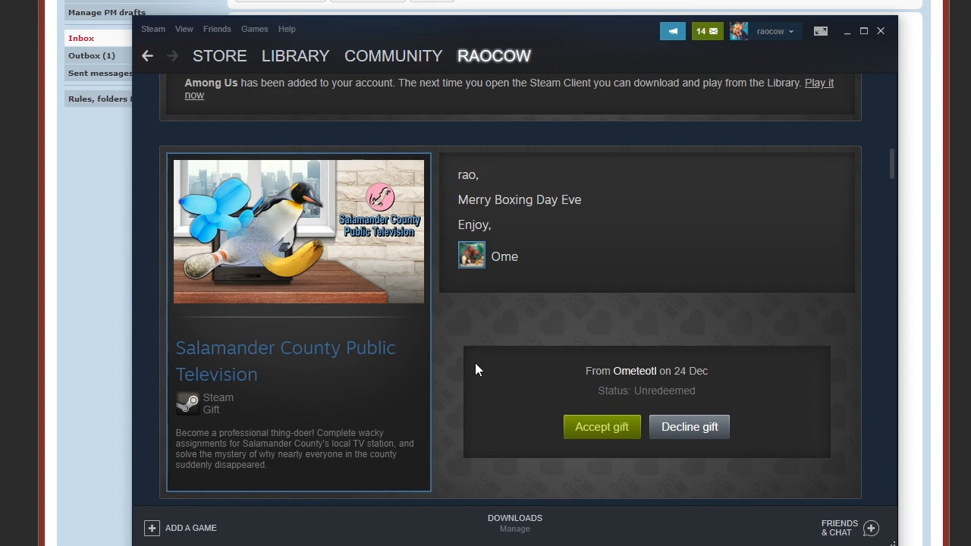
pyautogui.moveTo(345, 182)
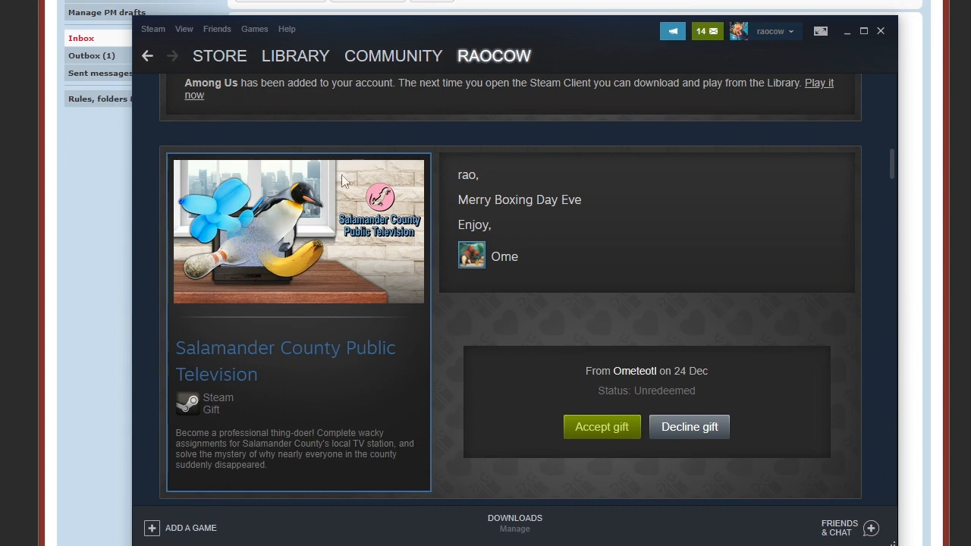
pyautogui.moveTo(601, 439)
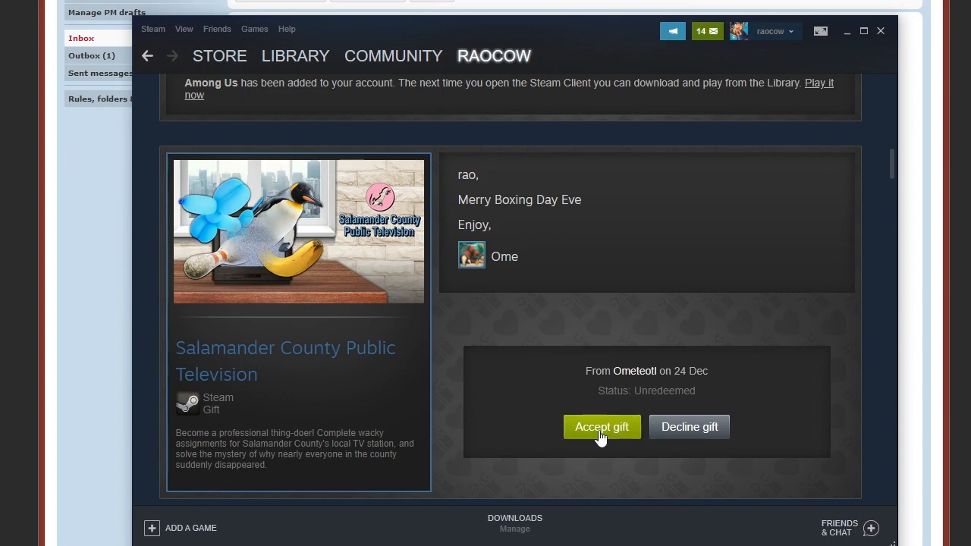
pyautogui.click(601, 428)
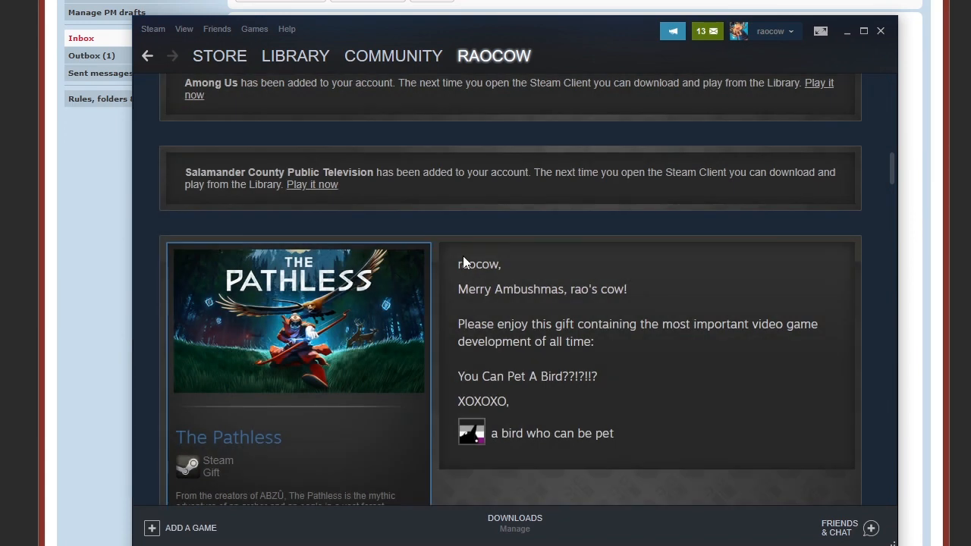
# Accept The Pathless gift from Crow, bringing up its add-to-library confirmation
pyautogui.scroll(-3)
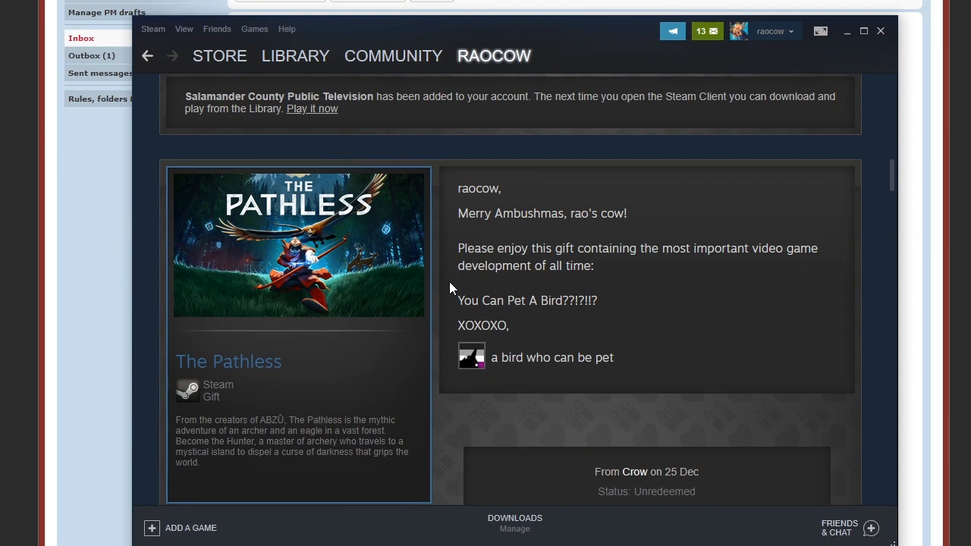
pyautogui.moveTo(303, 364)
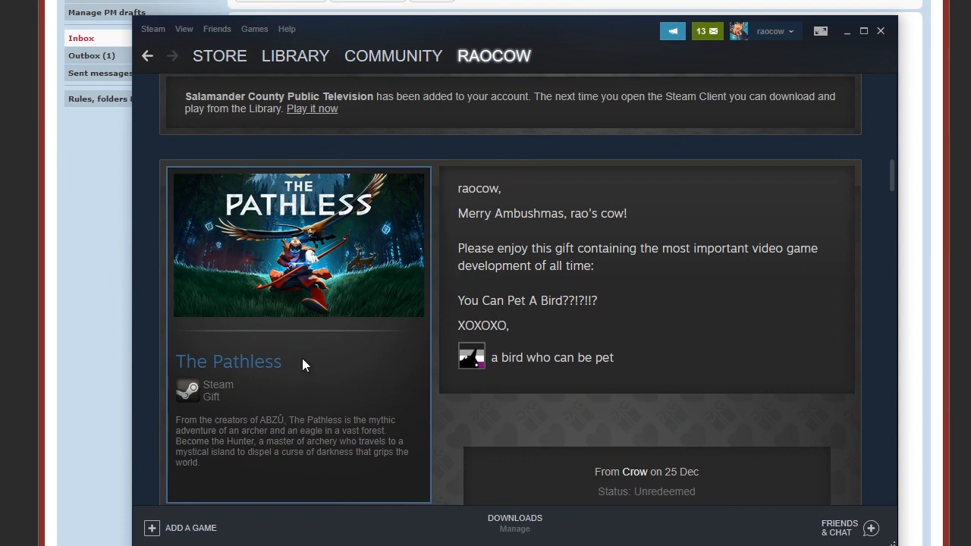
pyautogui.moveTo(340, 398)
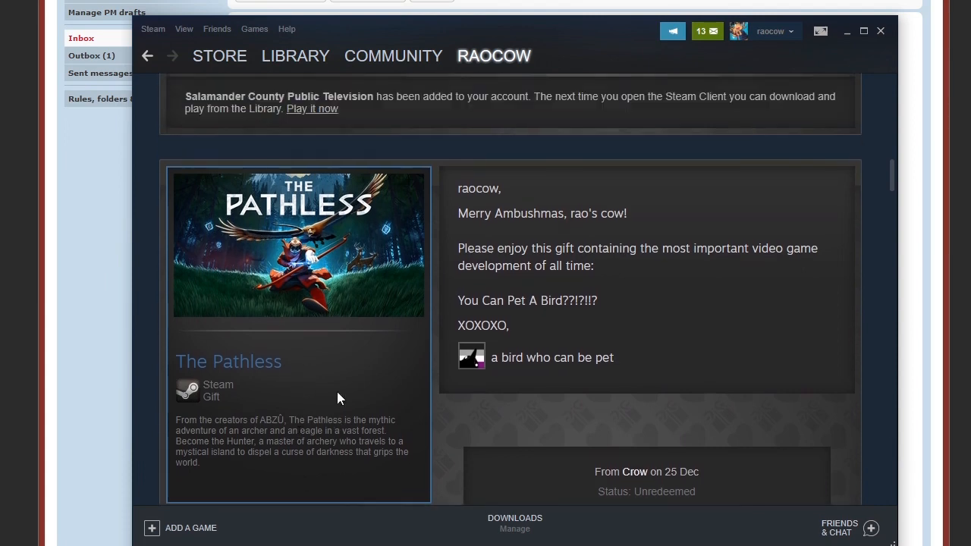
pyautogui.moveTo(307, 392)
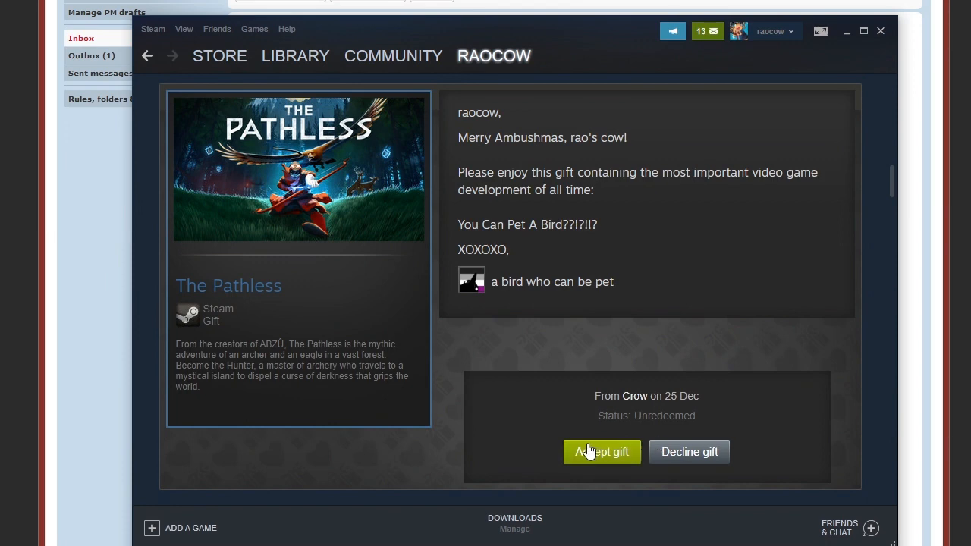
pyautogui.click(601, 452)
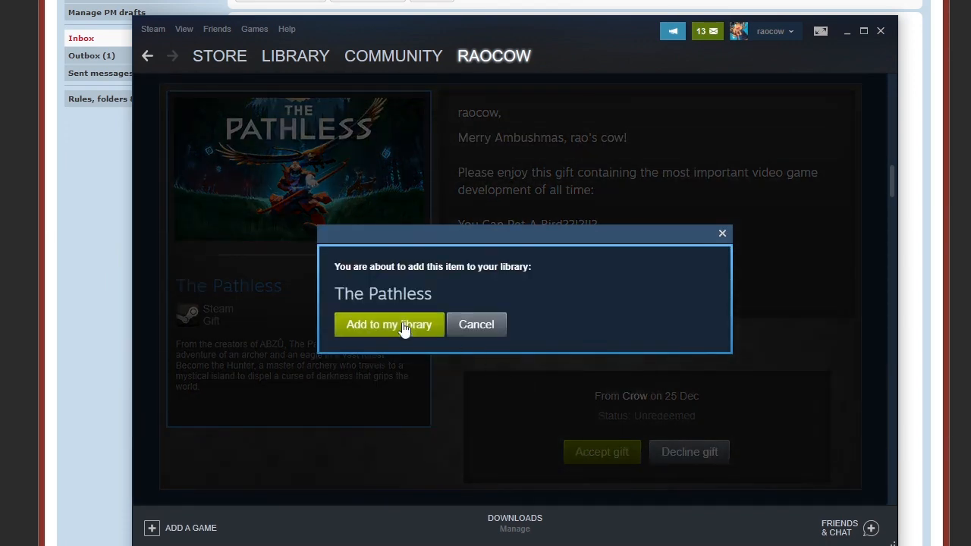
# Add The Pathless to the library, then accept and add Cat President ~A More Purrfect Union~
pyautogui.click(389, 325)
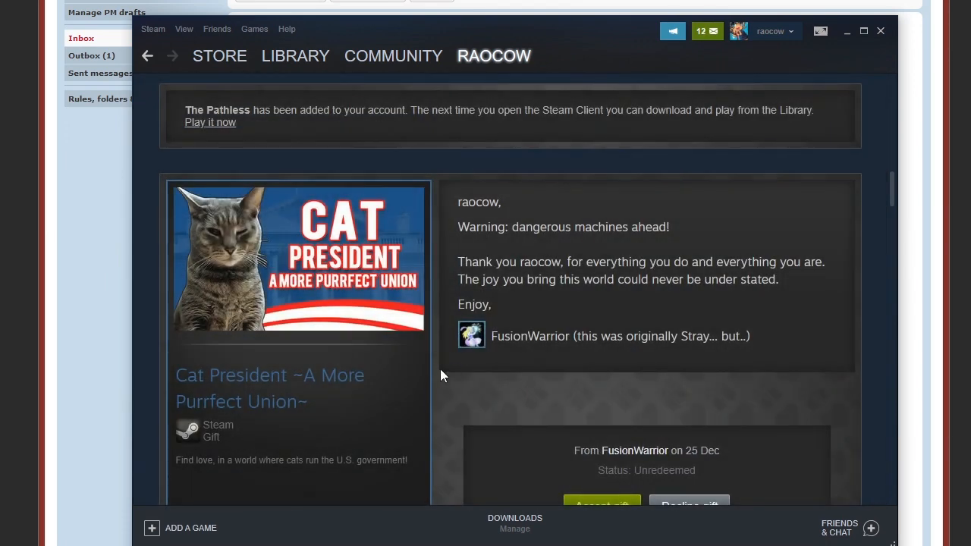
pyautogui.moveTo(438, 379)
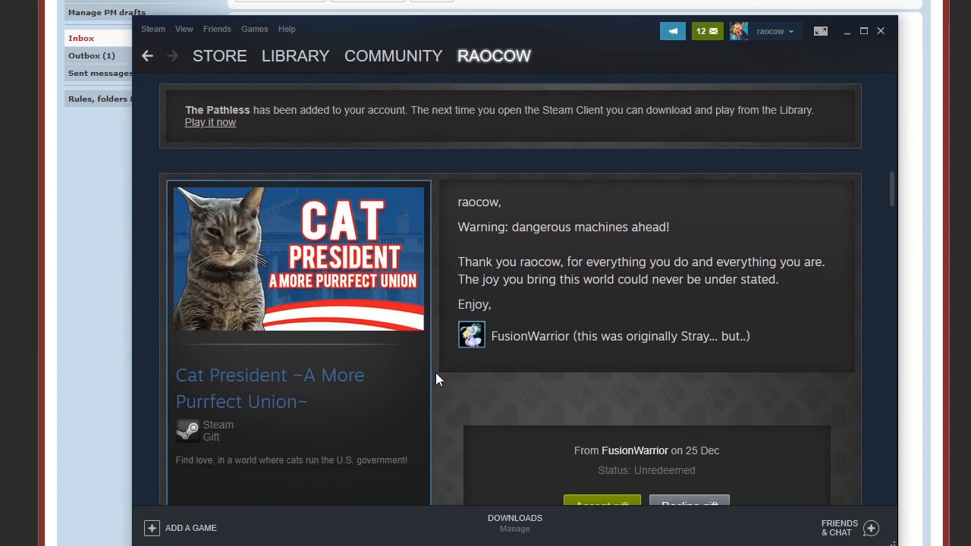
pyautogui.scroll(-3)
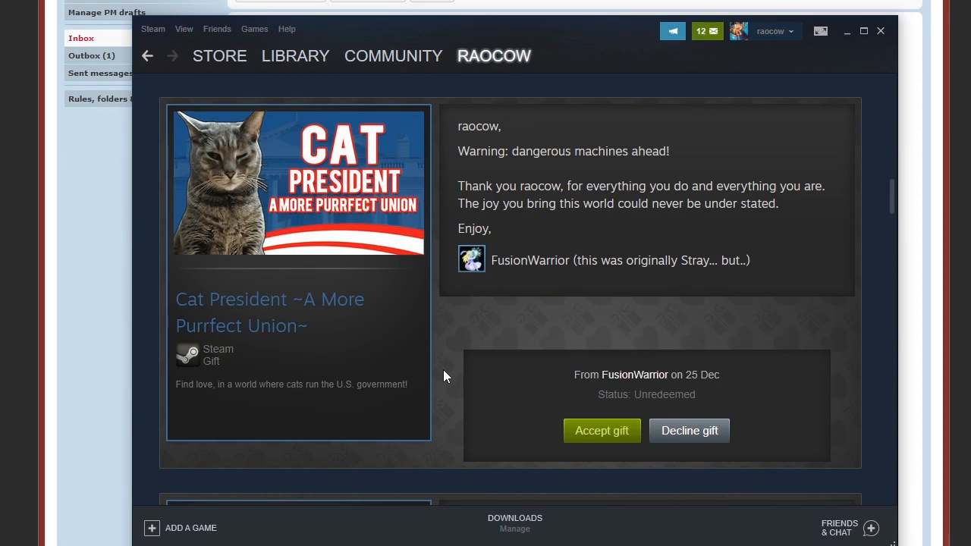
pyautogui.click(601, 431)
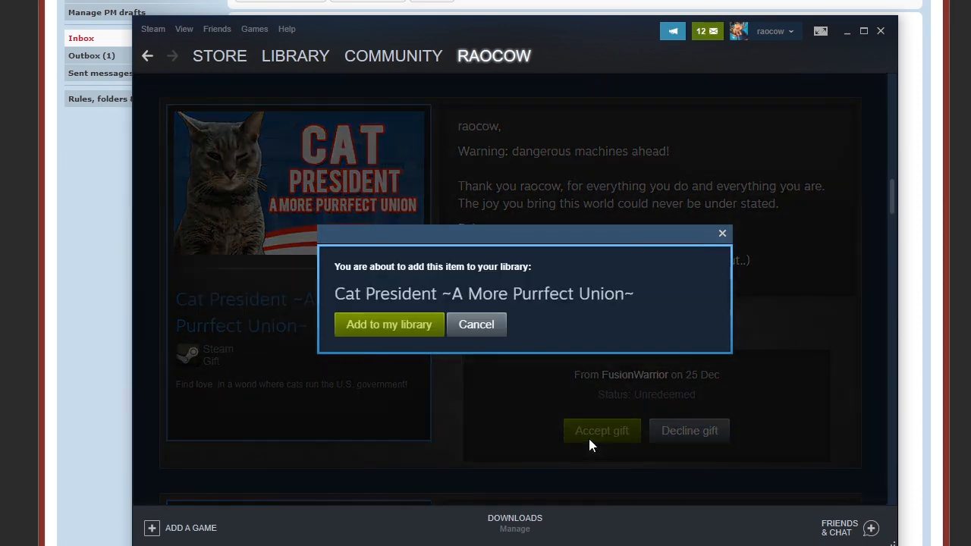
pyautogui.click(389, 324)
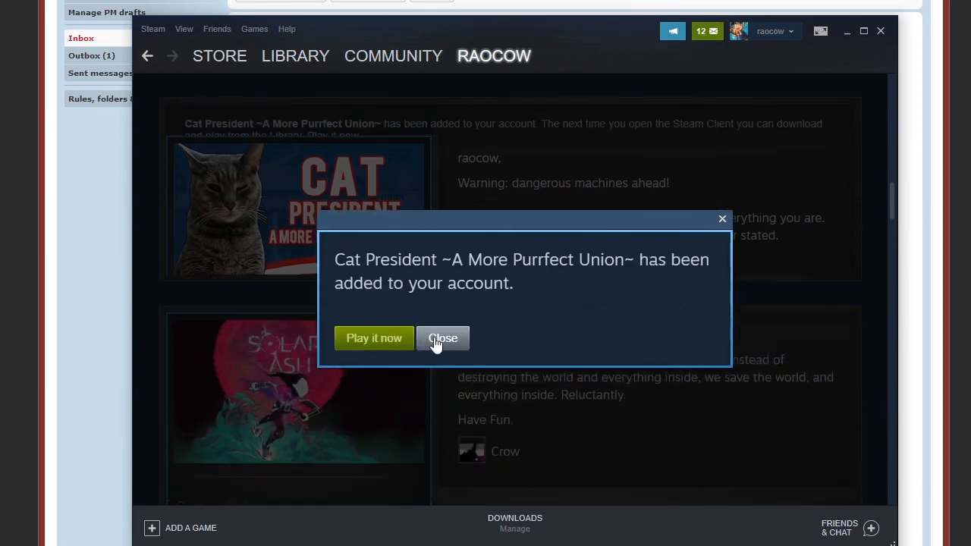
# Dismiss the Cat President notice and accept the Solar Ash gift from Crow
pyautogui.click(443, 339)
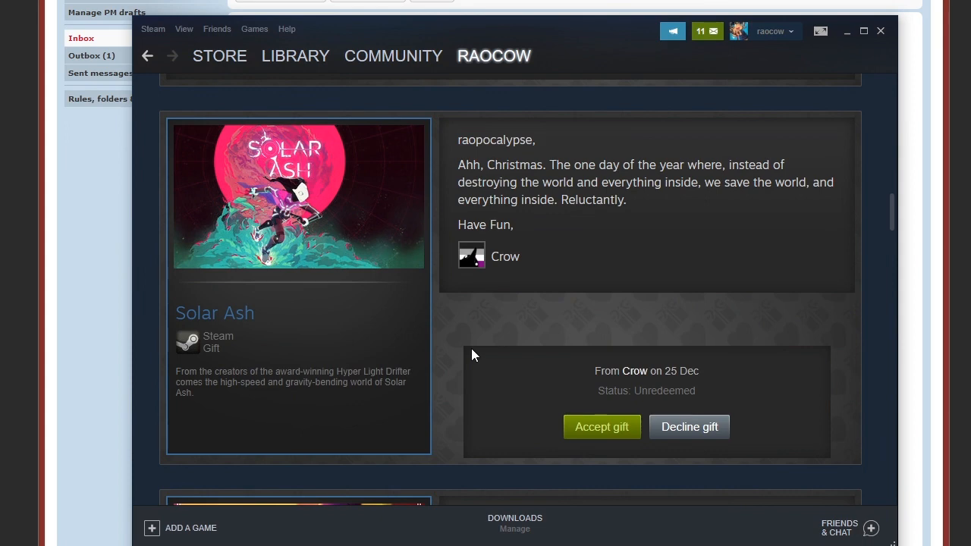
pyautogui.moveTo(586, 431)
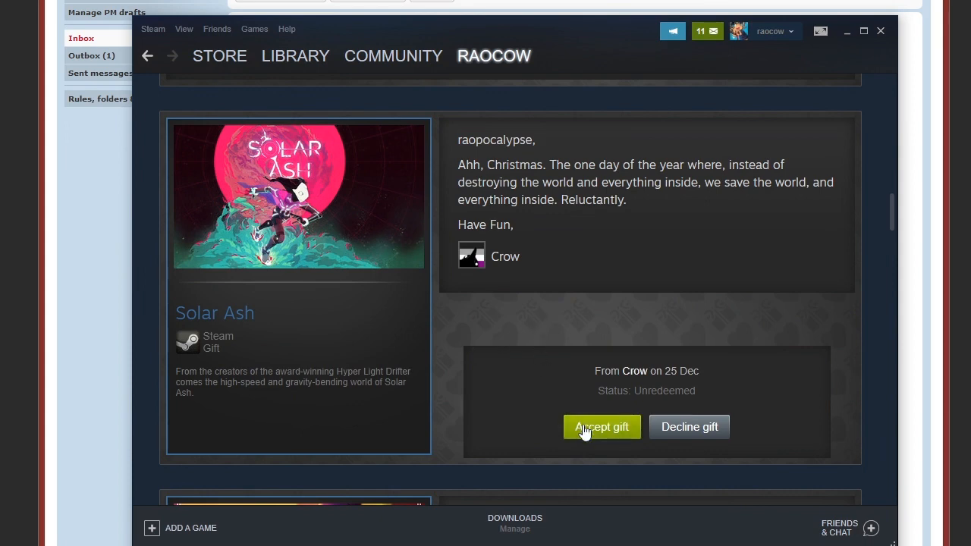
pyautogui.click(600, 428)
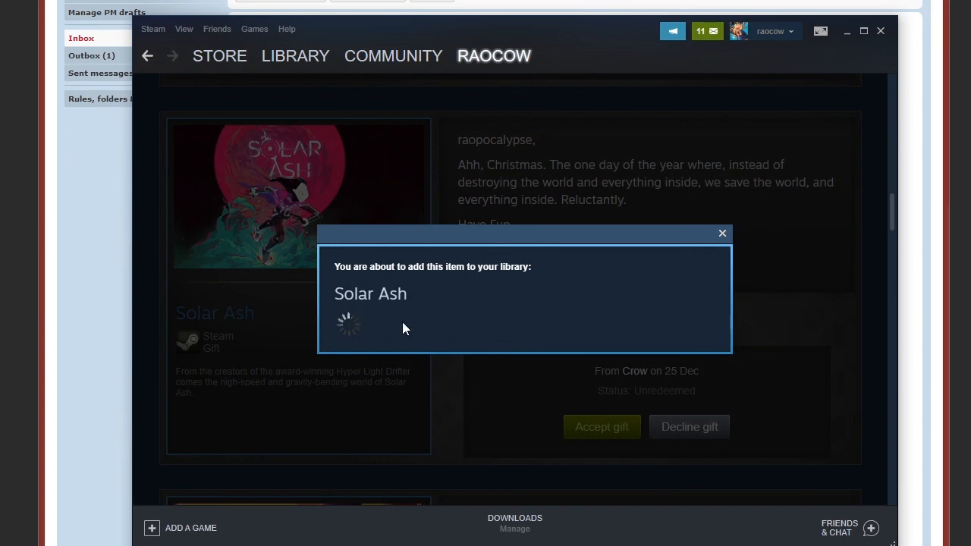
# Add Solar Ash to the library and accept the A Hat in Time B-Side Soundtrack gift
pyautogui.click(601, 426)
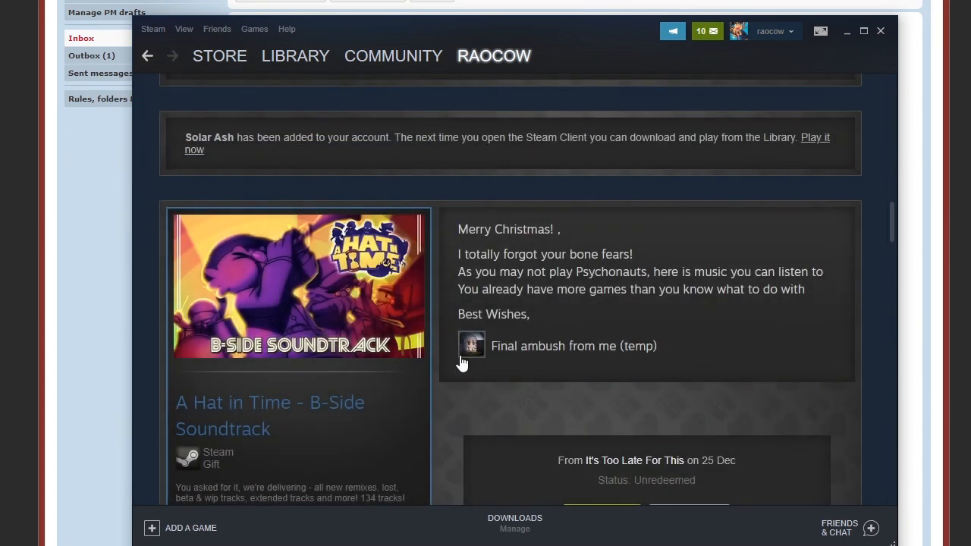
pyautogui.scroll(-3)
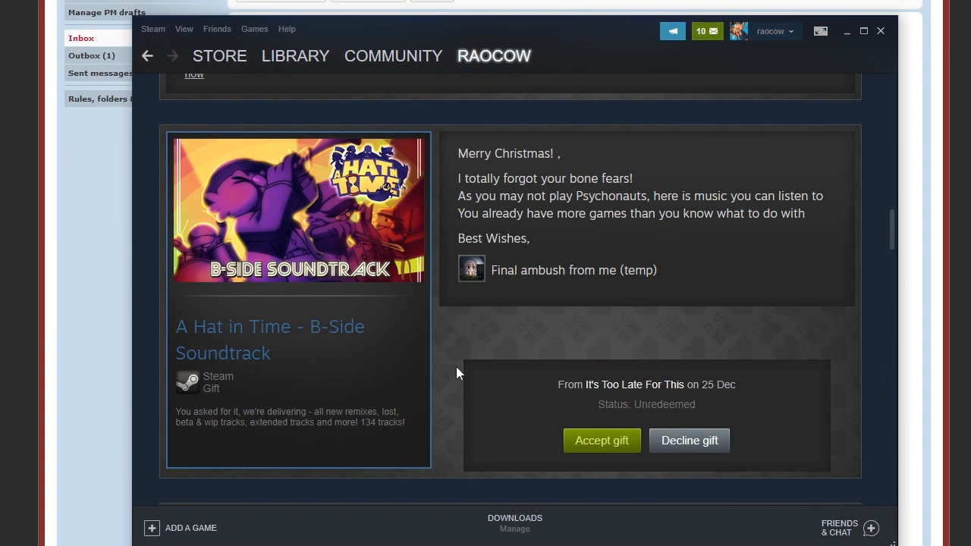
pyautogui.moveTo(586, 446)
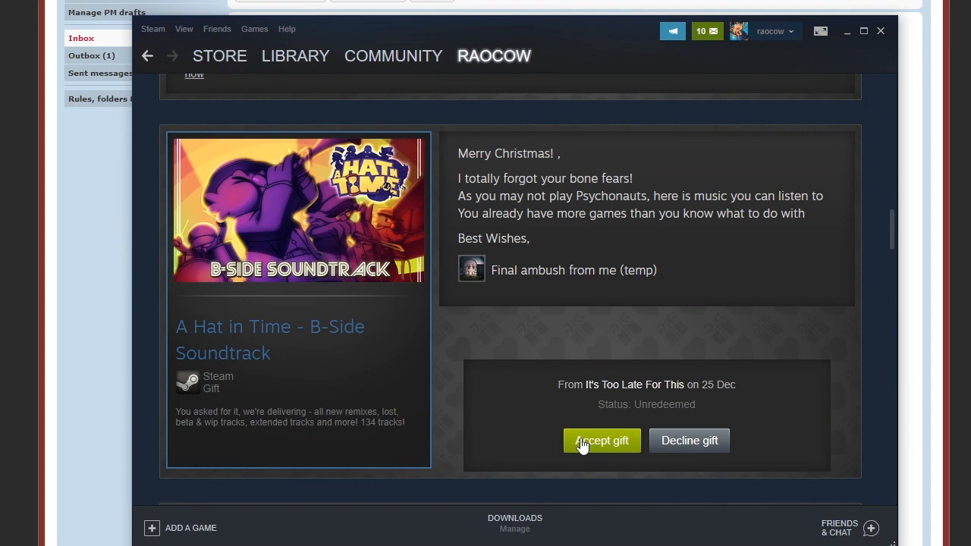
pyautogui.click(601, 440)
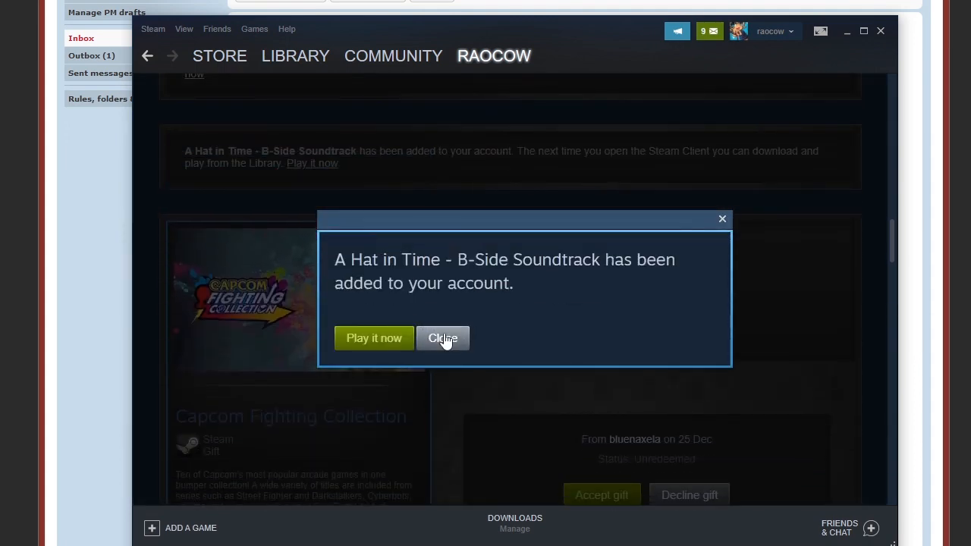
pyautogui.click(443, 339)
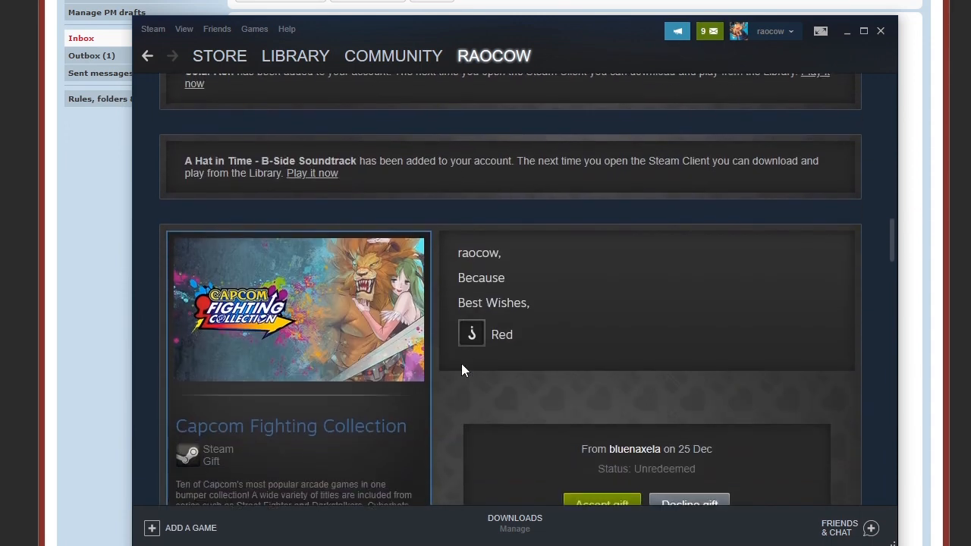
pyautogui.scroll(-3)
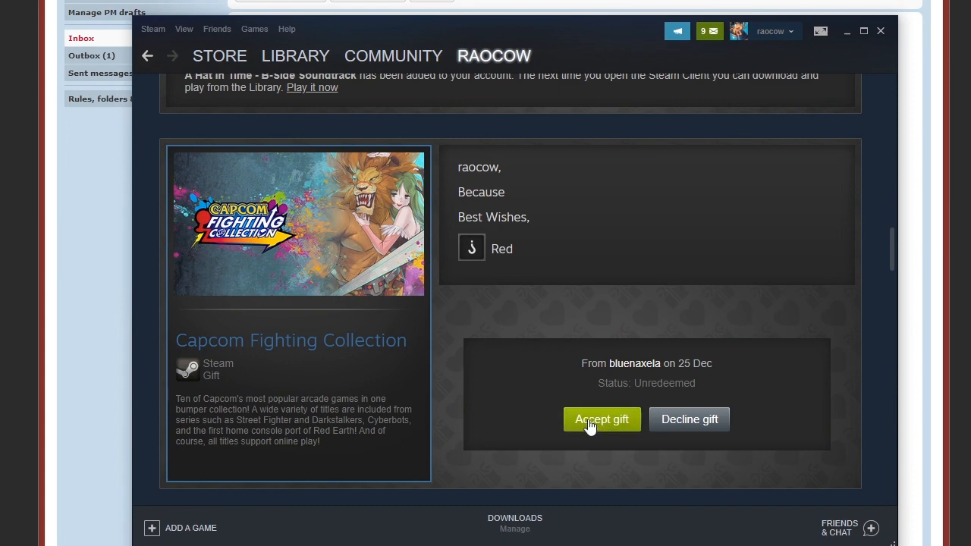
pyautogui.click(601, 418)
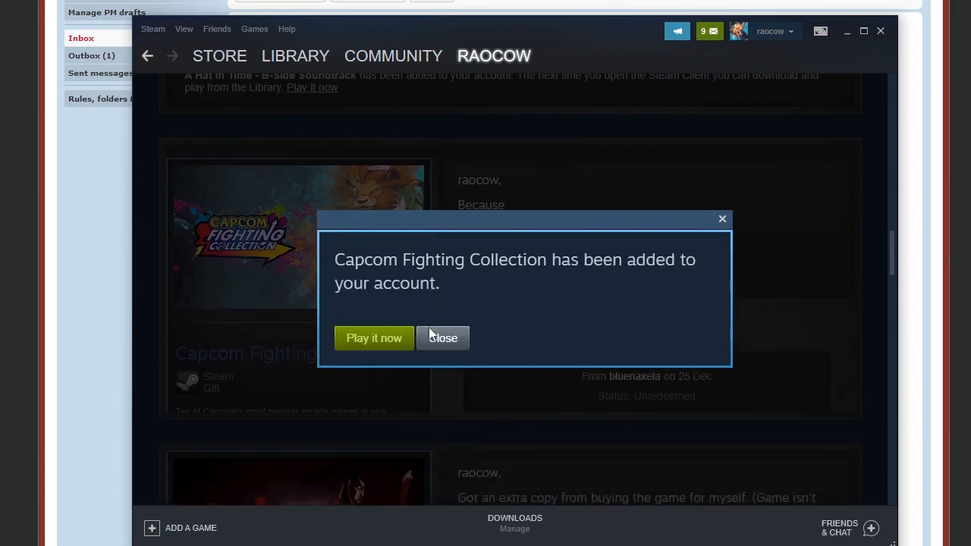
pyautogui.click(443, 338)
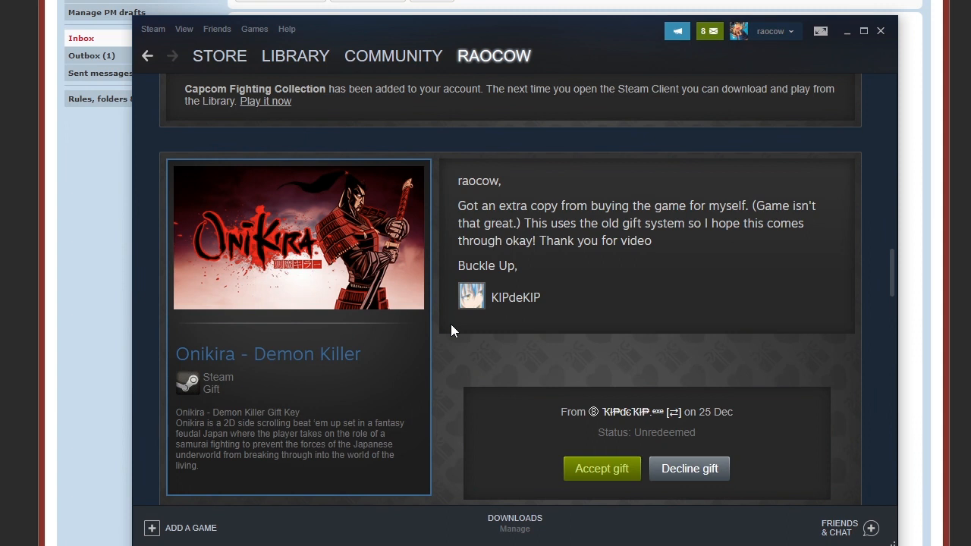
# Accept the Onikira - Demon Killer gift and add it to the library
pyautogui.click(601, 468)
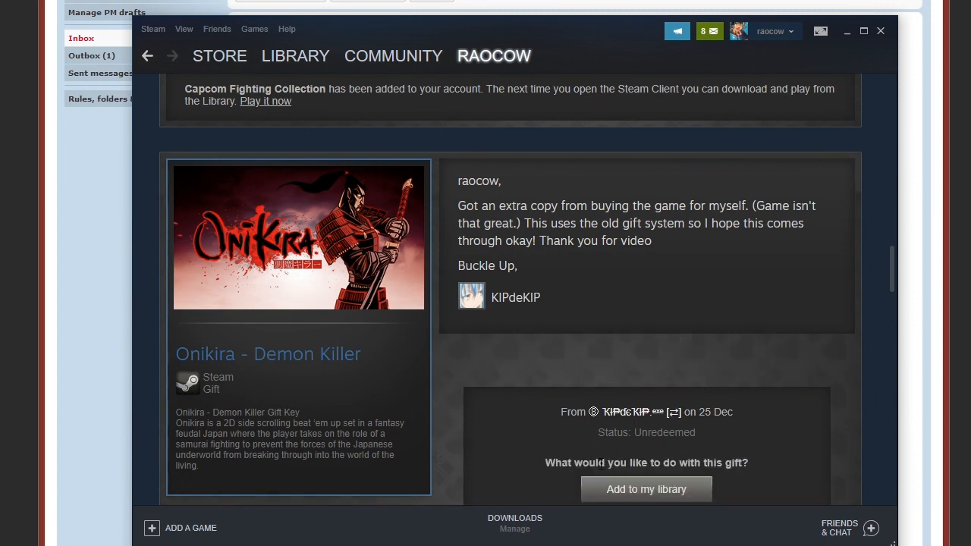
pyautogui.scroll(-3)
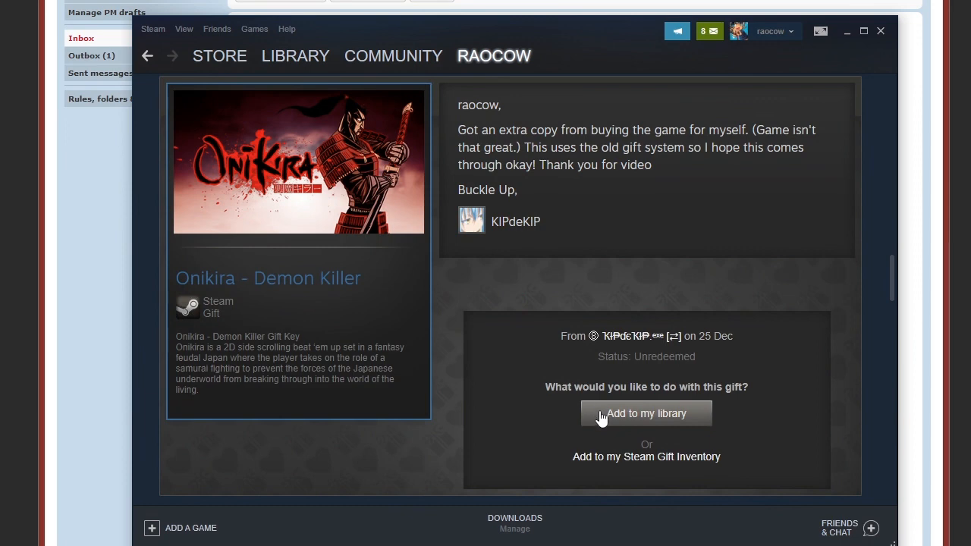
pyautogui.click(646, 412)
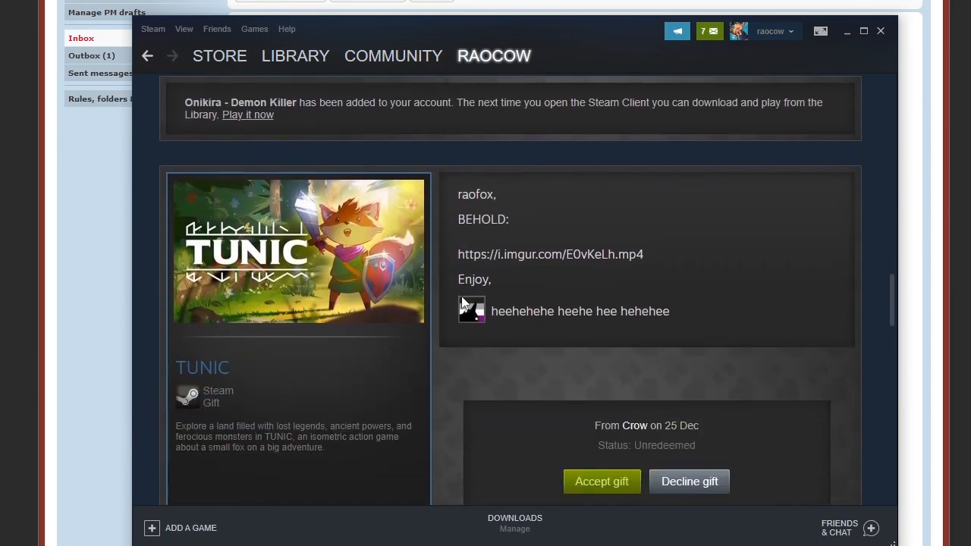
# Follow the imgur link in Crow's TUNIC gift message to the fox clip
pyautogui.scroll(-3)
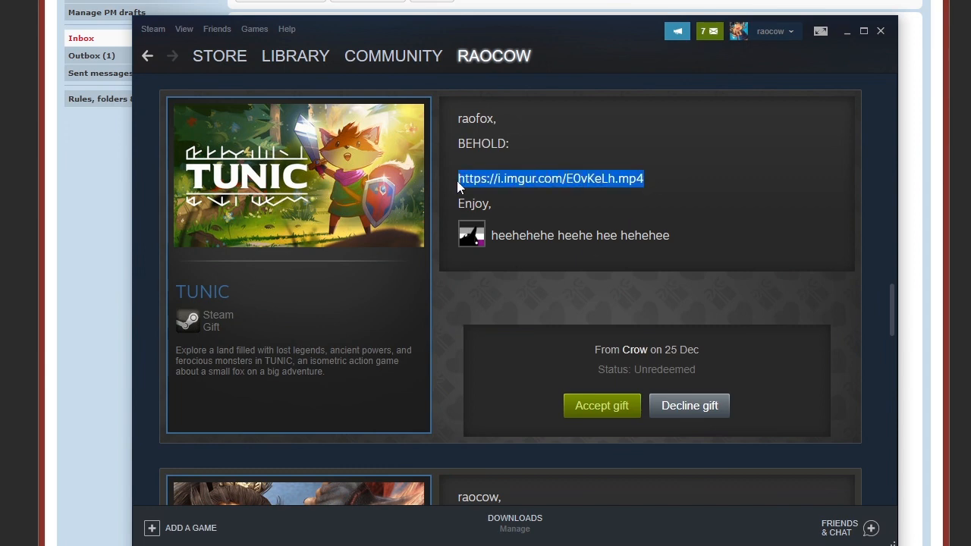
pyautogui.click(549, 179)
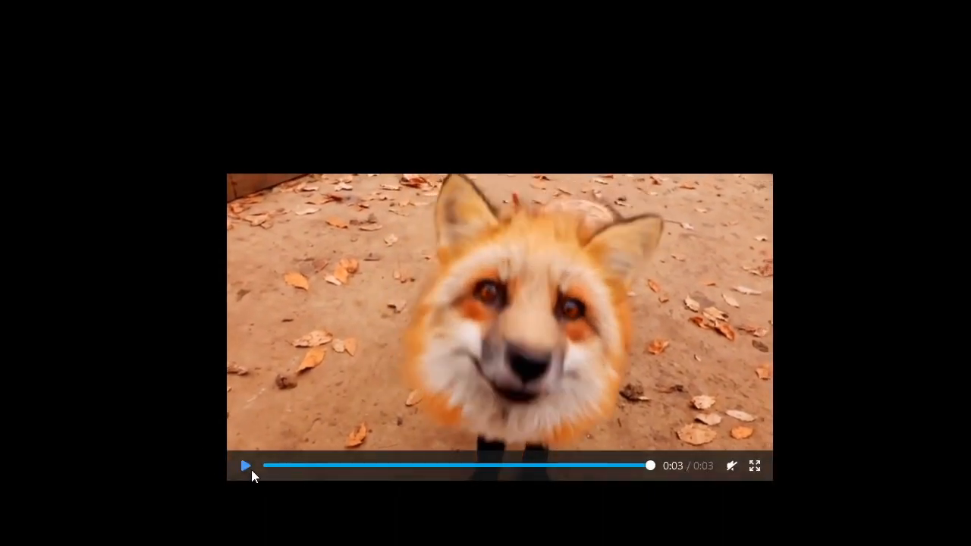
# Replay the fox clip before returning to the TUNIC gift page
pyautogui.click(246, 466)
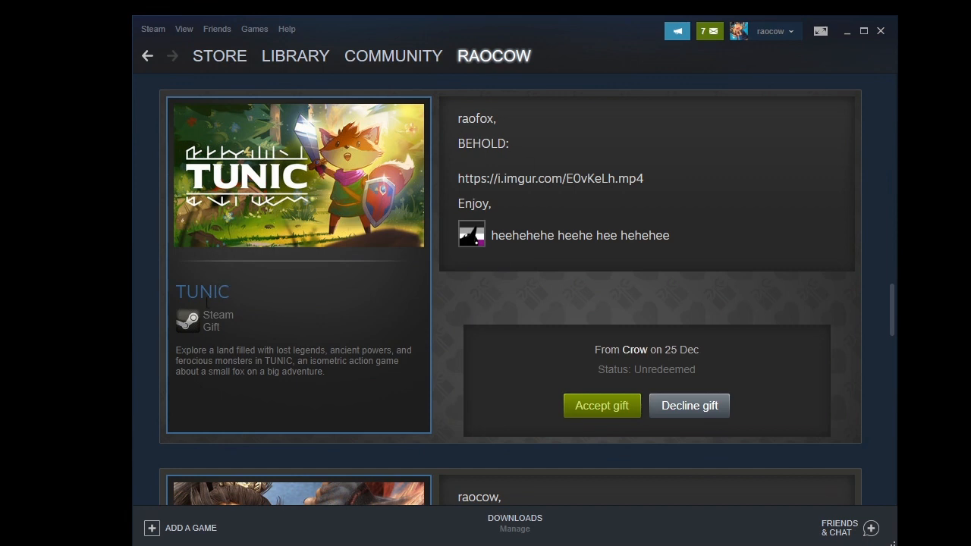
pyautogui.moveTo(477, 240)
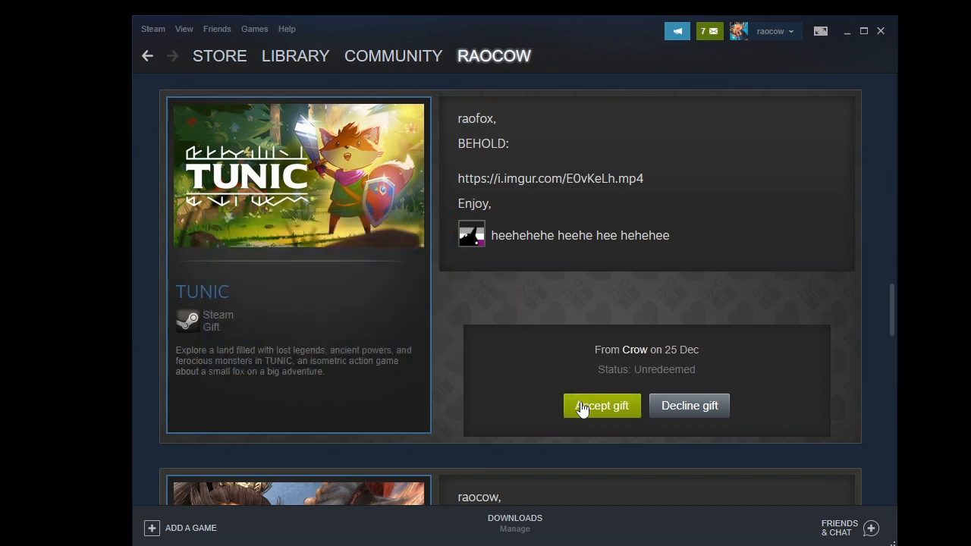
# Accept Crow's TUNIC gift and dismiss the added confirmation
pyautogui.click(601, 407)
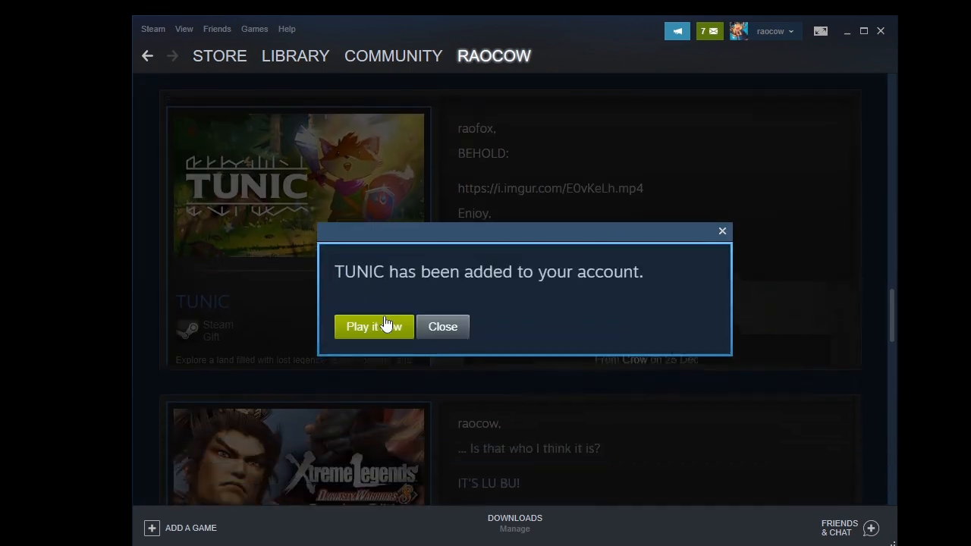
pyautogui.click(443, 328)
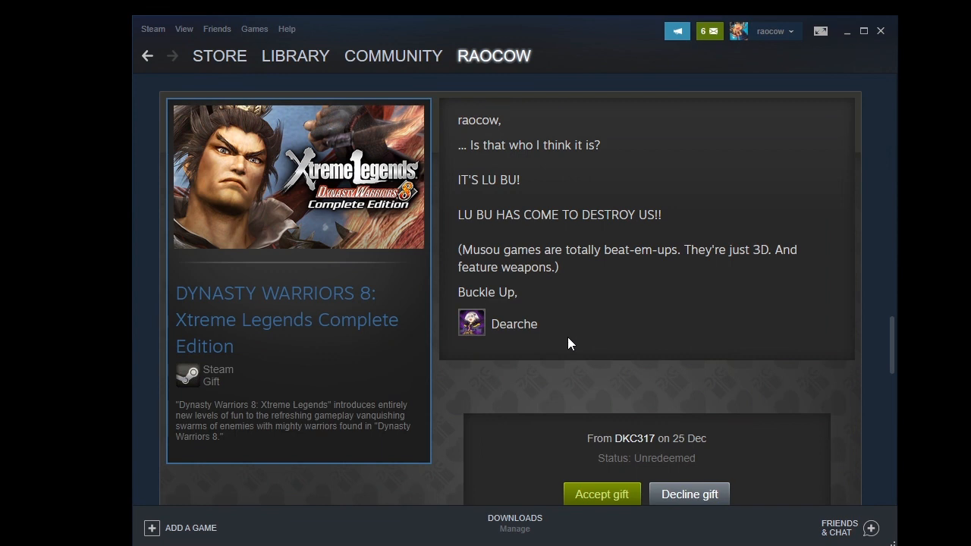
# Accept the Dynasty Warriors 8: Xtreme Legends gift and add it to the library
pyautogui.click(601, 494)
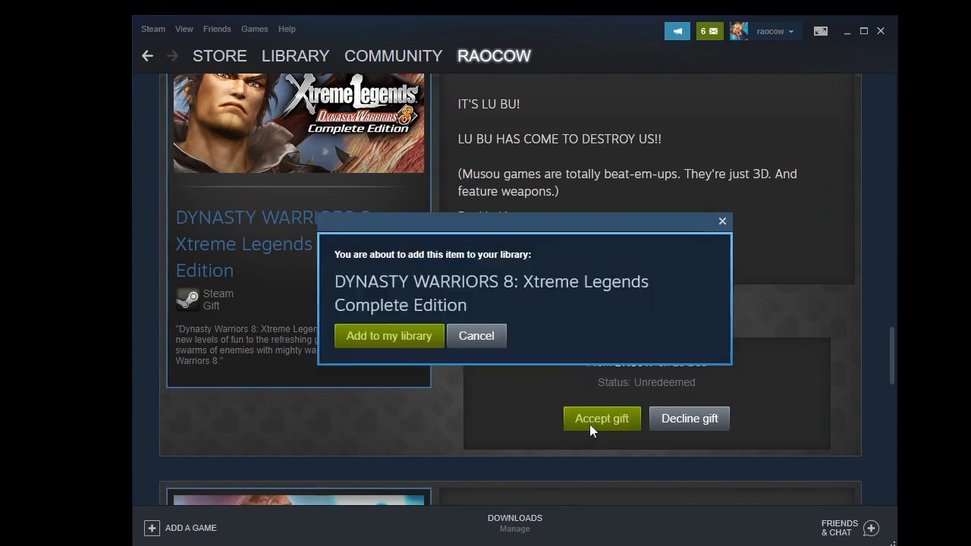
pyautogui.click(389, 337)
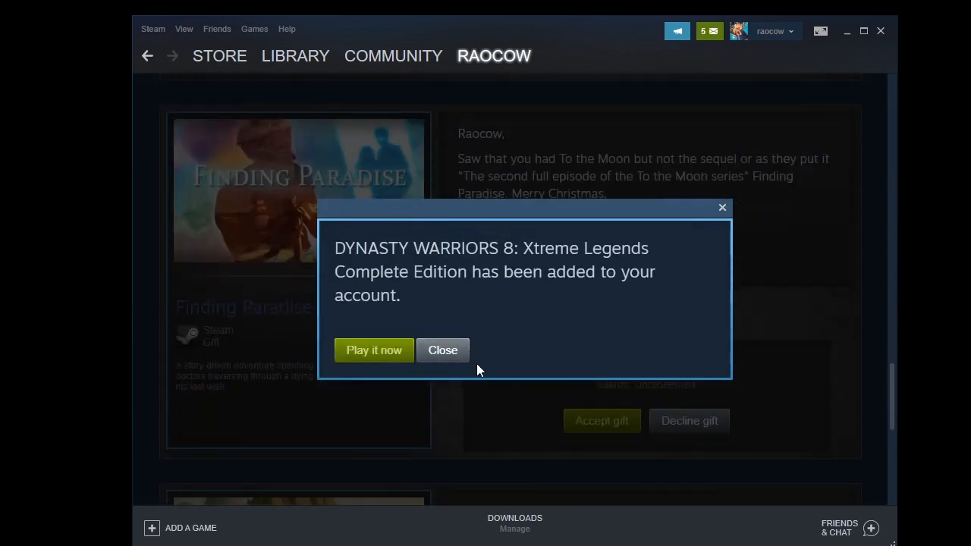
pyautogui.click(443, 349)
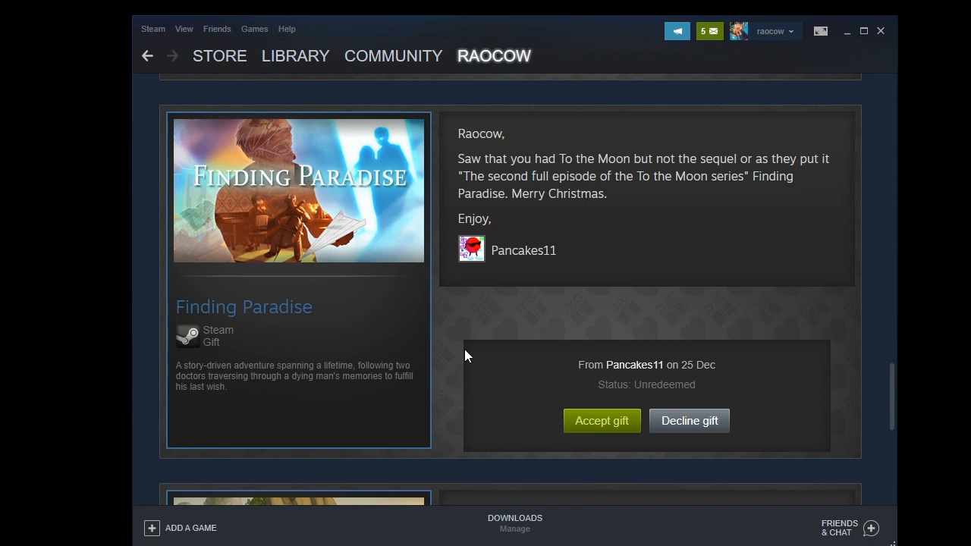
pyautogui.moveTo(340, 199)
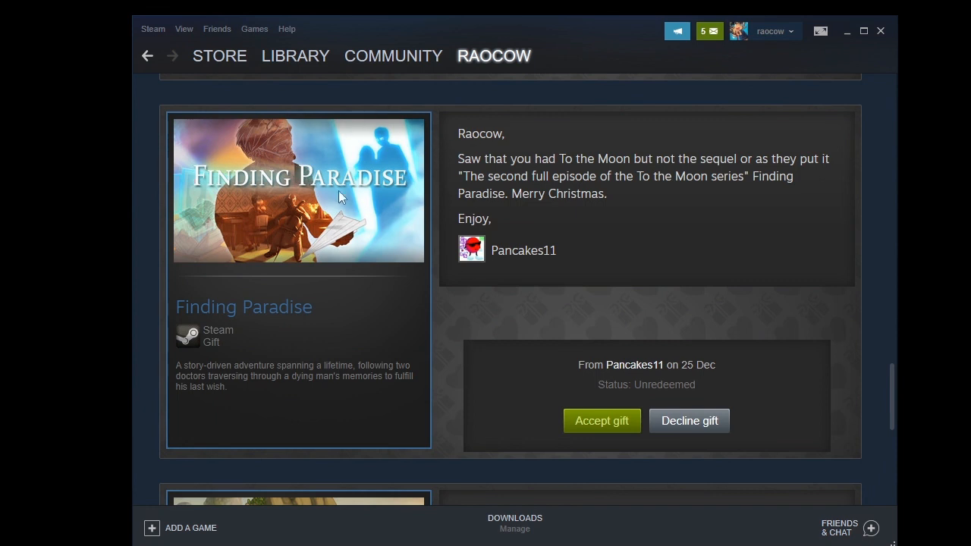
pyautogui.moveTo(409, 266)
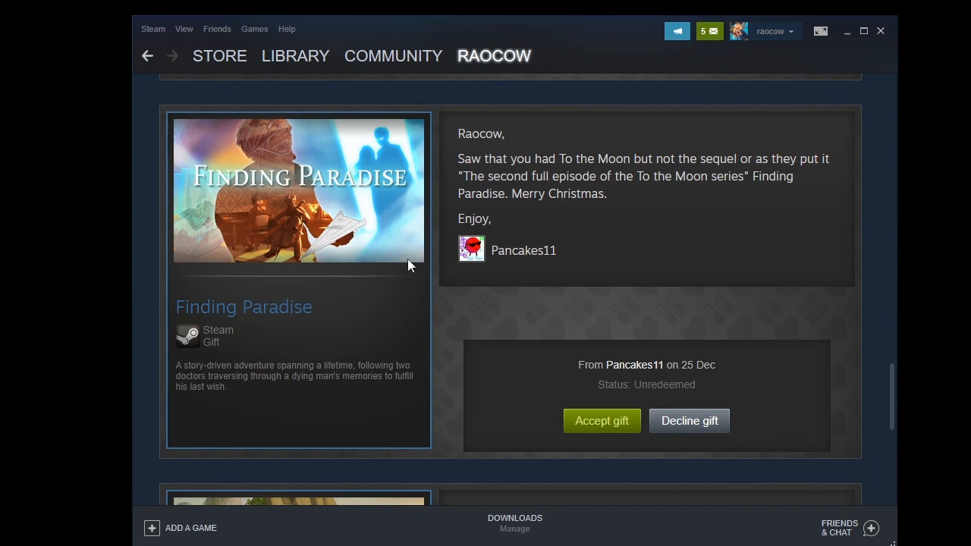
pyautogui.moveTo(535, 408)
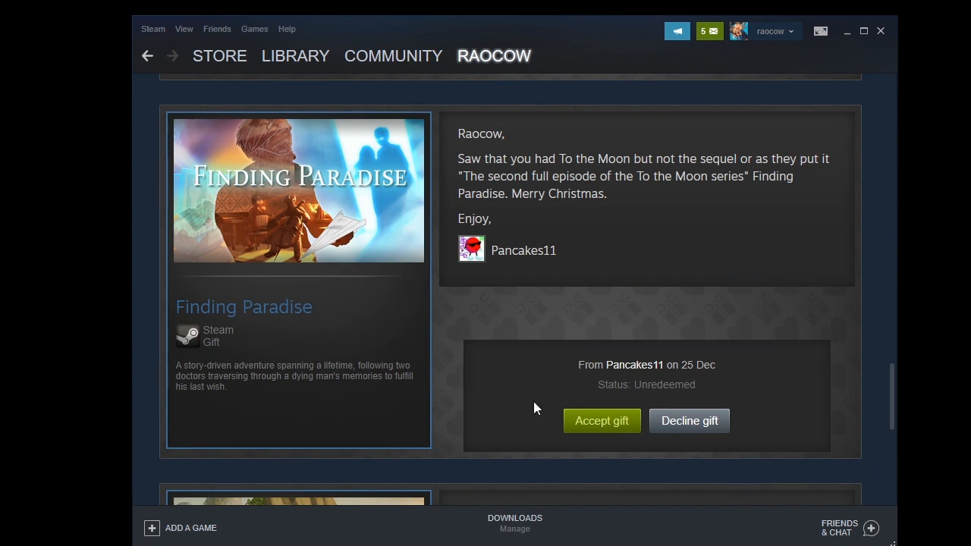
pyautogui.click(601, 422)
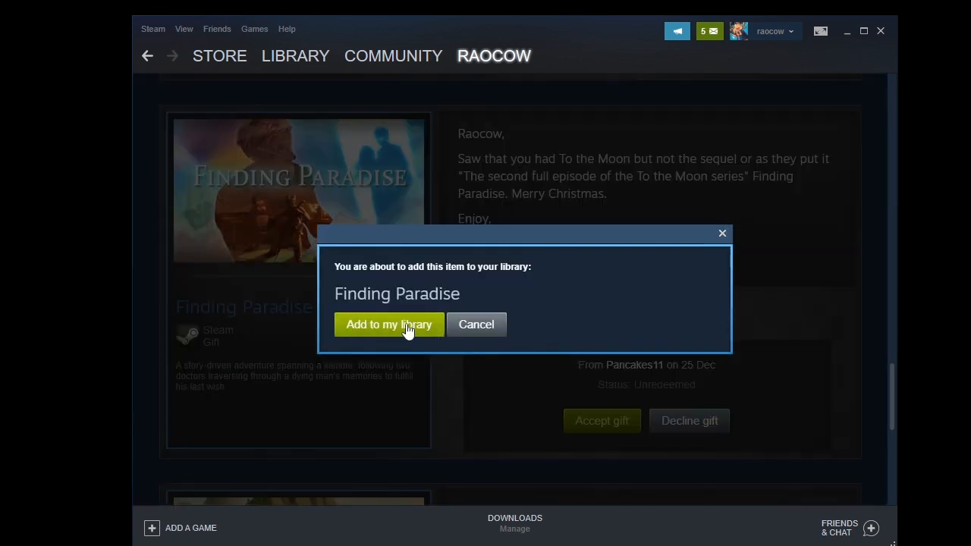
pyautogui.click(388, 324)
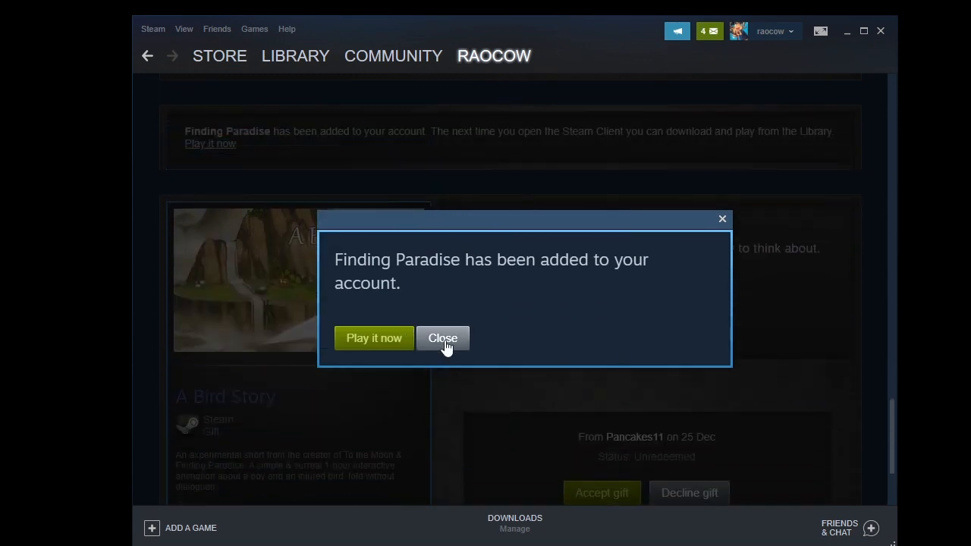
pyautogui.click(443, 337)
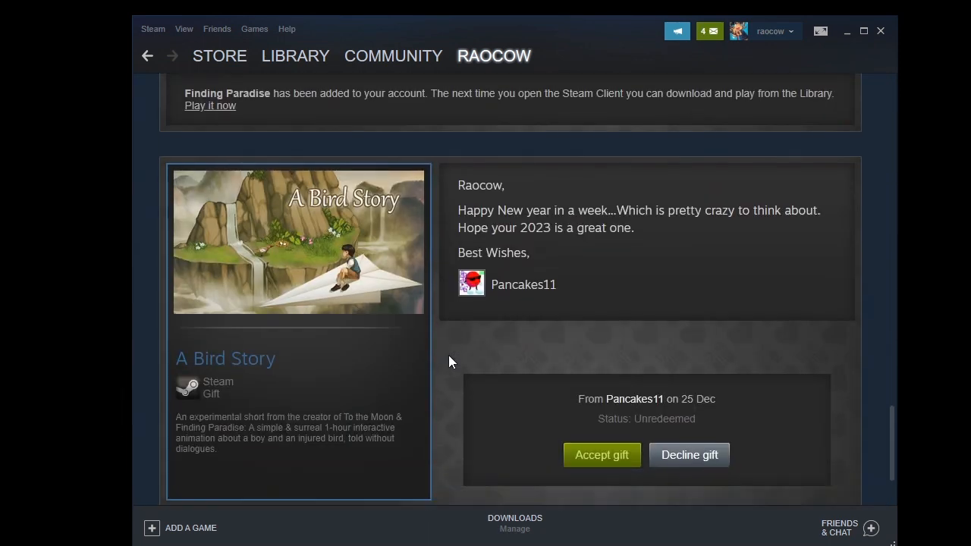
pyautogui.scroll(-3)
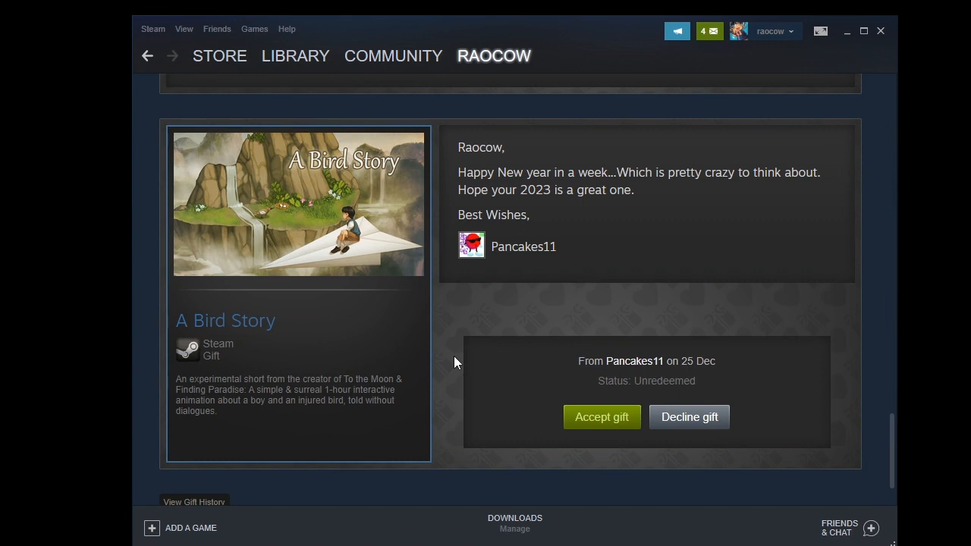
pyautogui.moveTo(595, 425)
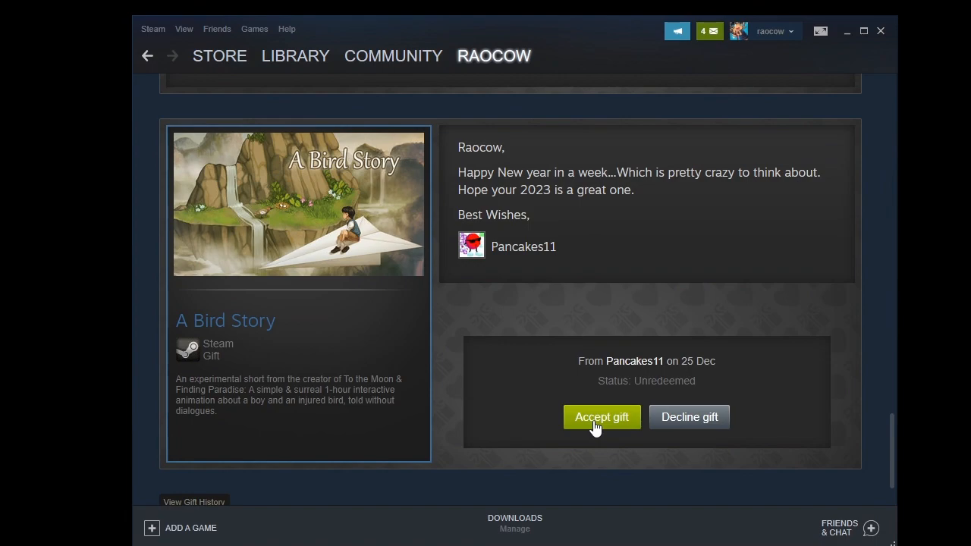
pyautogui.click(601, 417)
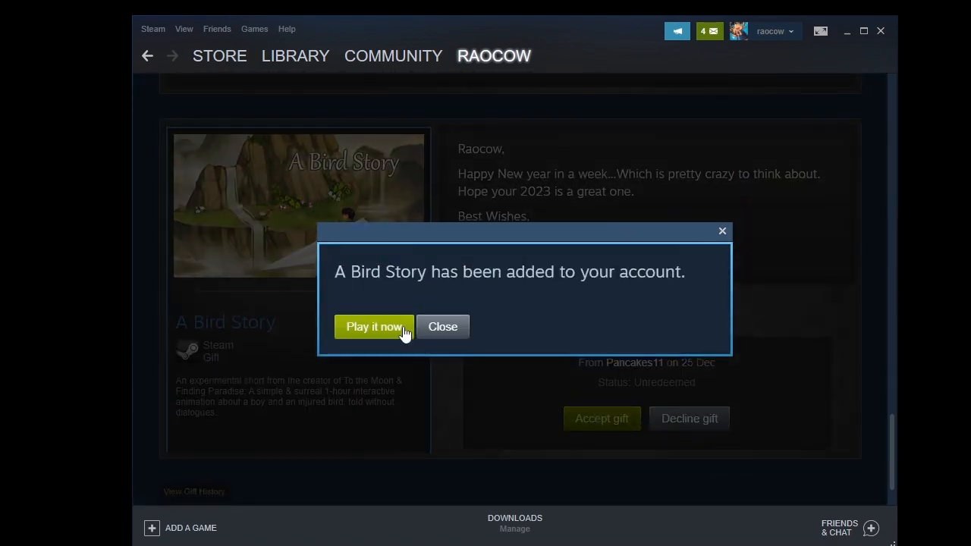
pyautogui.click(443, 328)
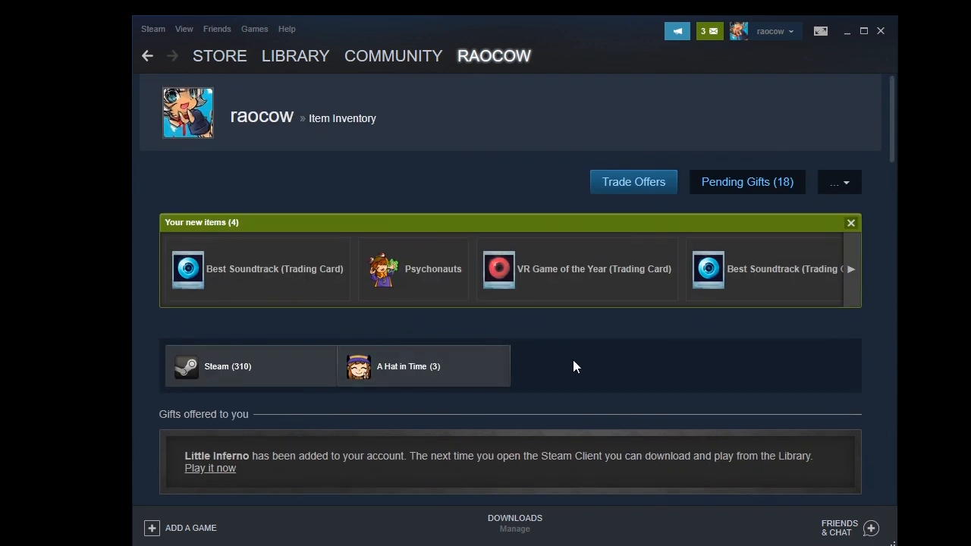
pyautogui.moveTo(578, 364)
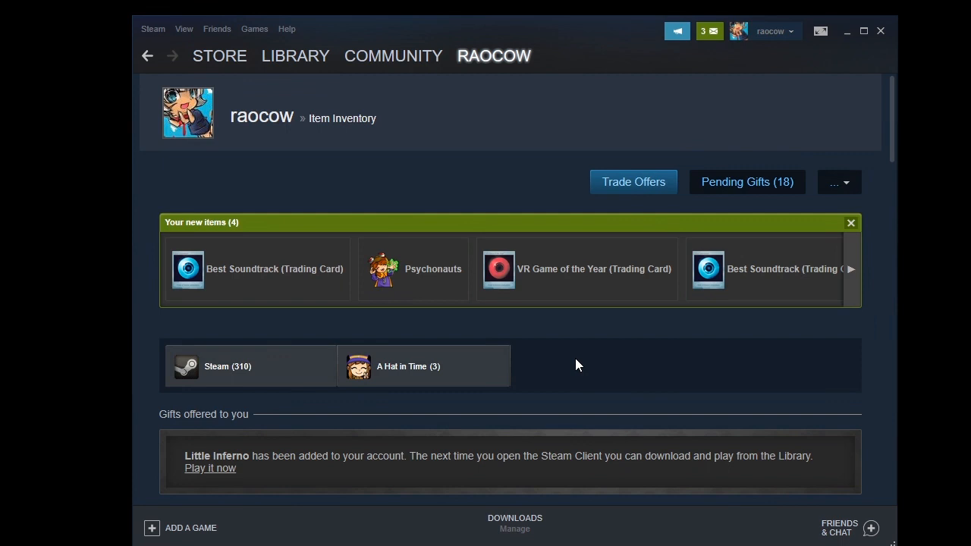
pyautogui.moveTo(480, 187)
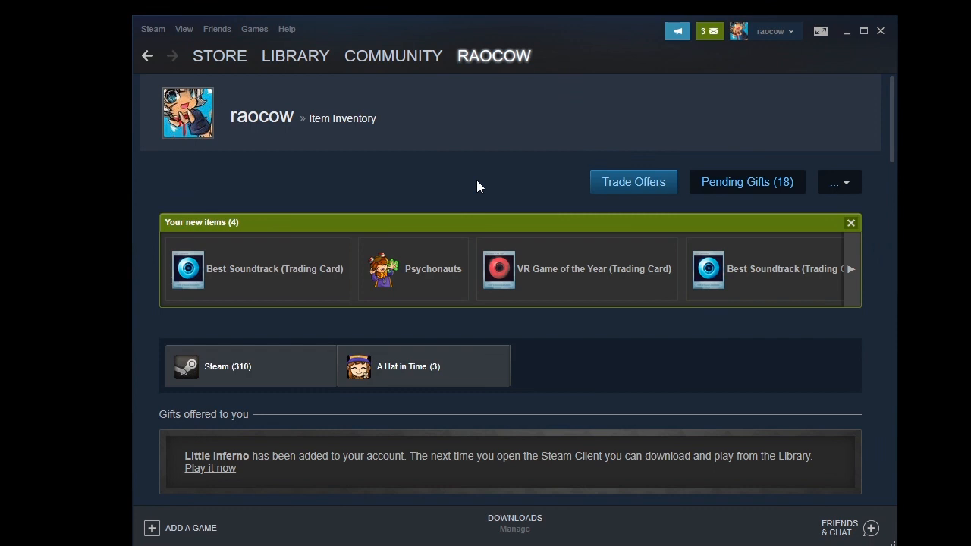
# Refresh the Item Inventory page so the Pending Gifts button disappears
pyautogui.click(849, 221)
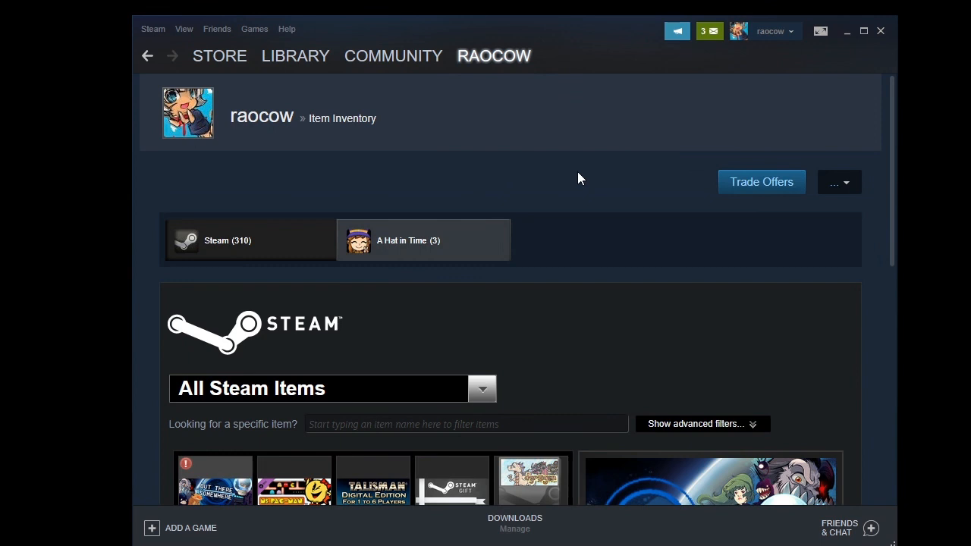
pyautogui.moveTo(443, 219)
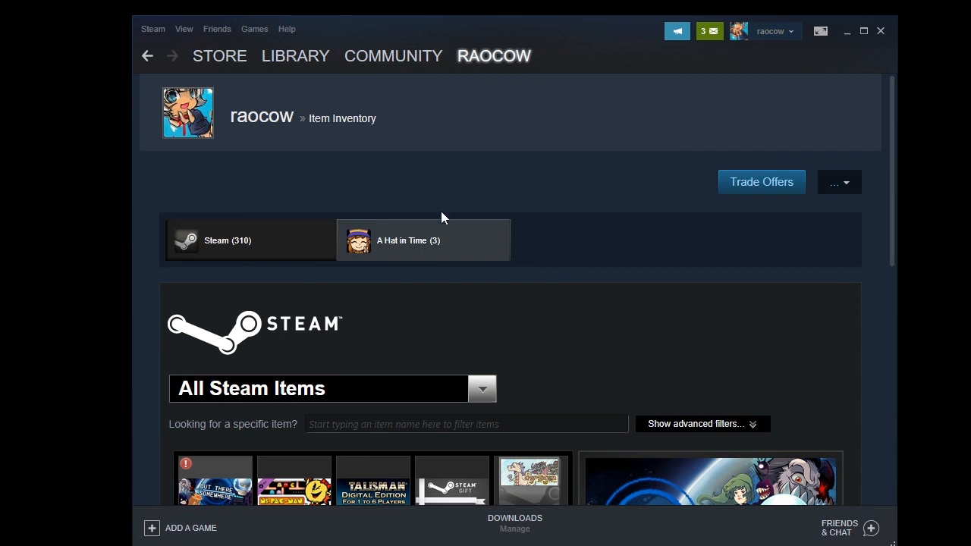